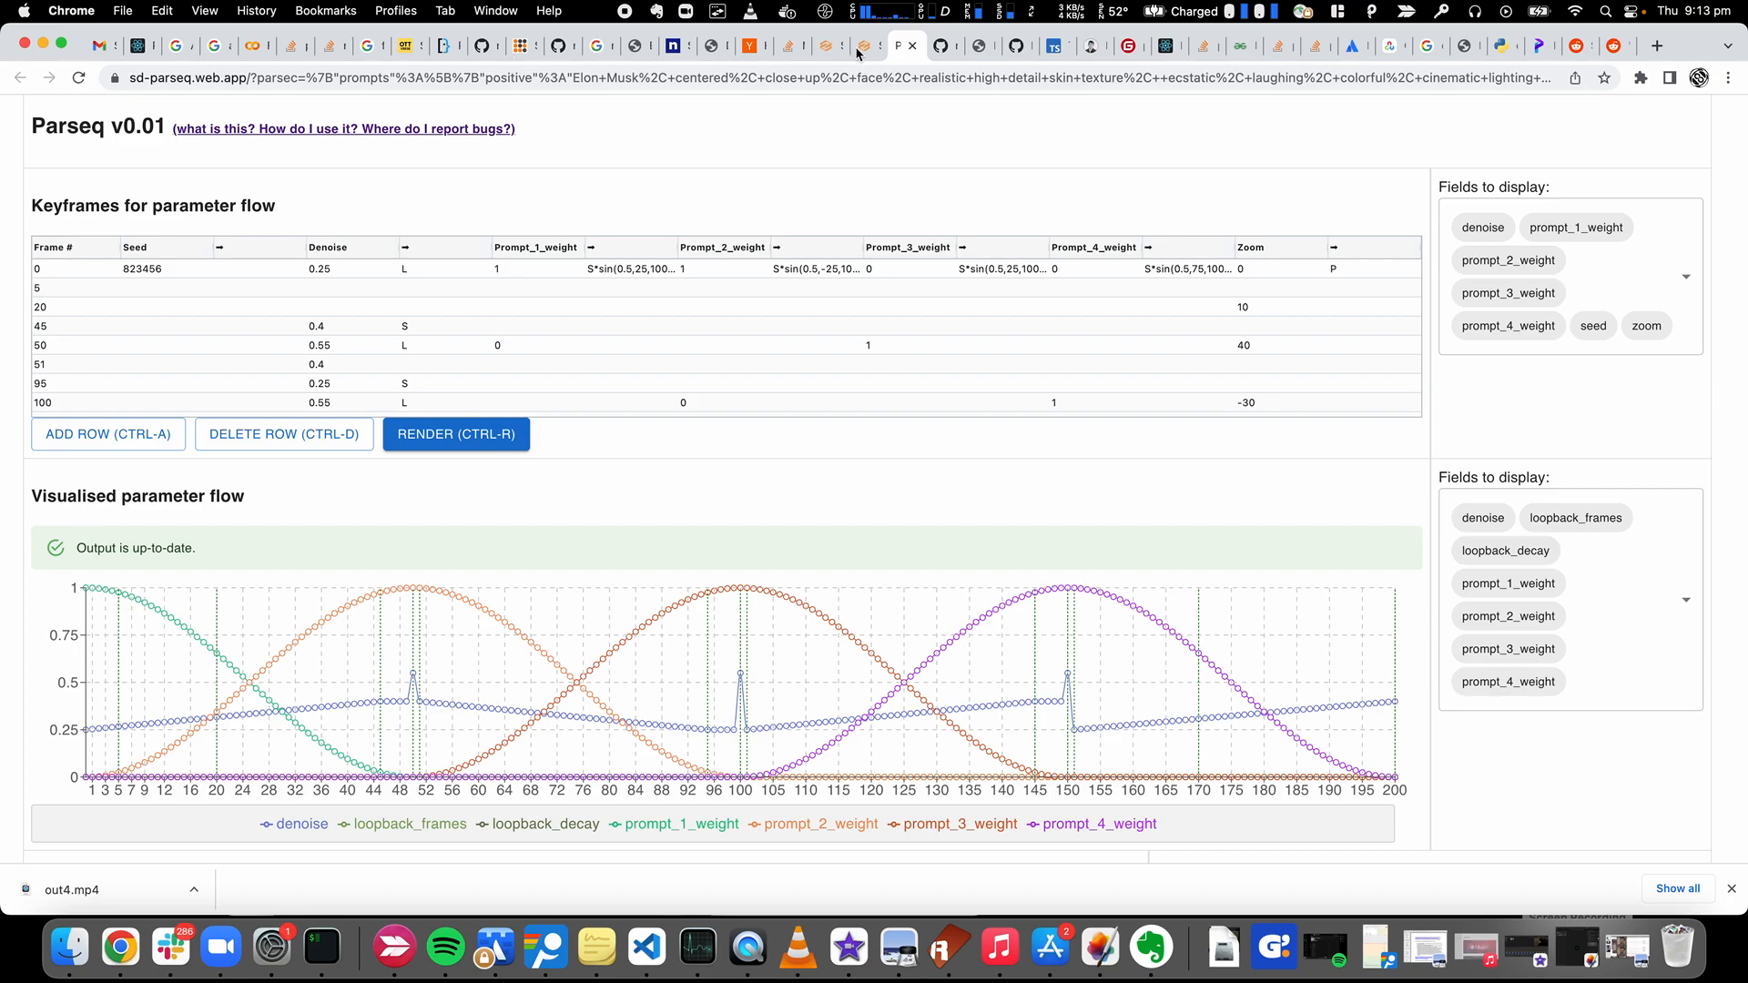
Bring up the img2img page and scroll to the SD Parseq Parameter Script box
click(862, 45)
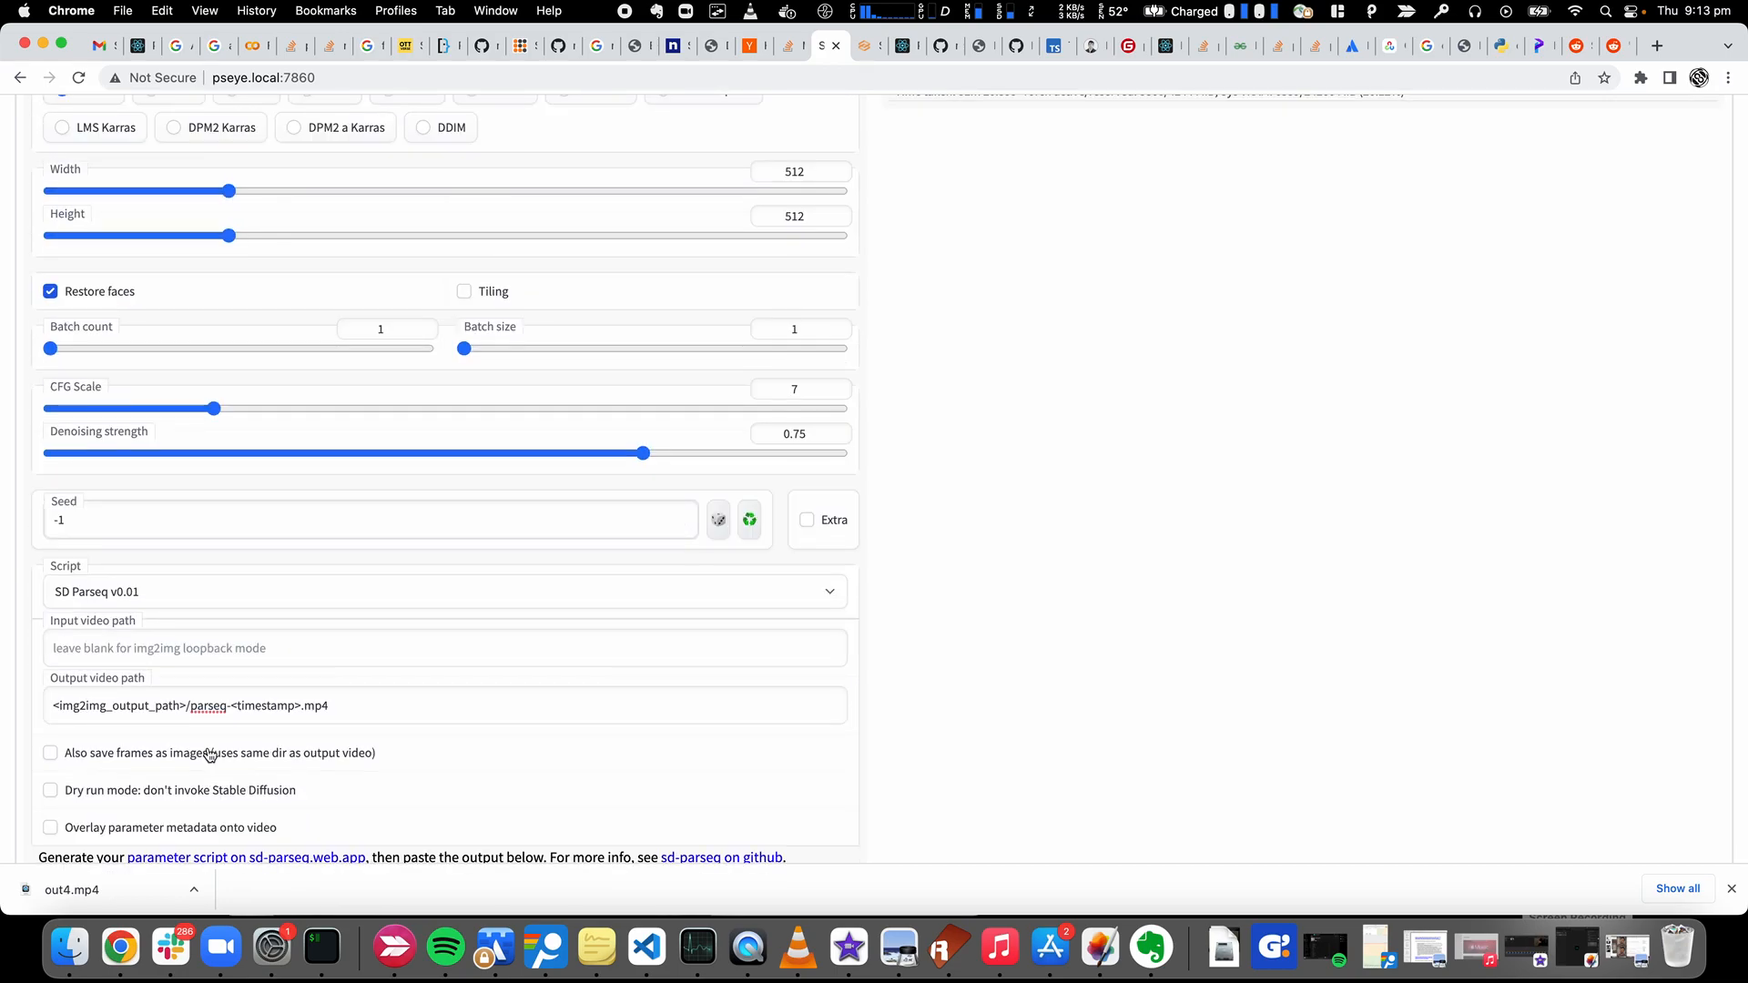
scroll(down, 3)
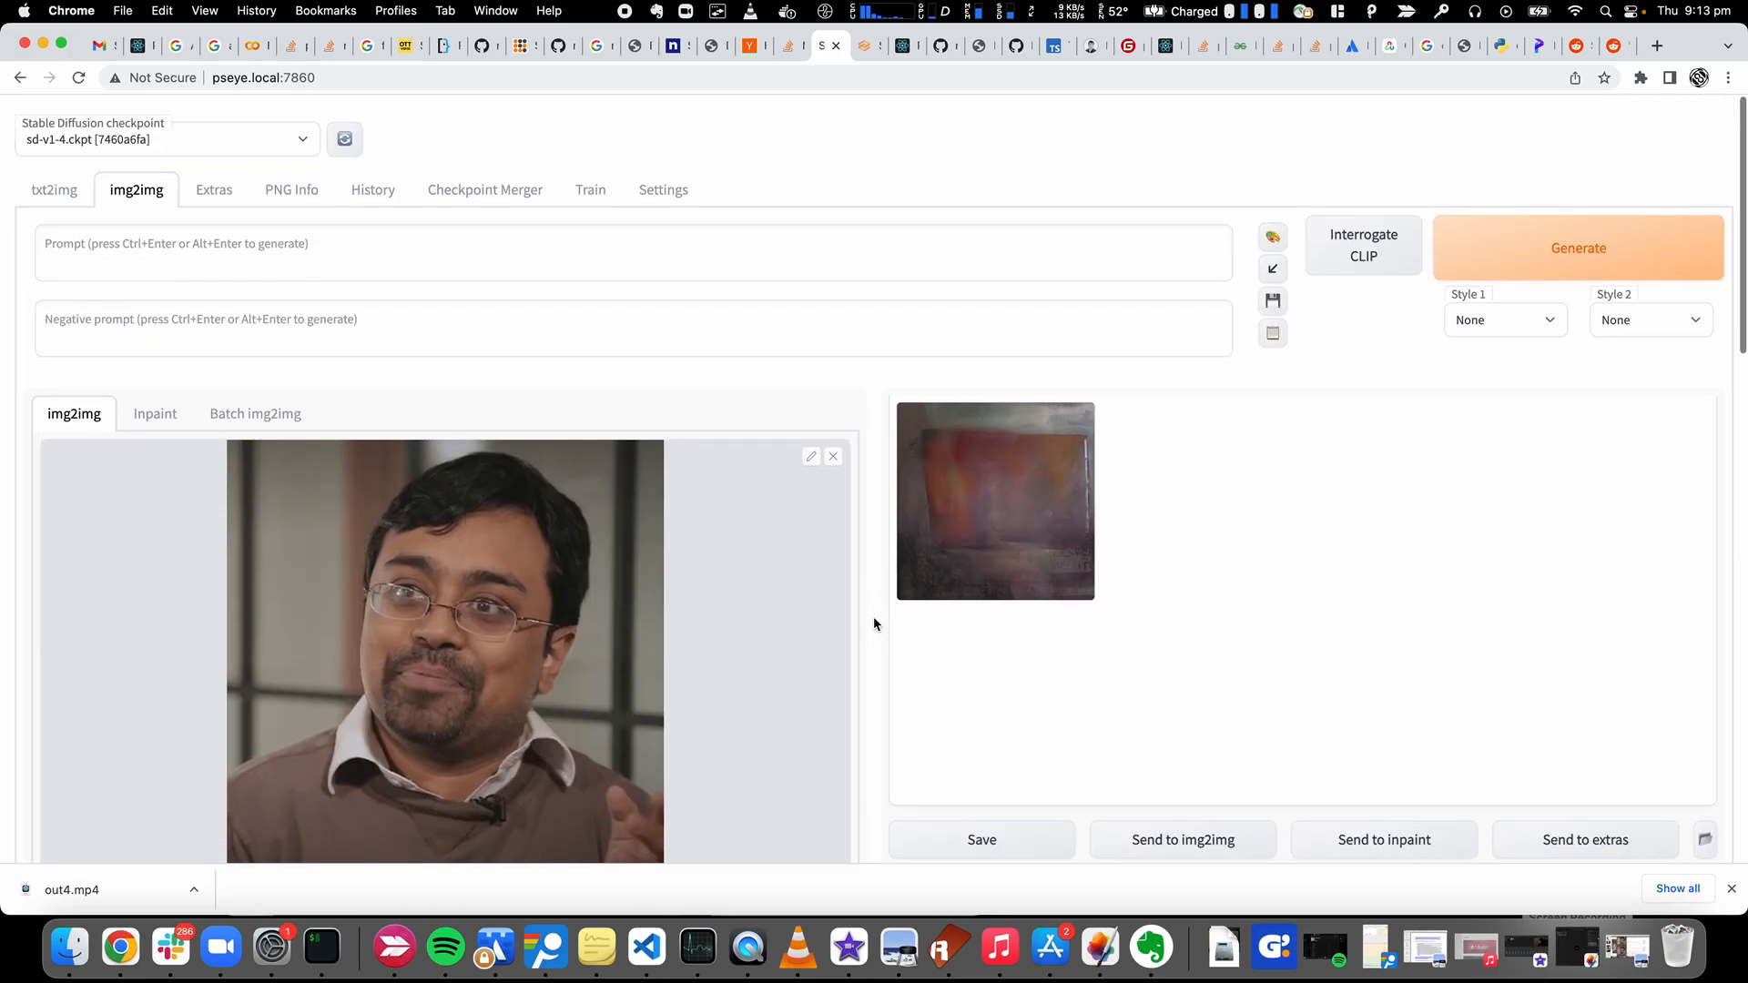
scroll(down, 3)
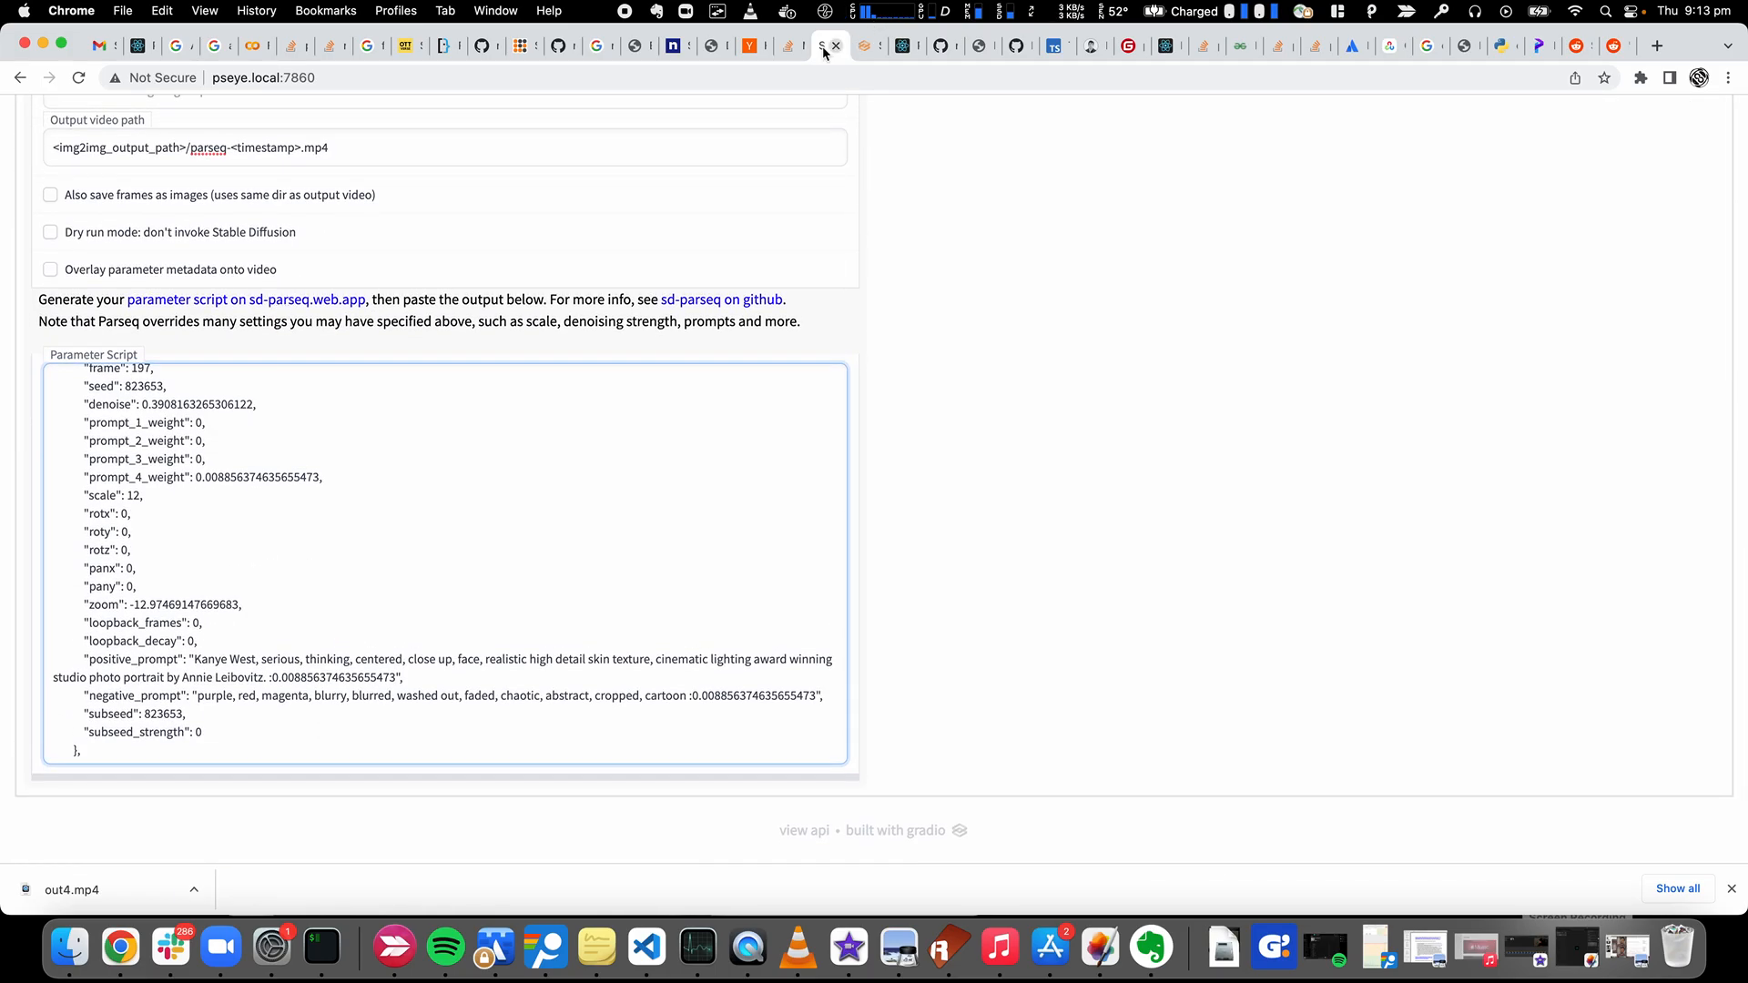
Return to the Parseq keyframe editor with its rendered parameter flow chart
click(819, 47)
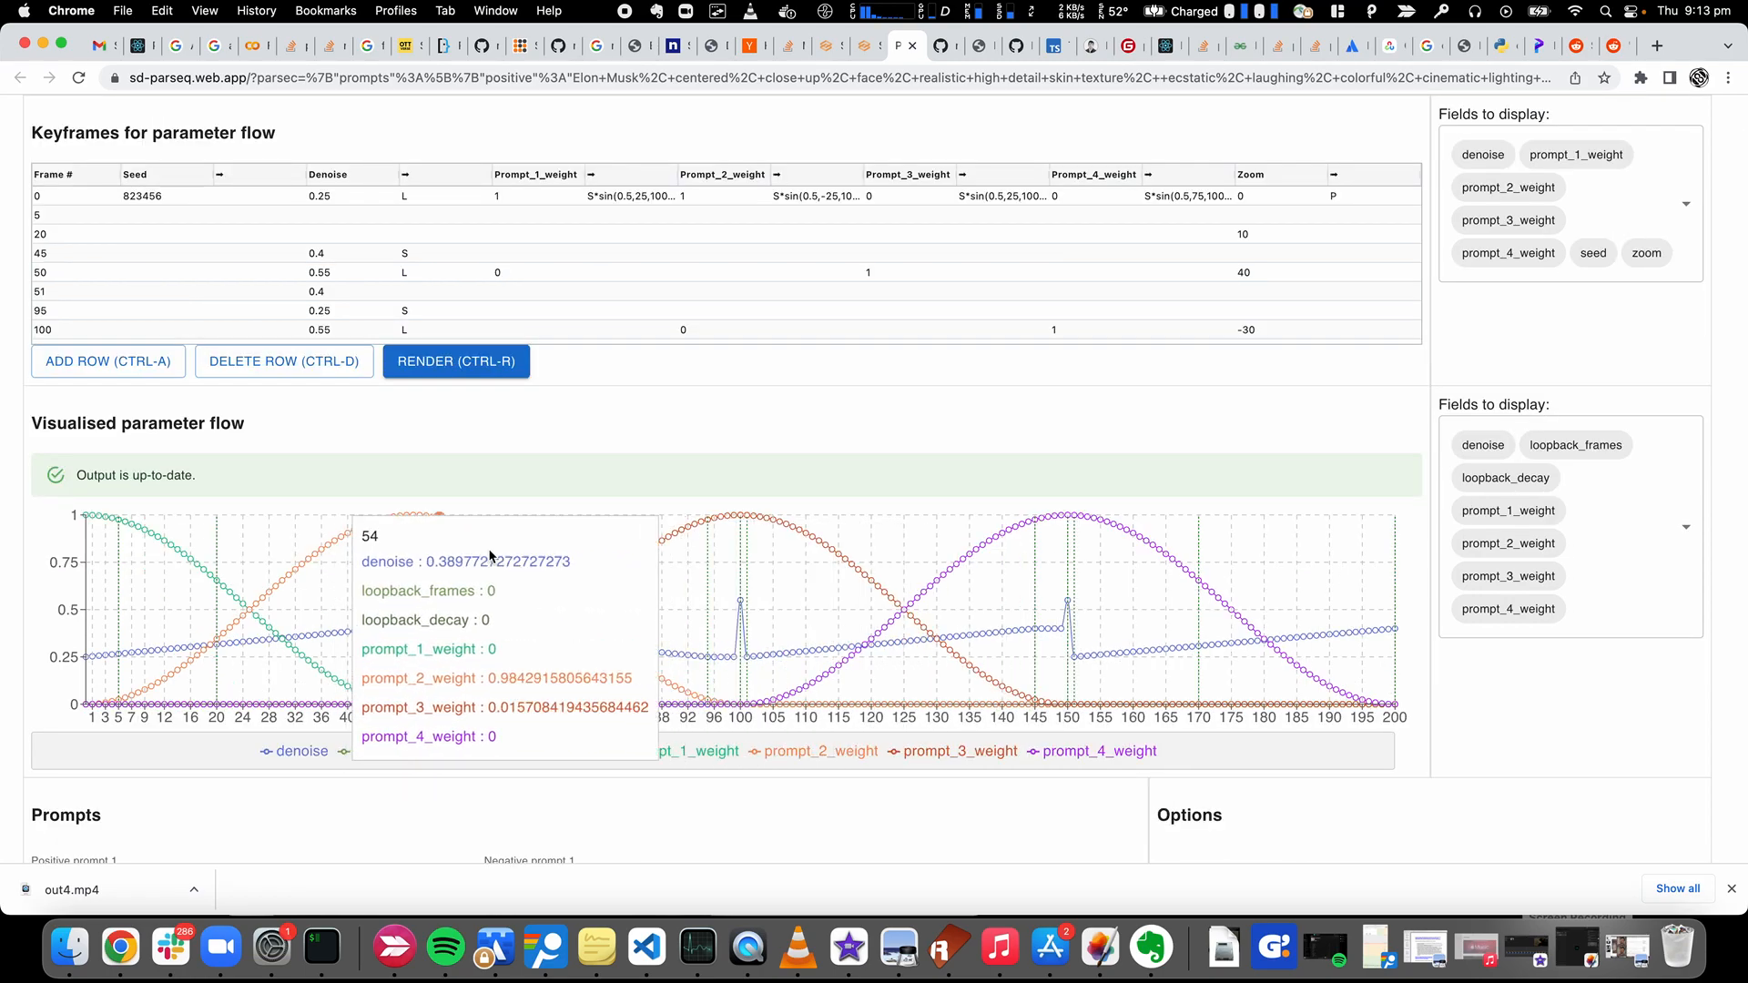
mouse_move(14, 598)
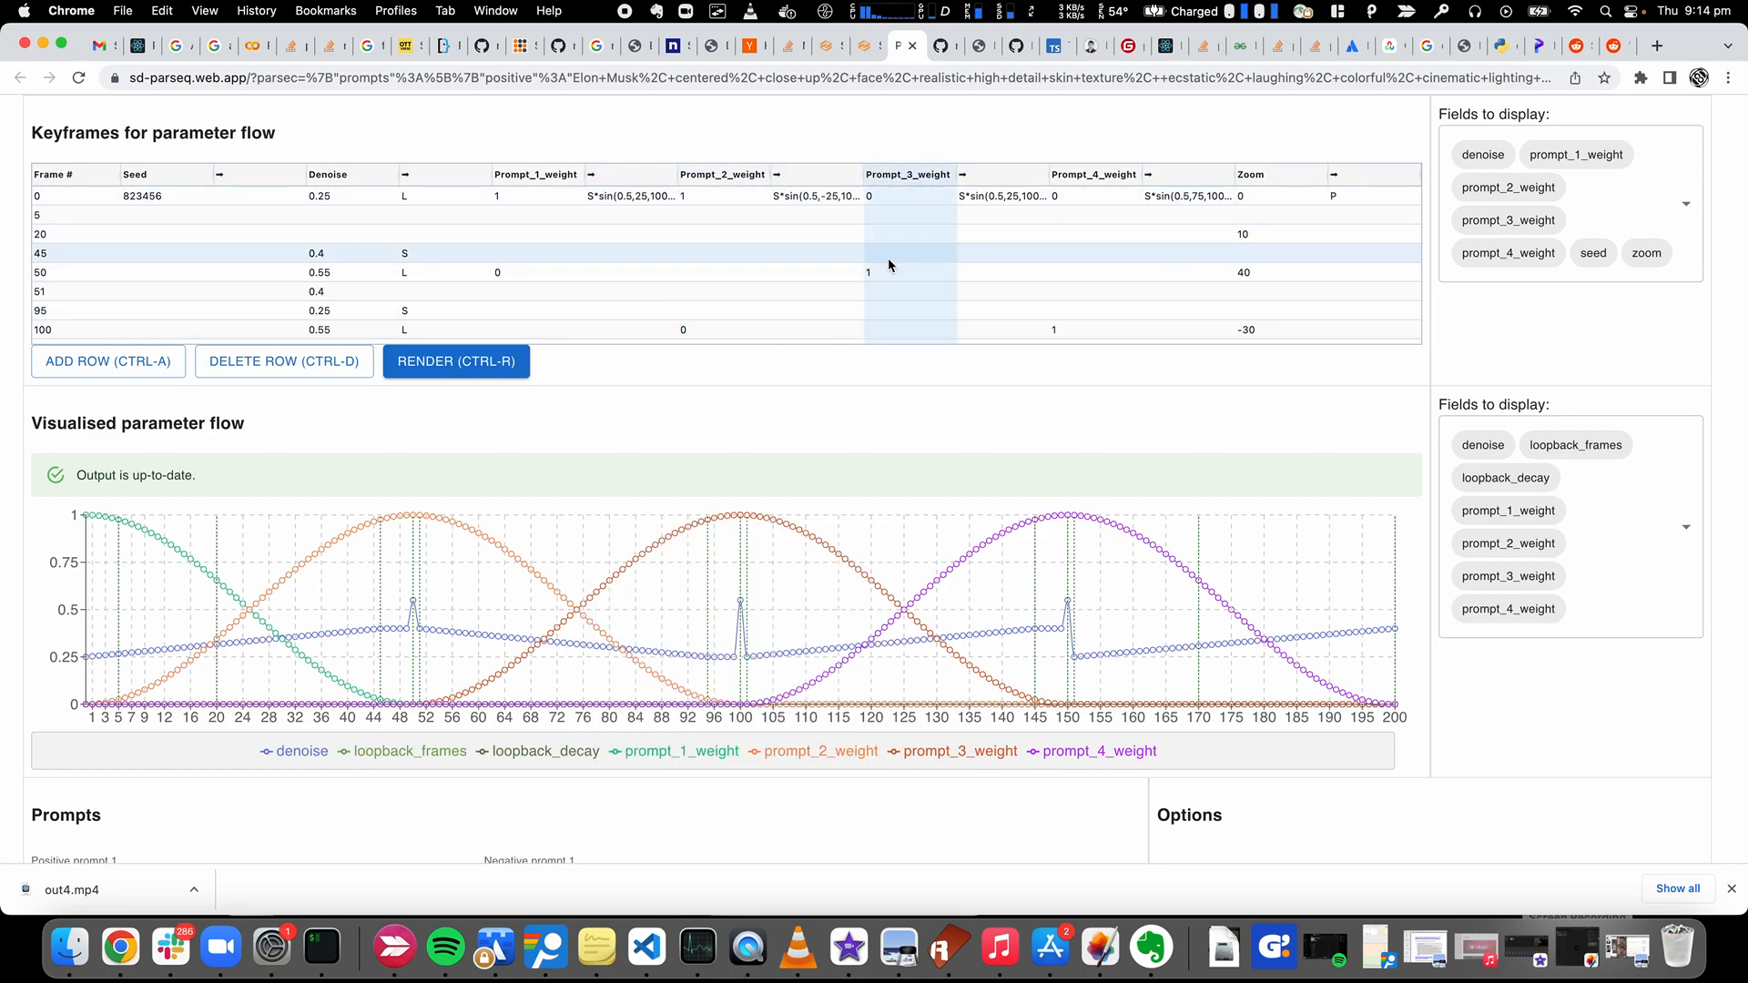
Set Prompt_3_weight at frame 50 to 1 and re-render the parameter flow
click(909, 273)
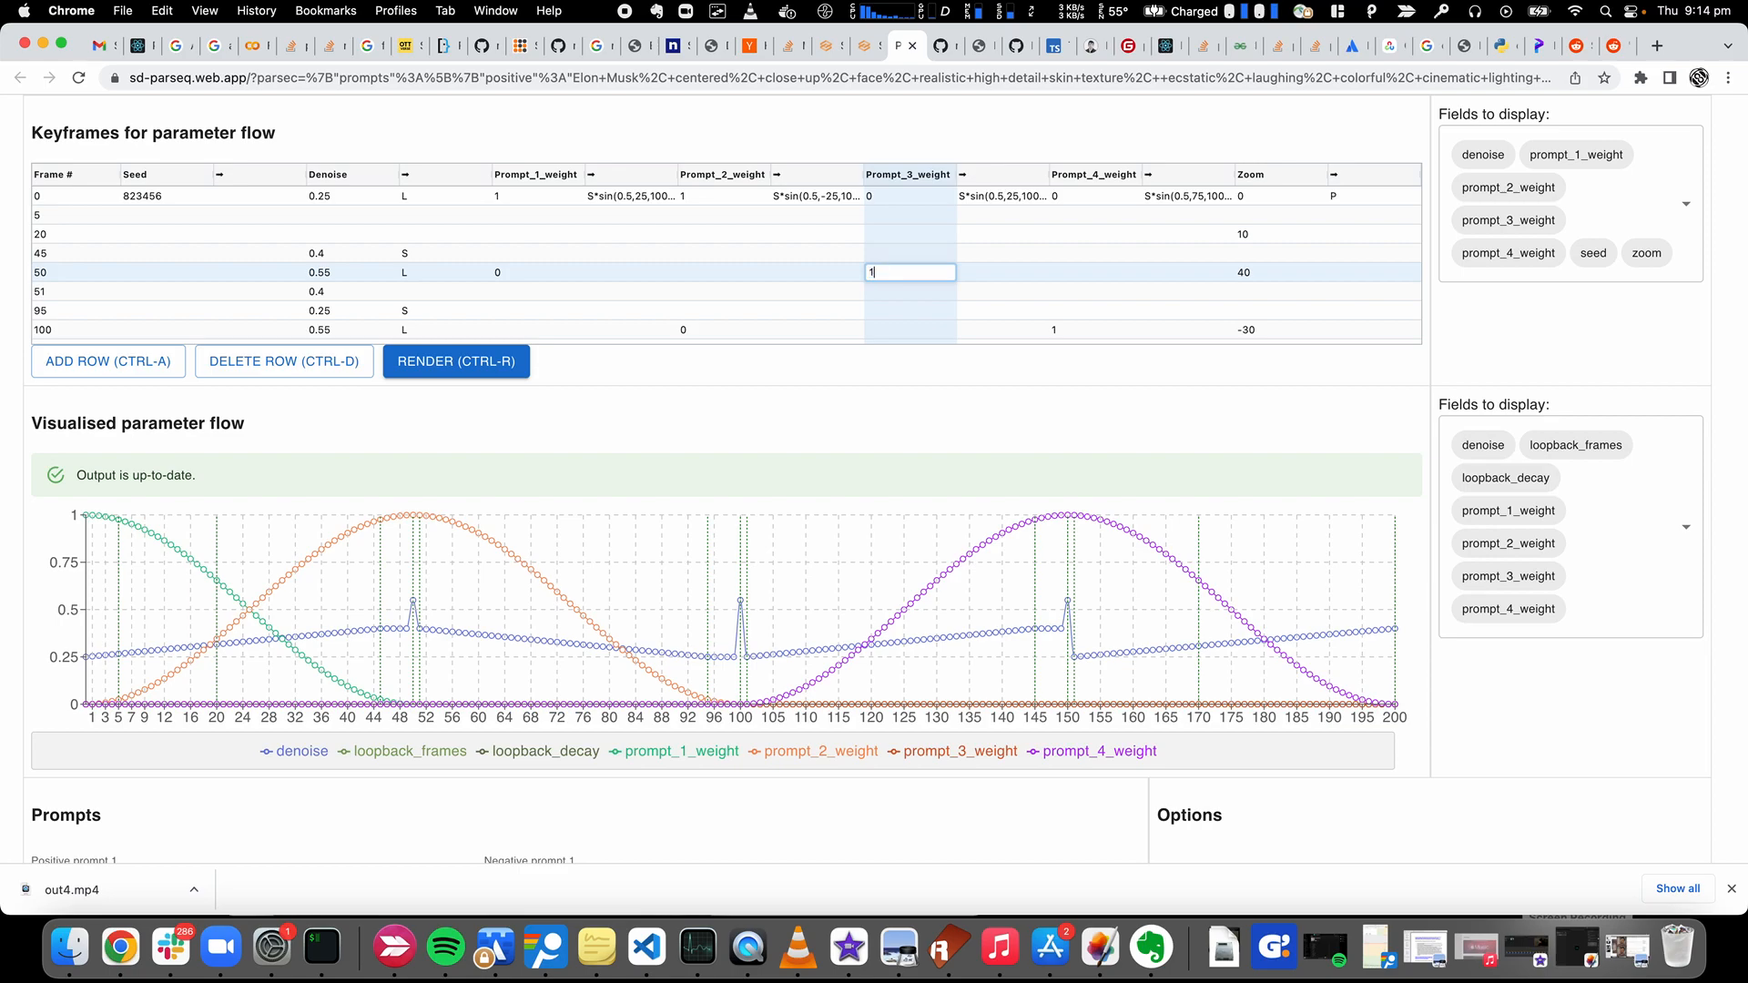
text(1)
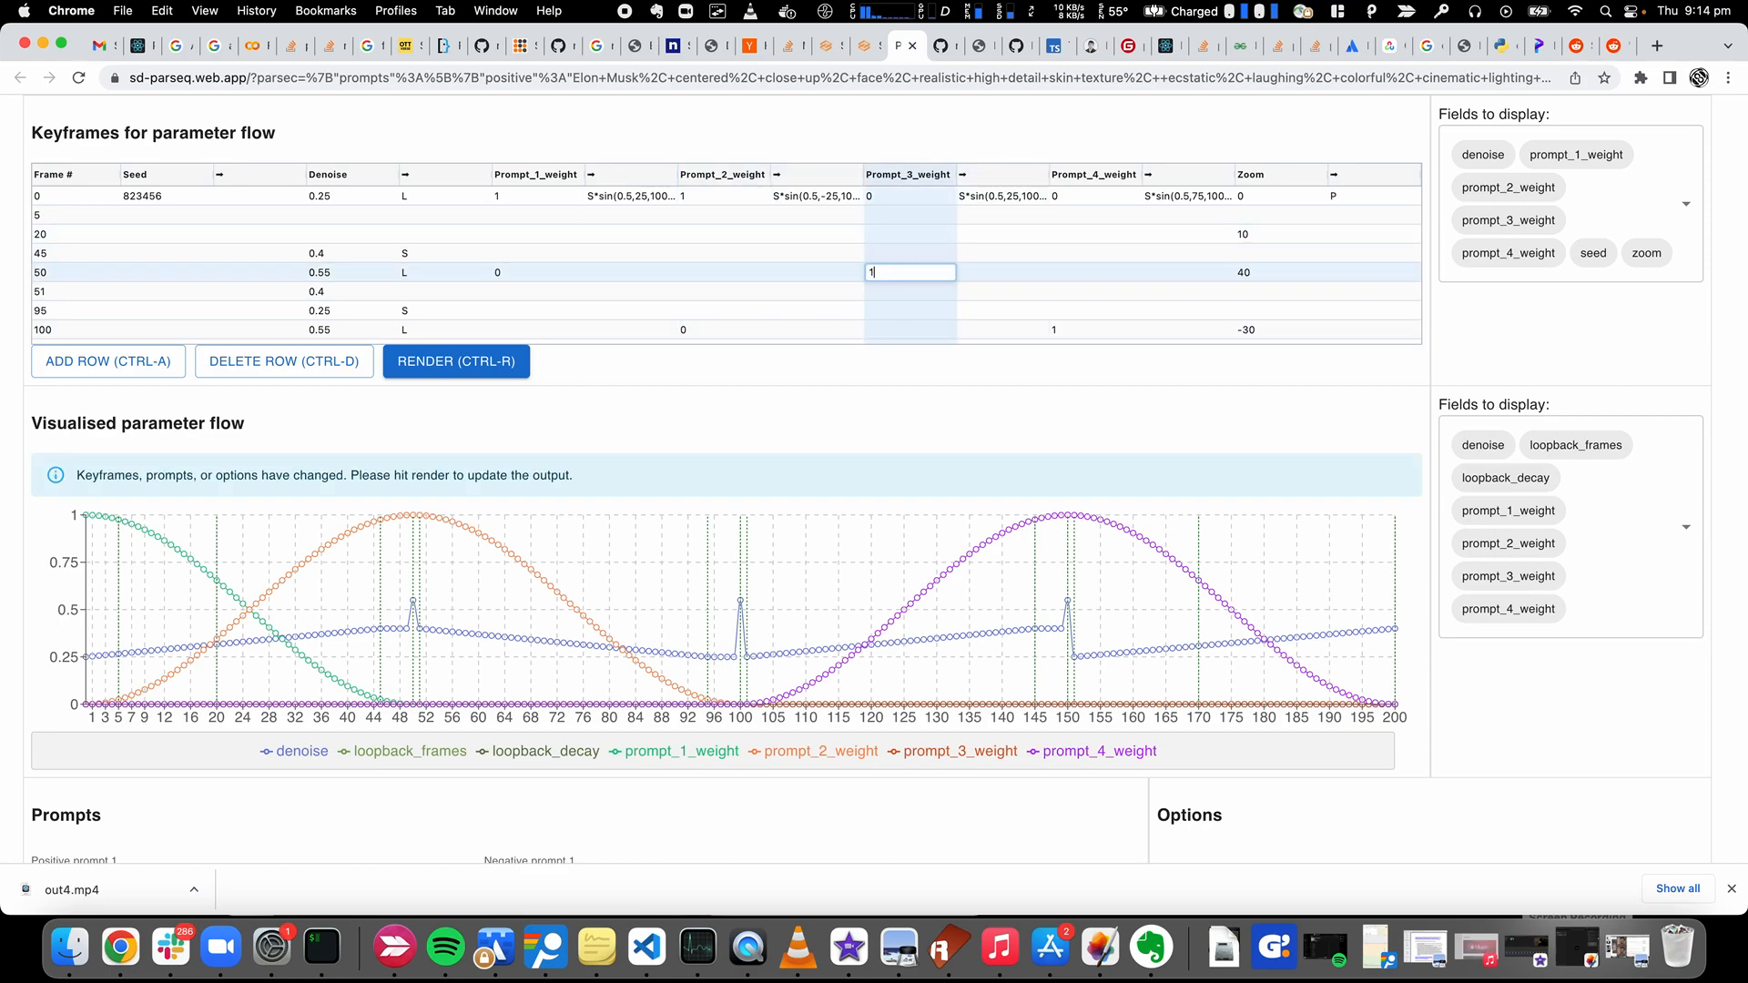
click(456, 362)
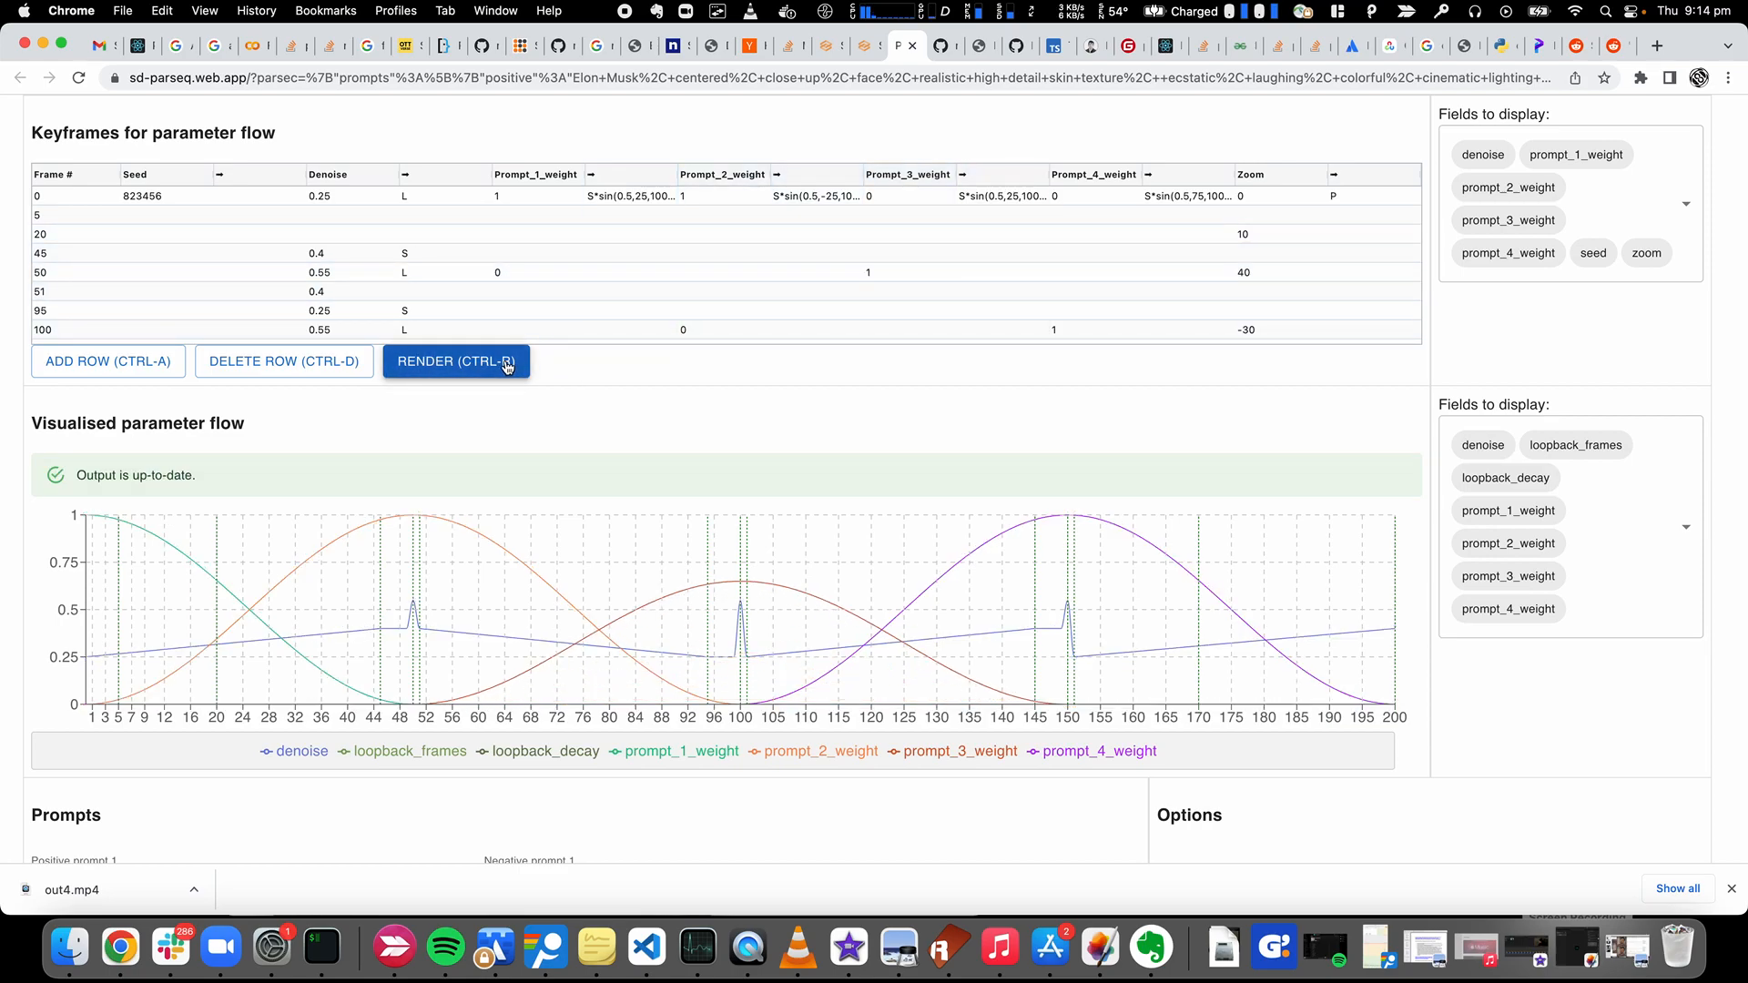
mouse_move(341, 621)
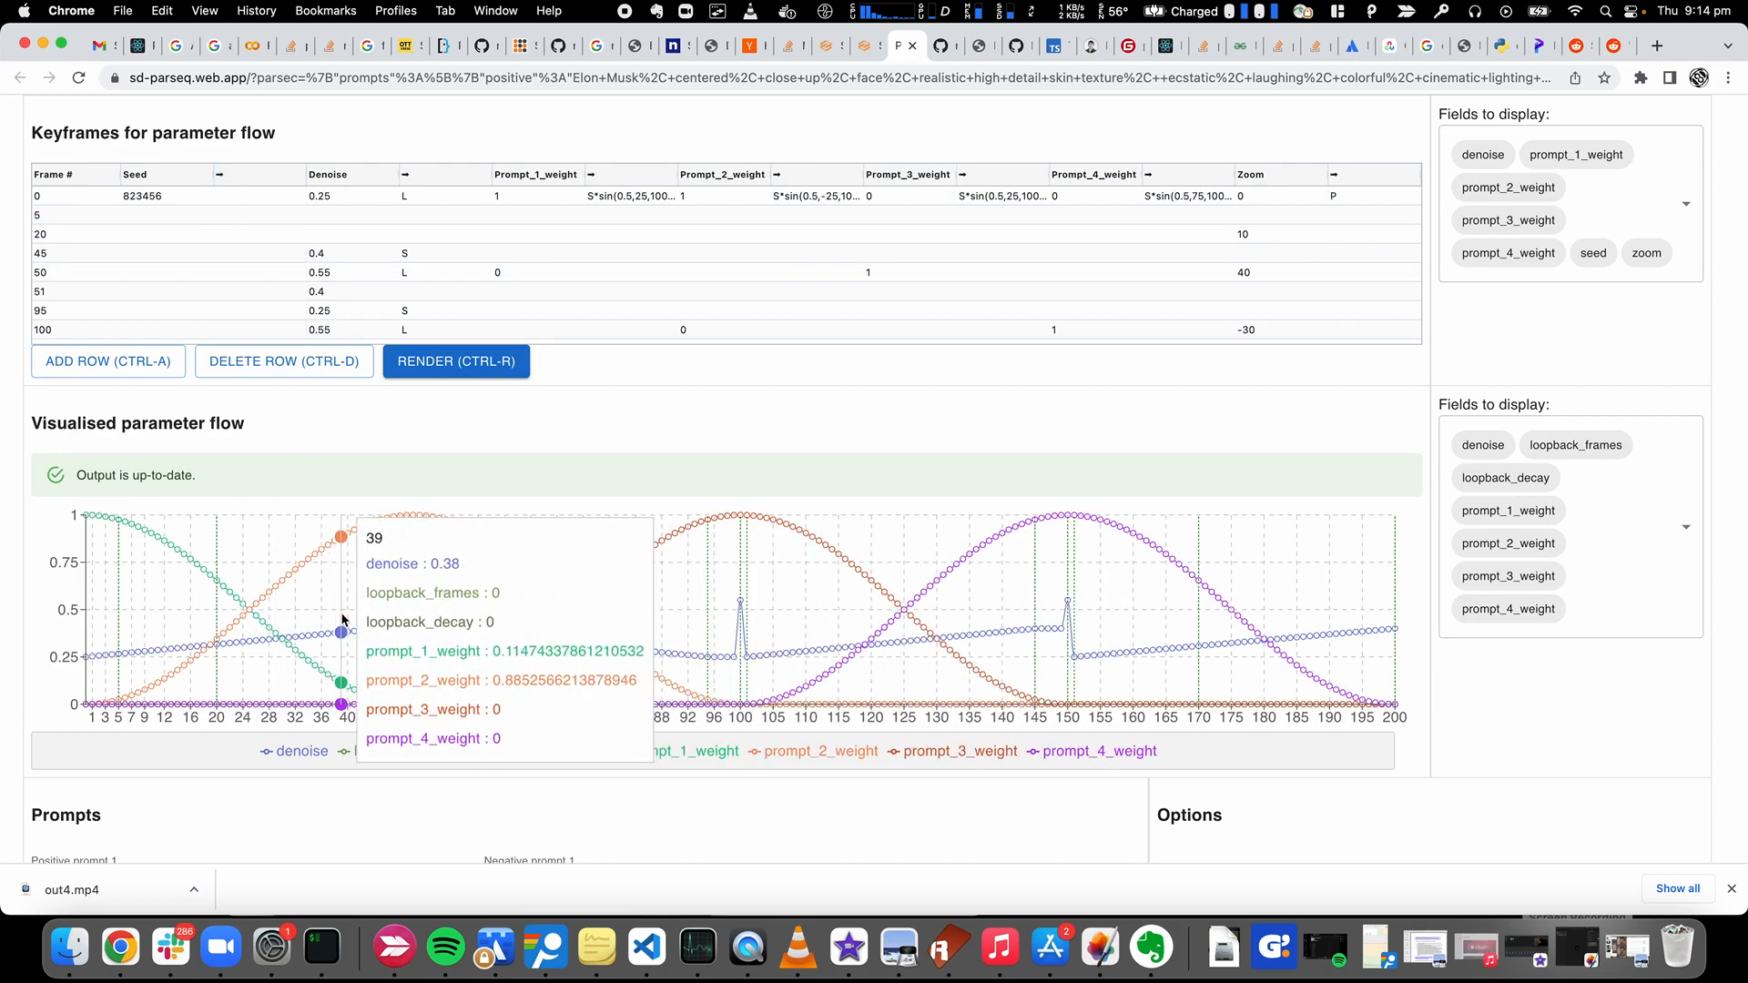
mouse_move(417, 769)
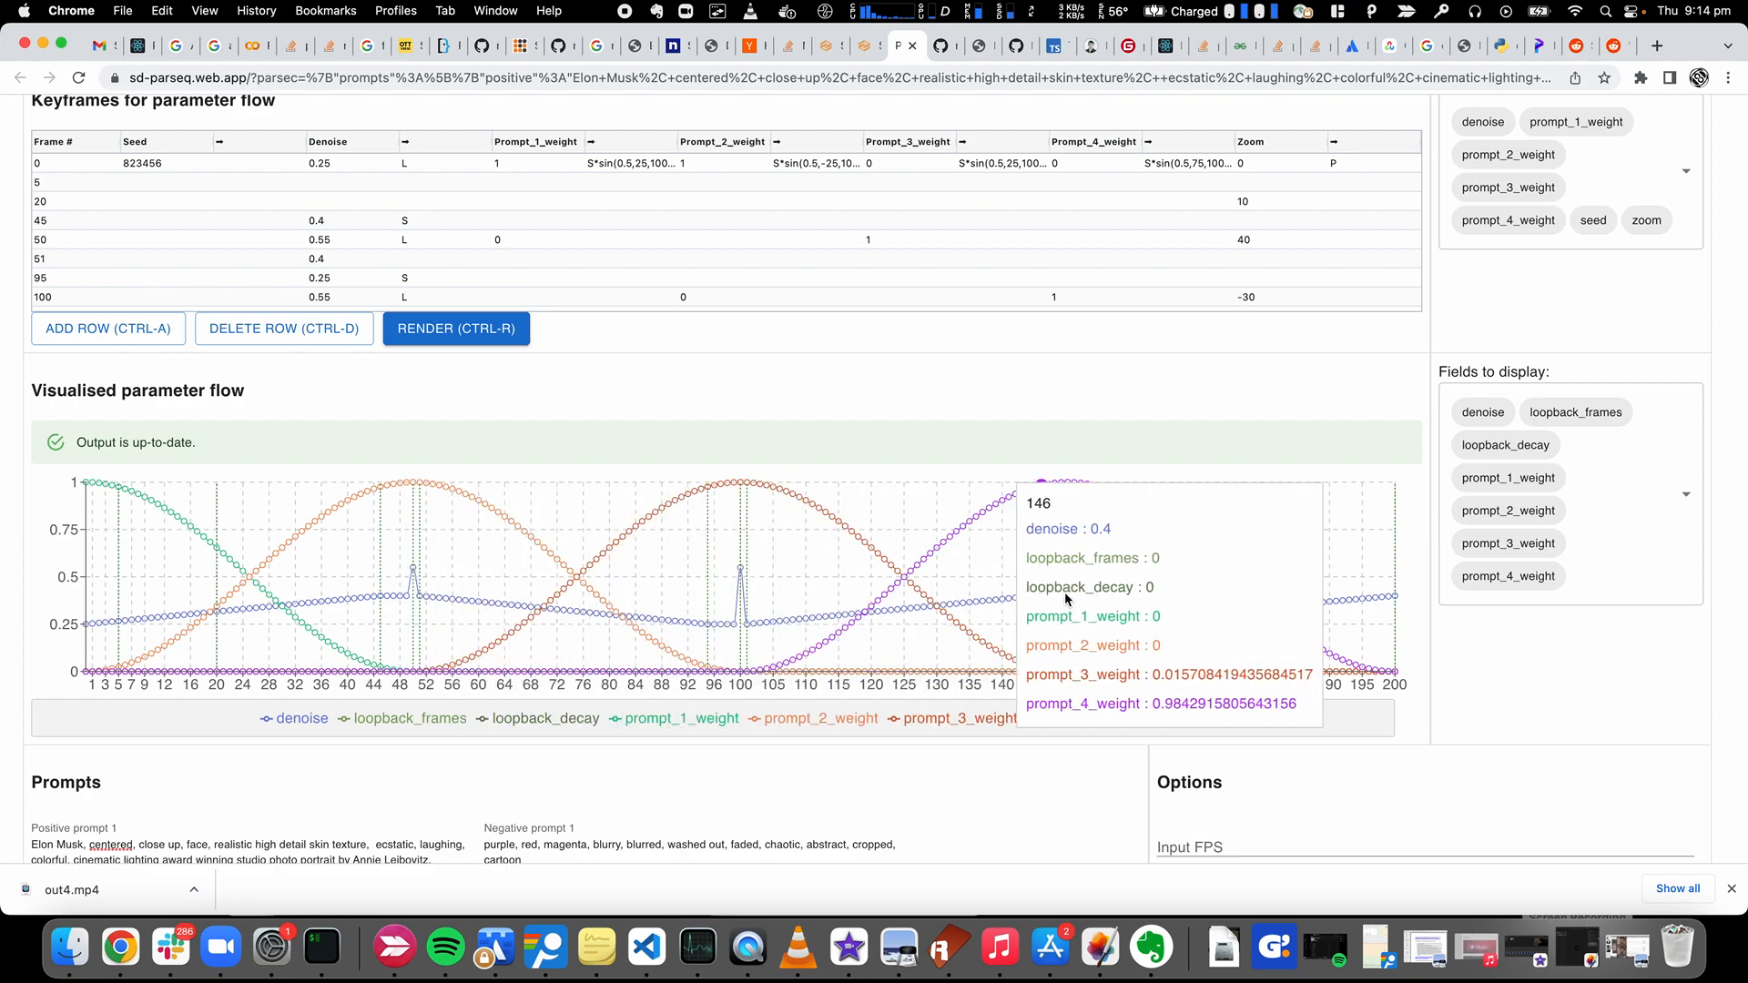
Add zoom to the fields plotted in the parameter flow chart
click(1687, 494)
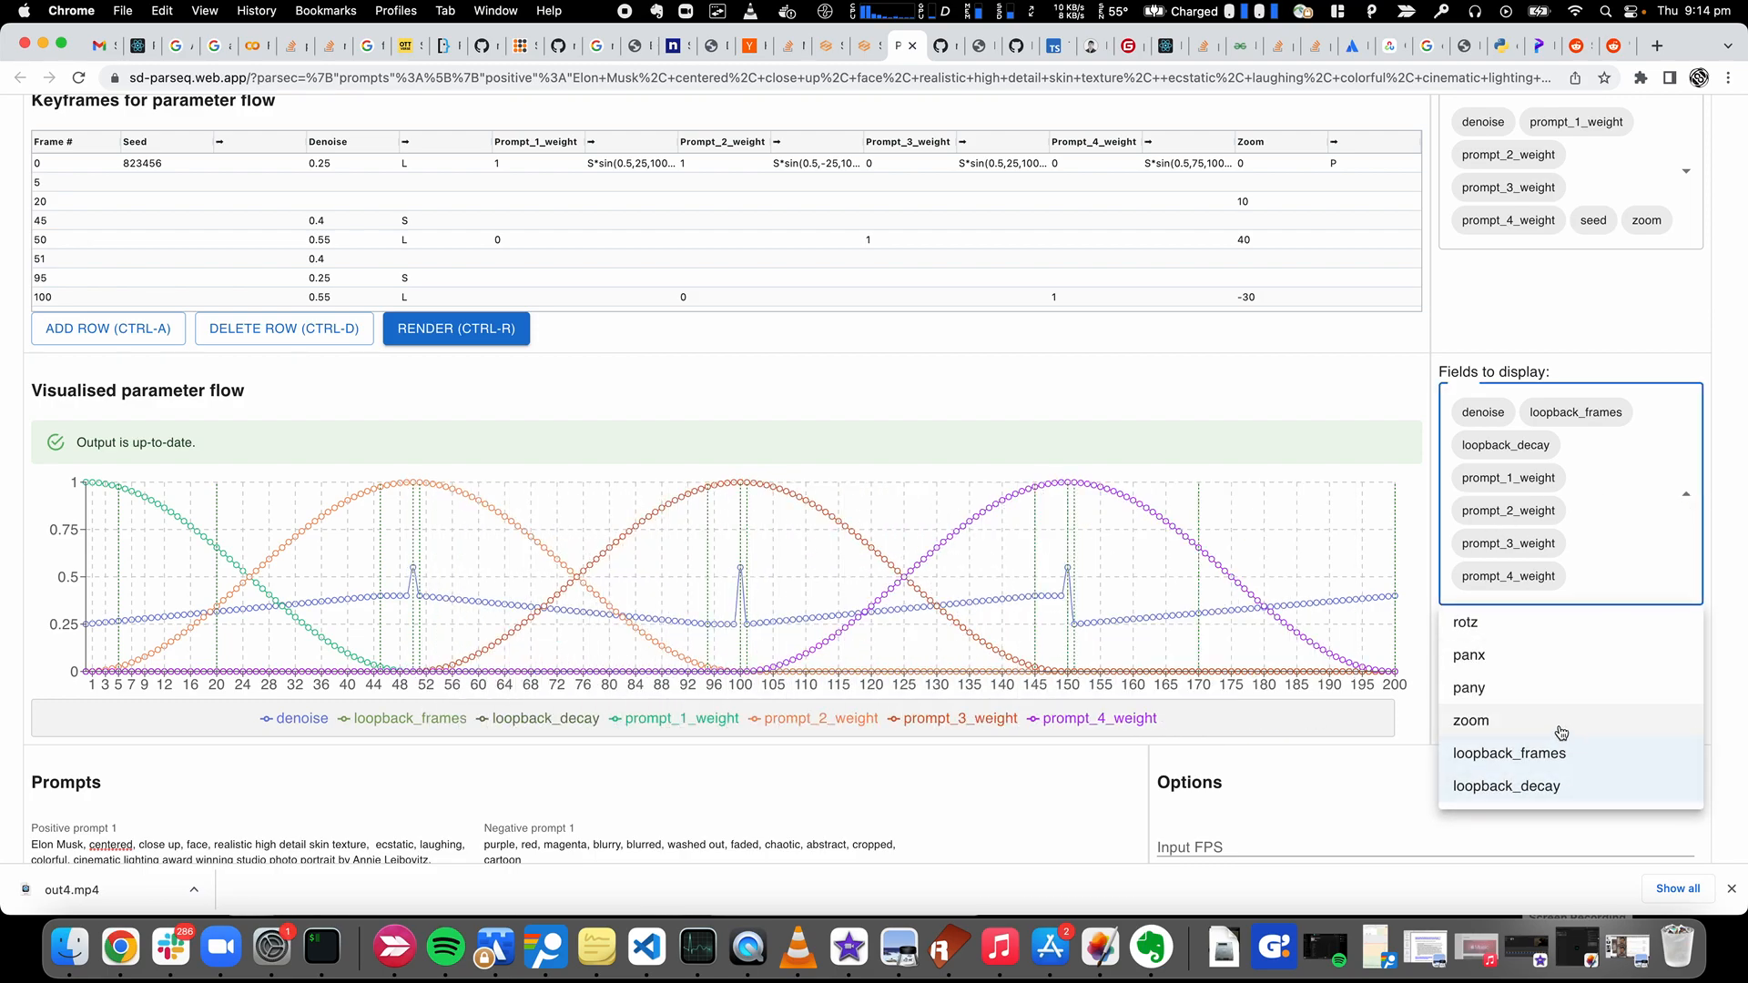
click(1471, 721)
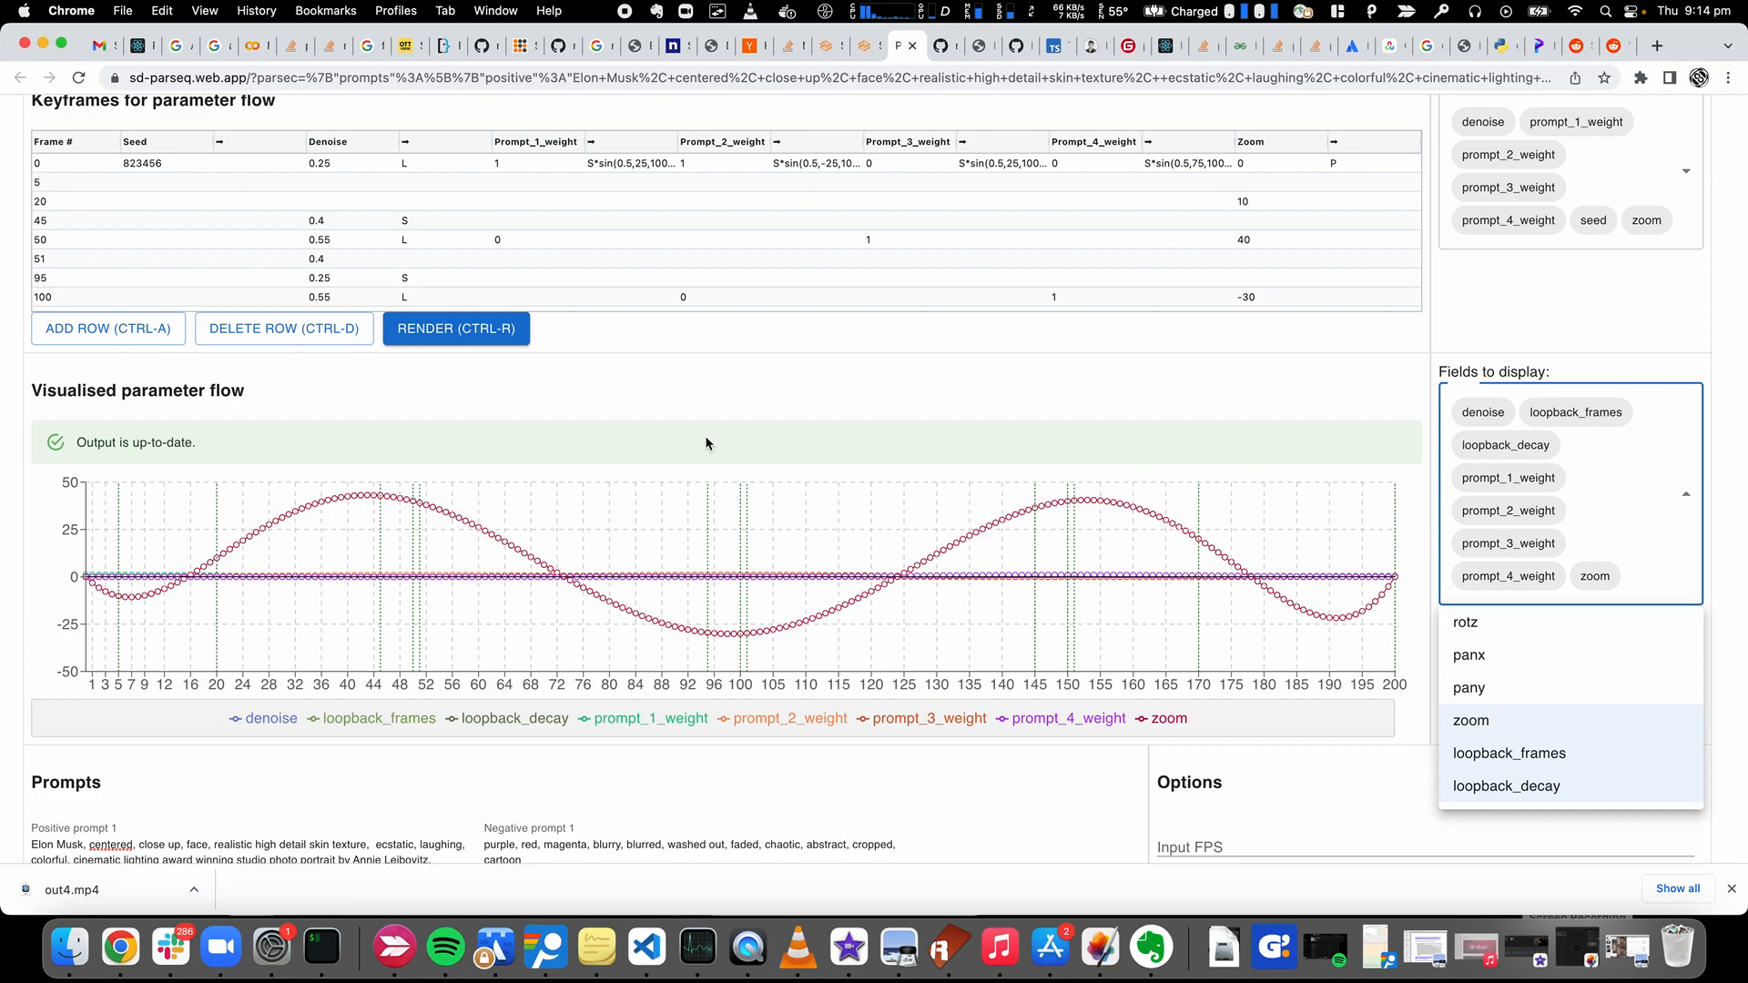
scroll(down, 3)
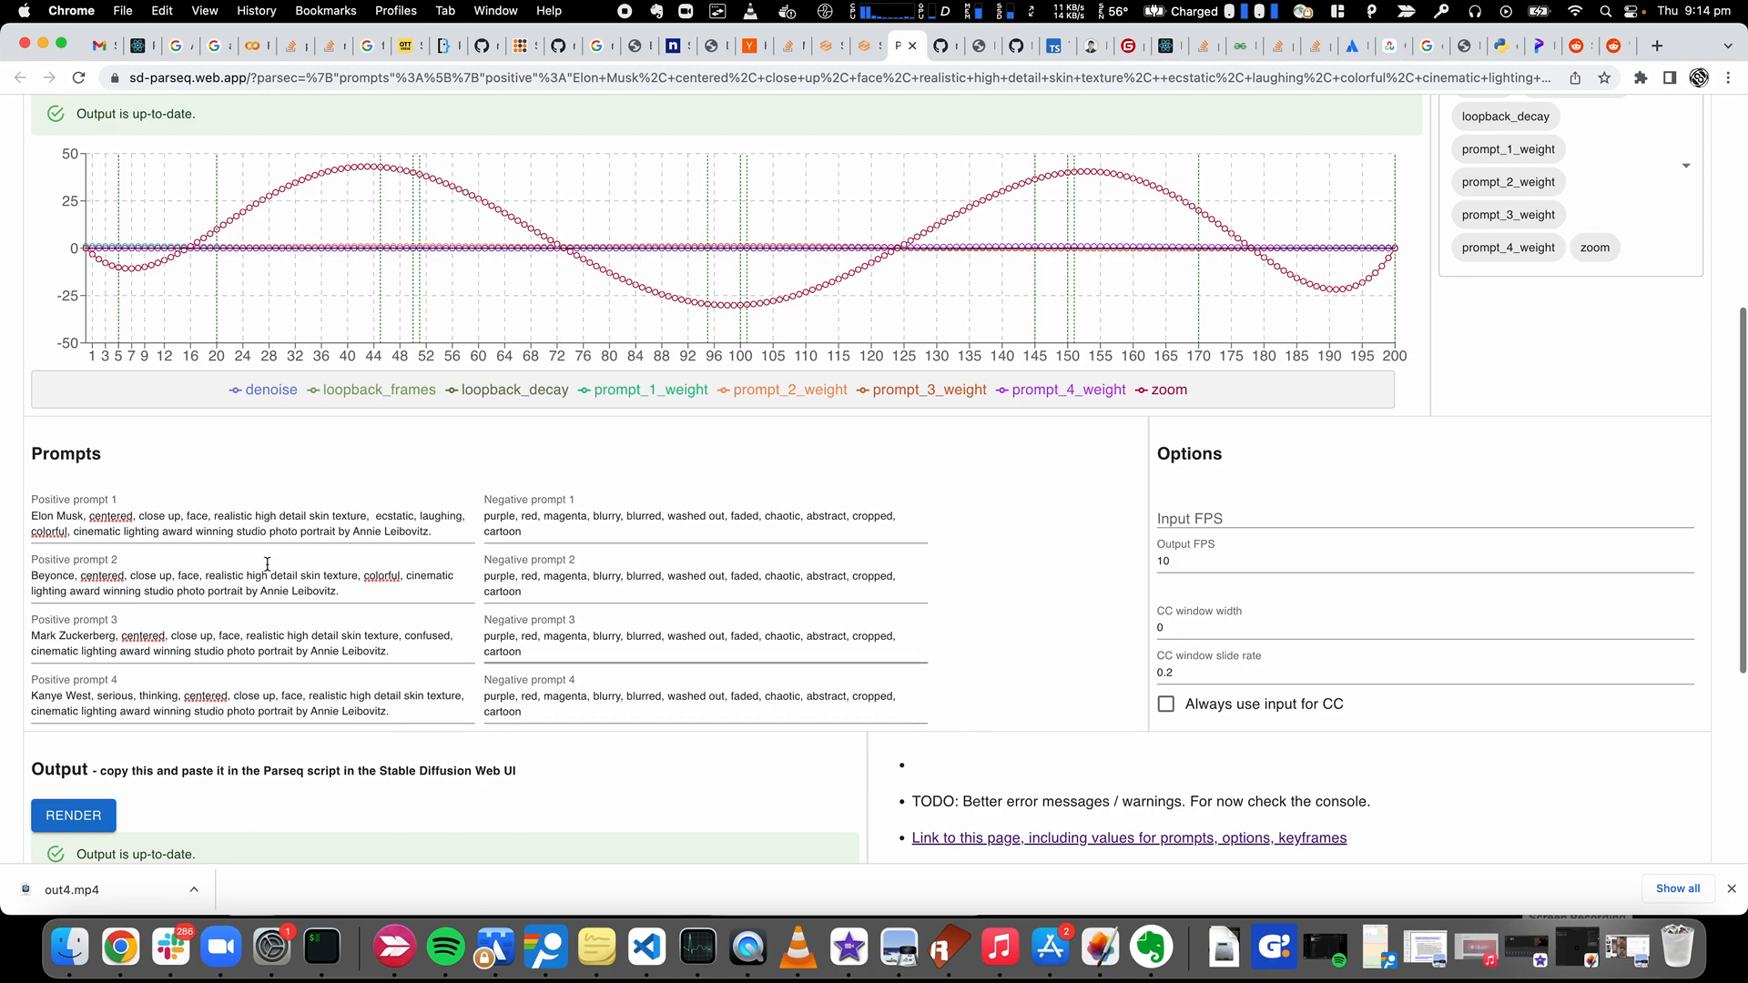
mouse_move(548, 799)
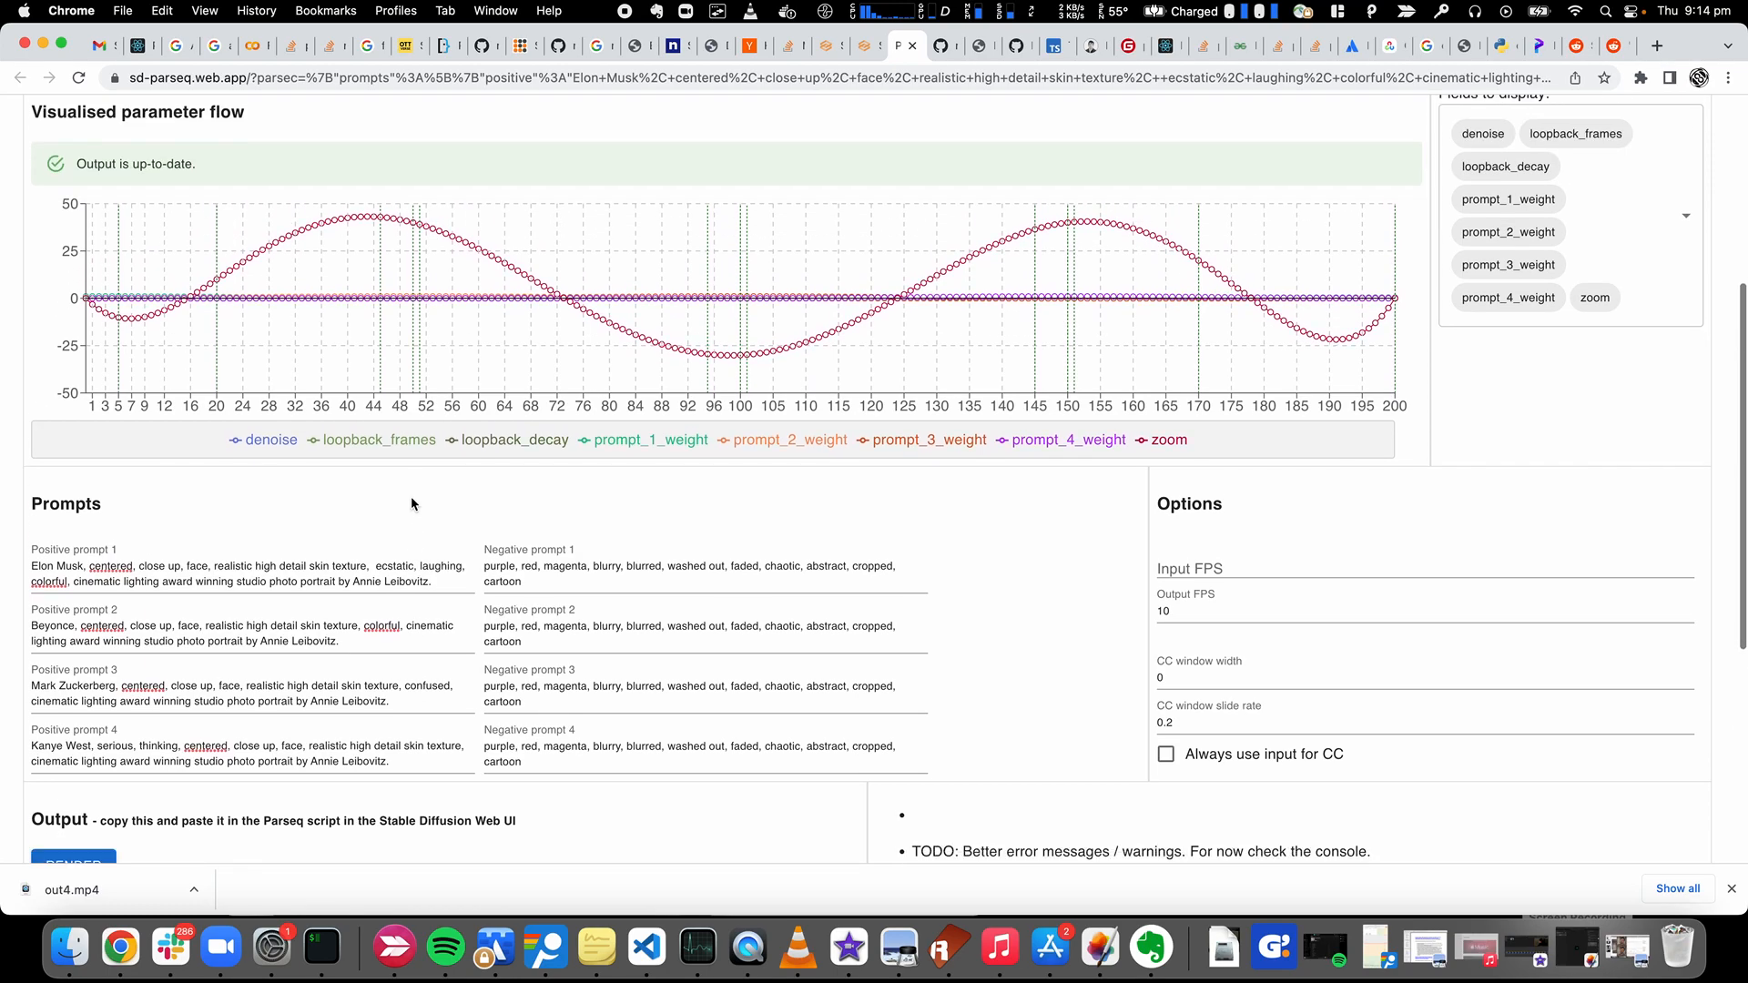
scroll(down, 3)
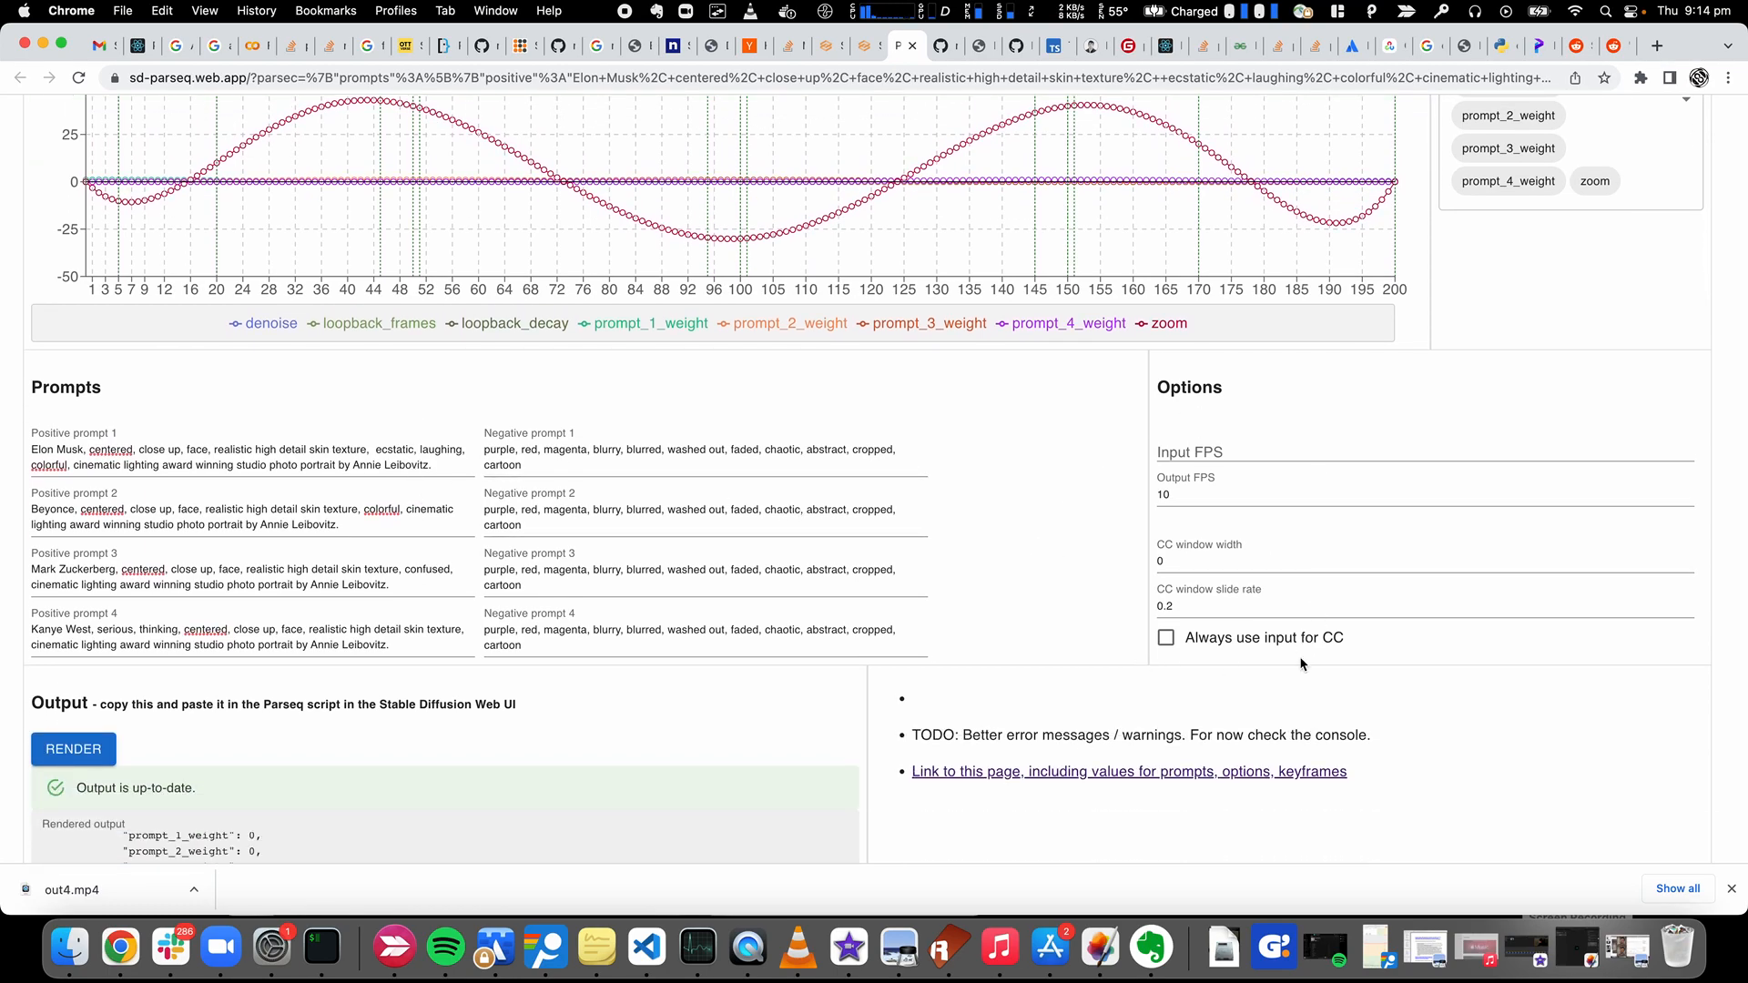
scroll(down, 3)
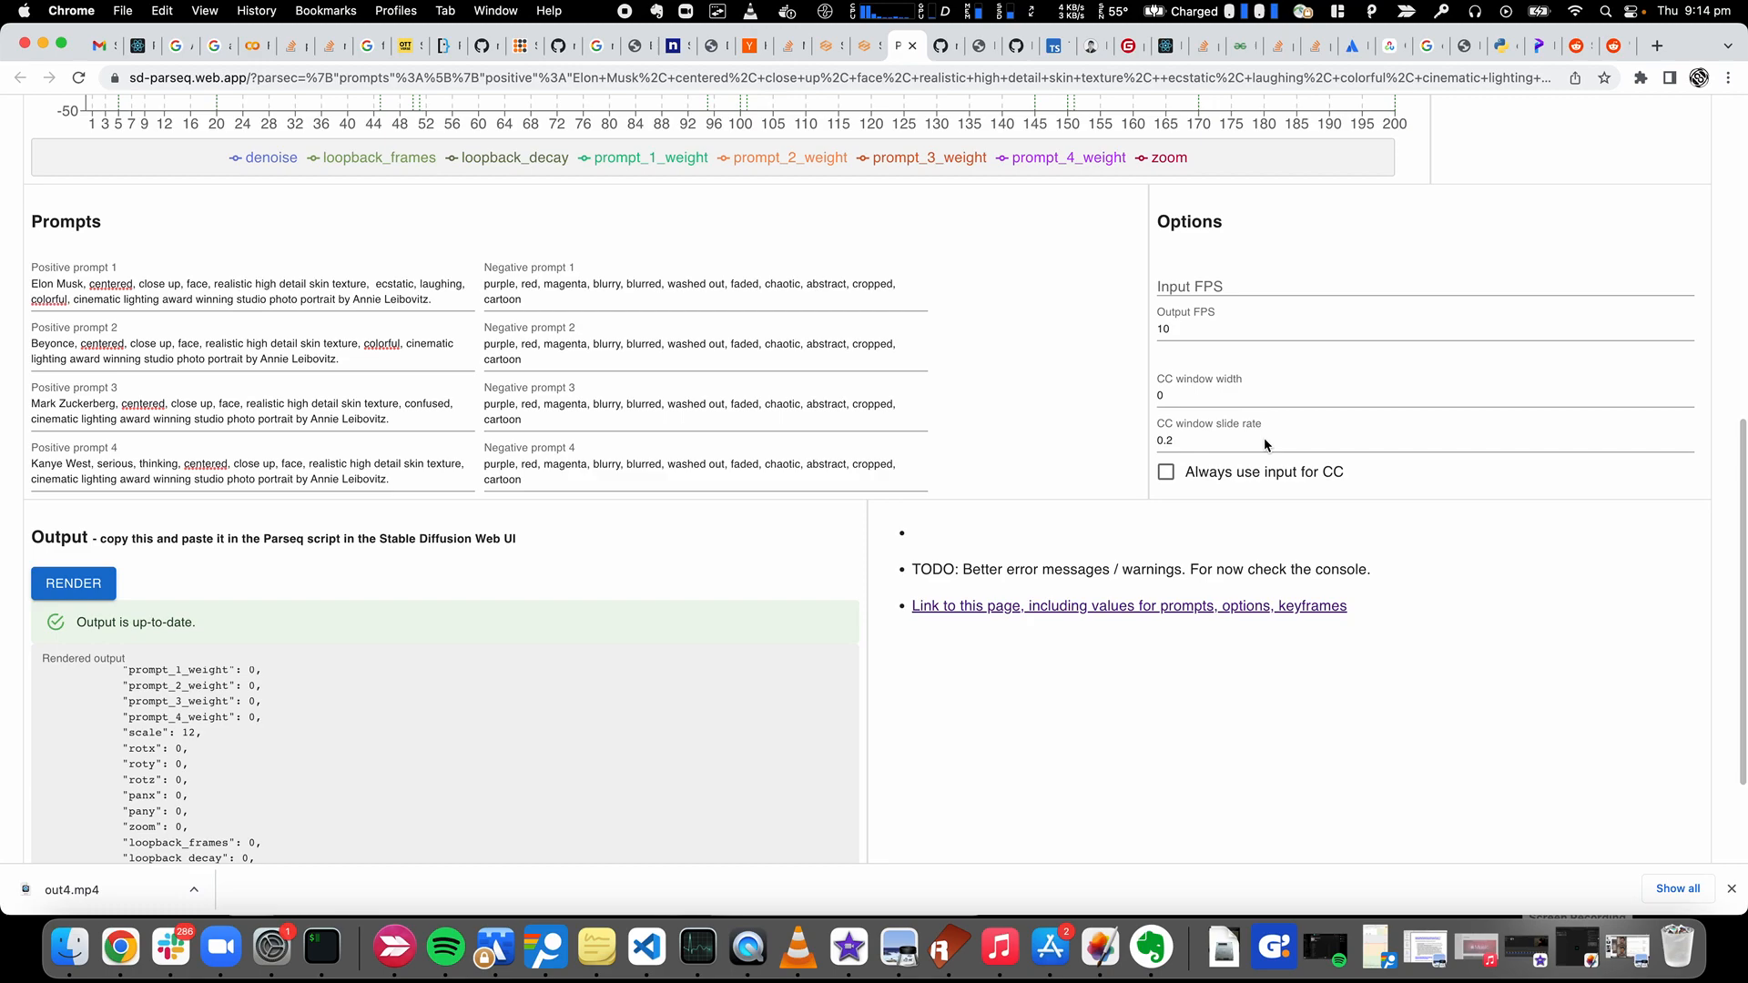
scroll(down, 3)
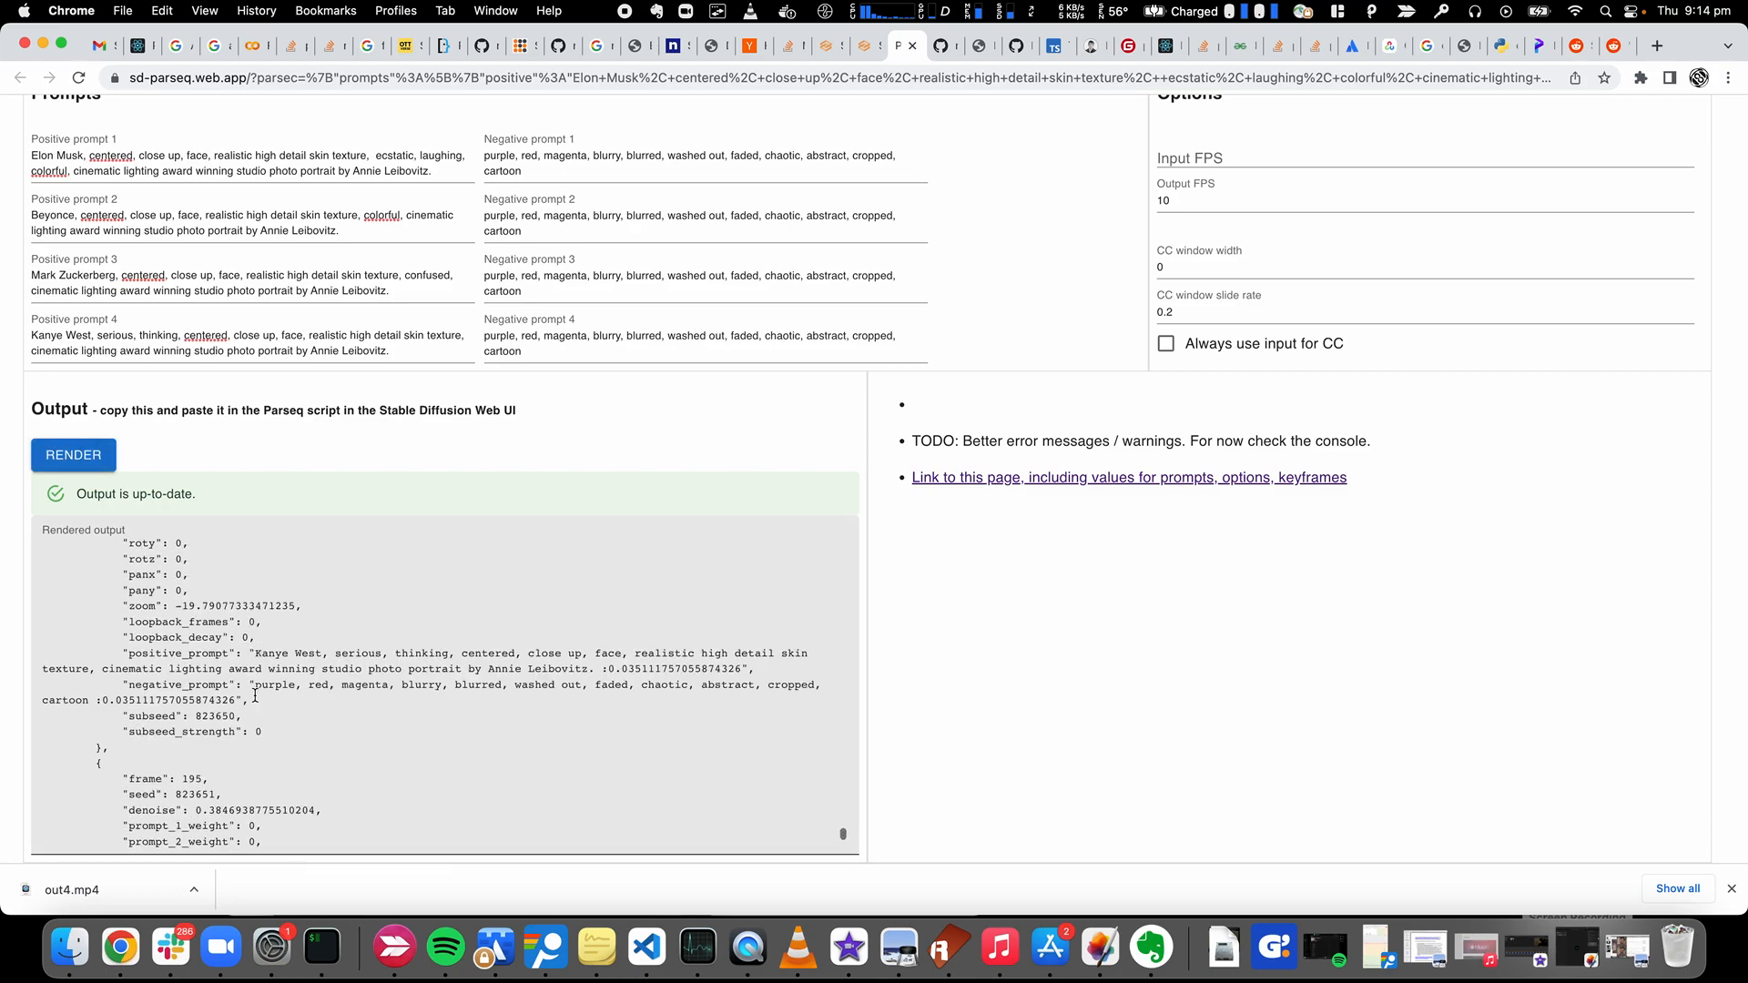
scroll(down, 3)
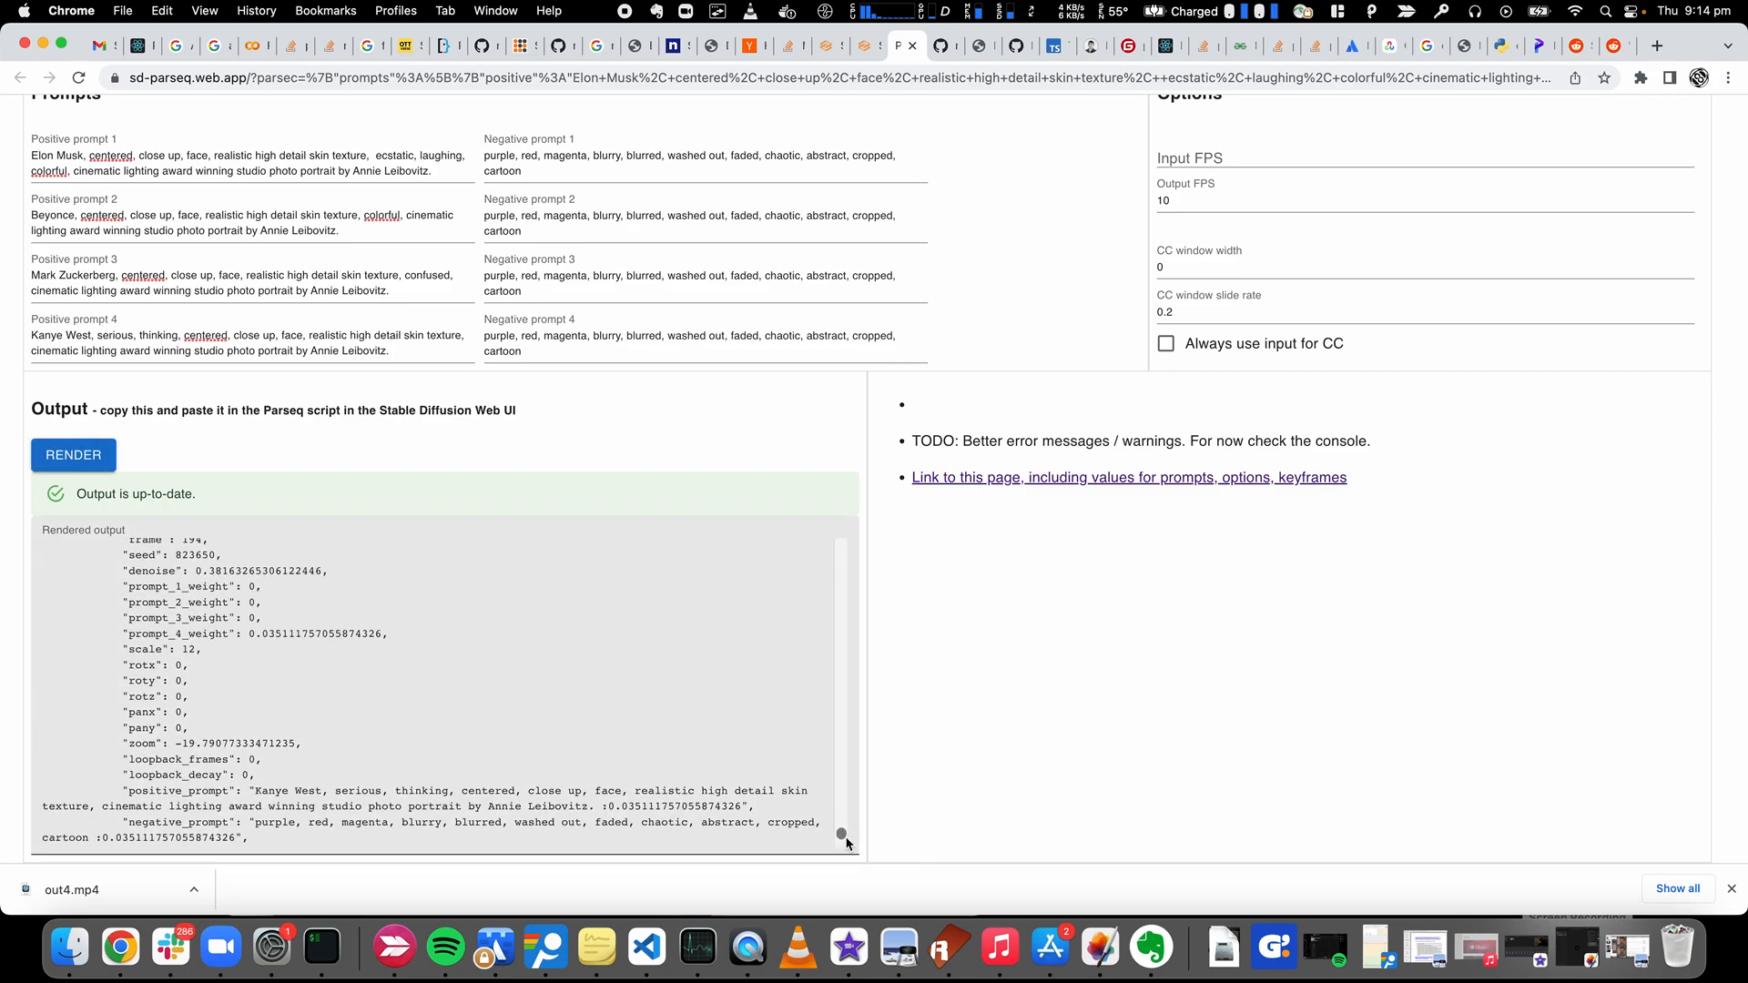
scroll(down, 3)
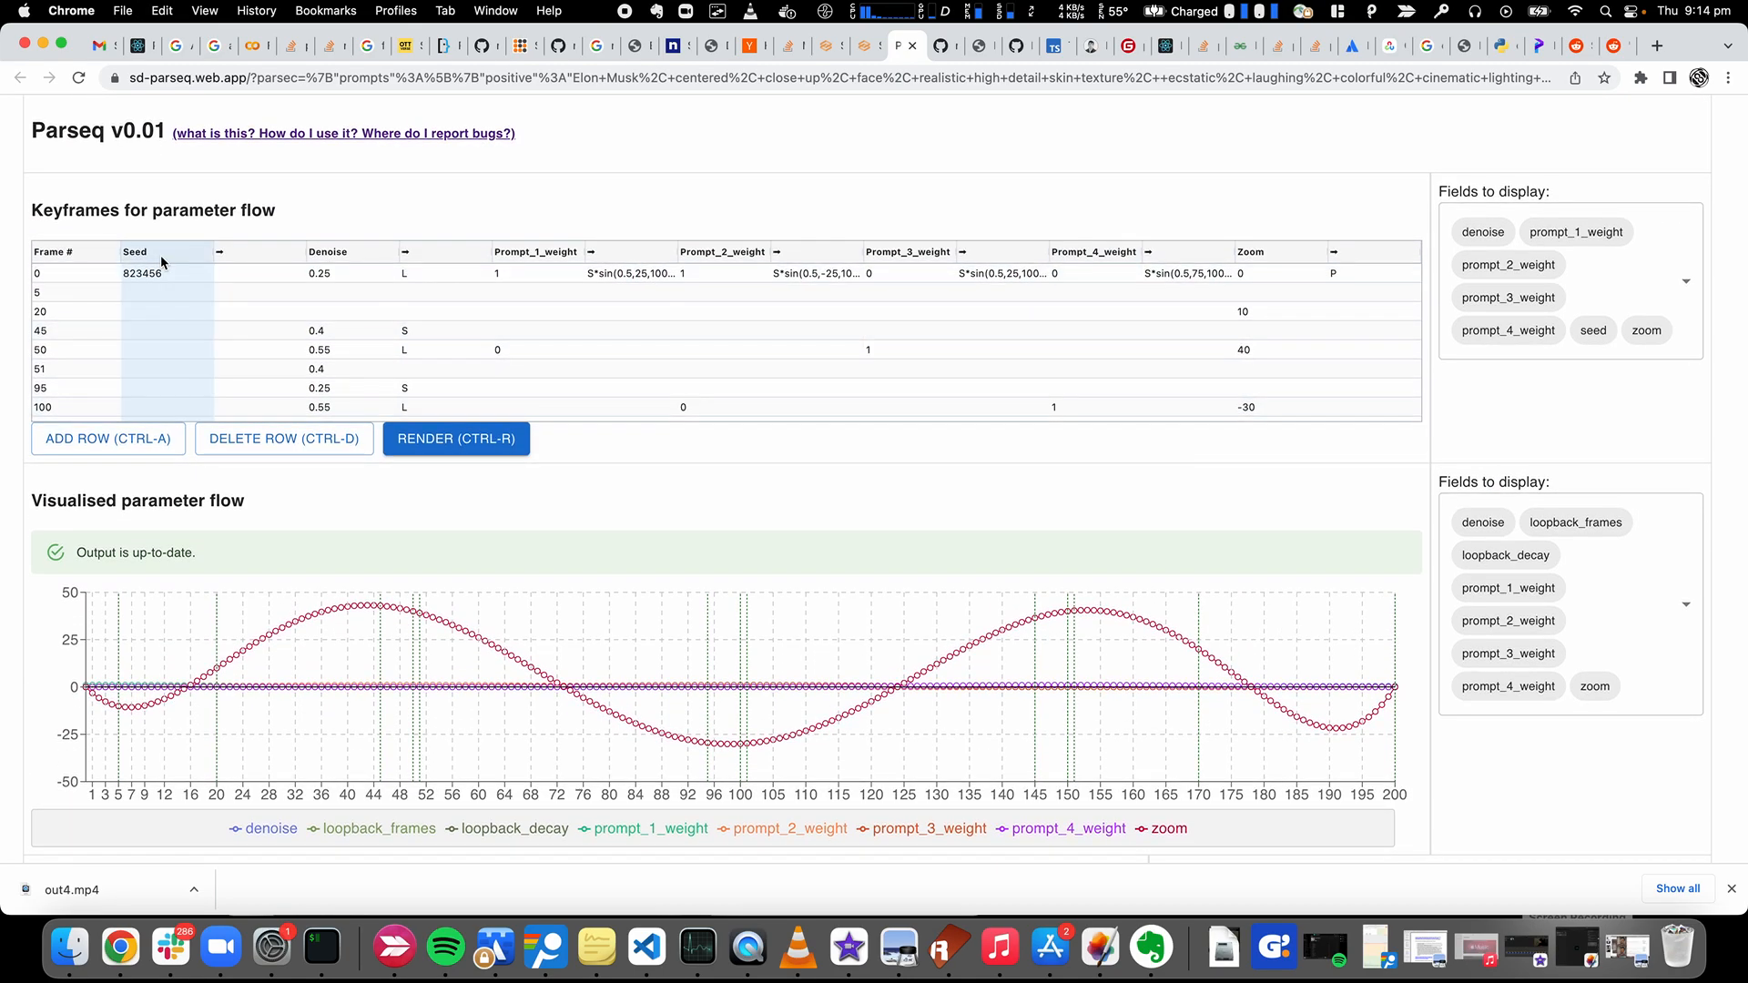
Scroll to Parseq's rendered JSON output, then move over to the Stable Diffusion img2img page
scroll(down, 3)
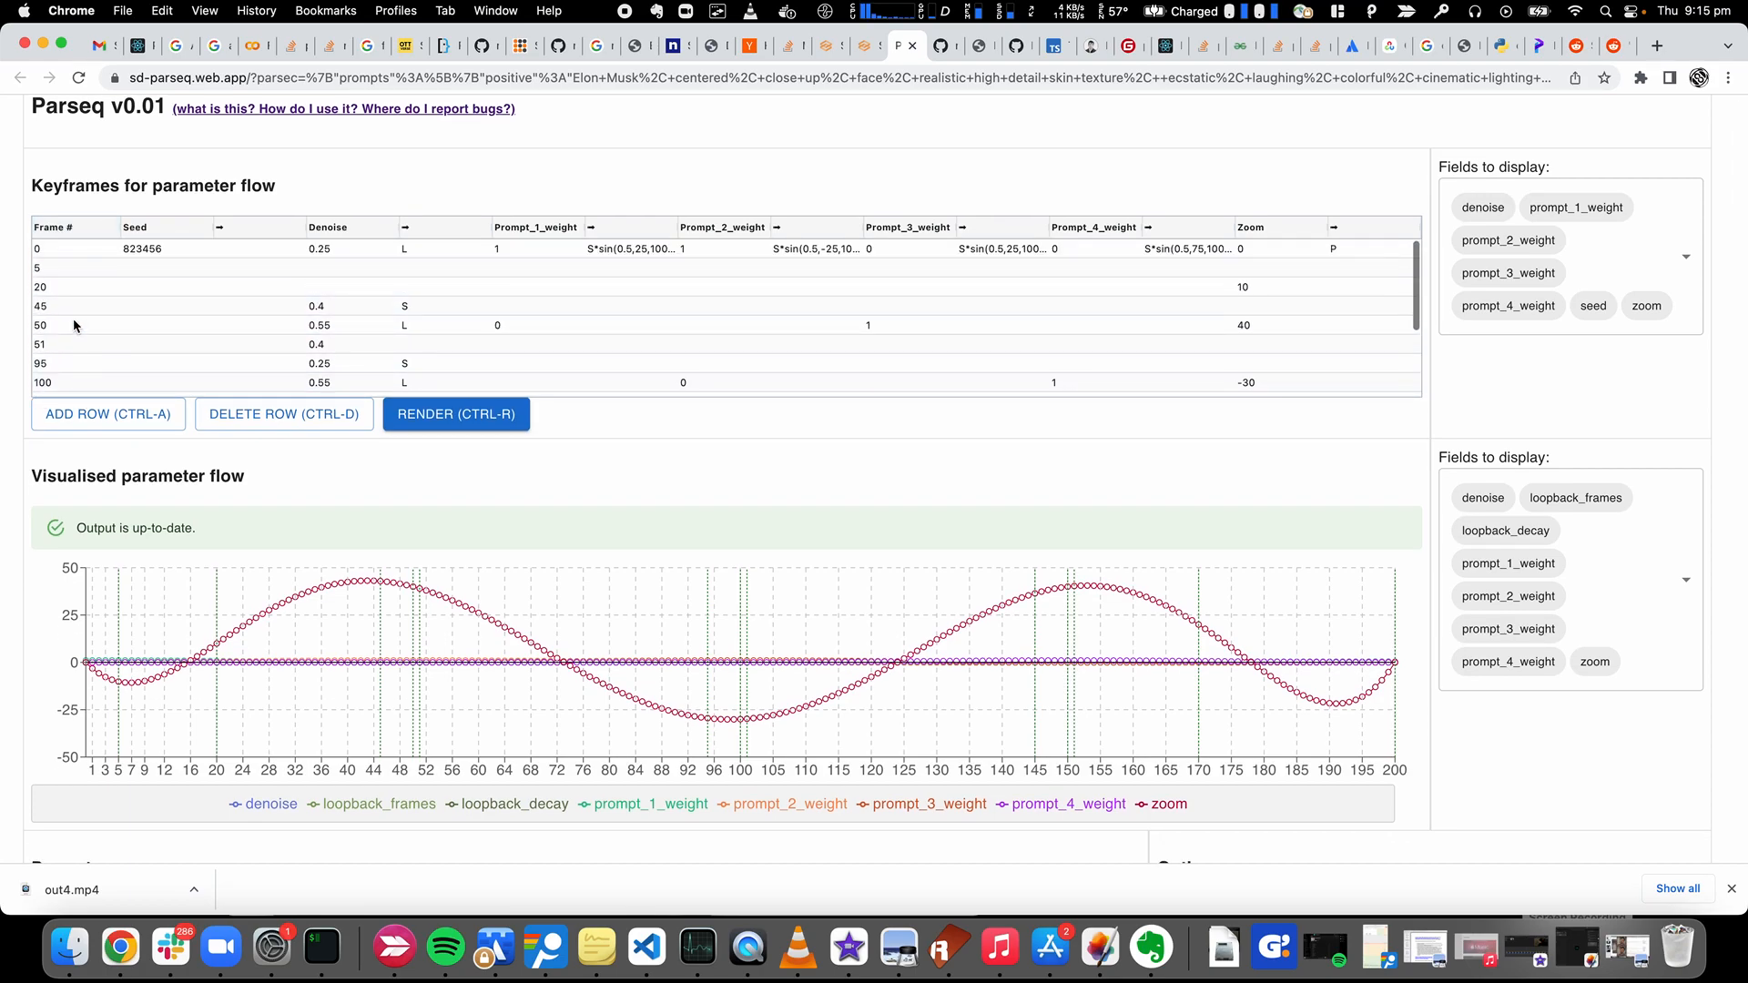
click(63, 324)
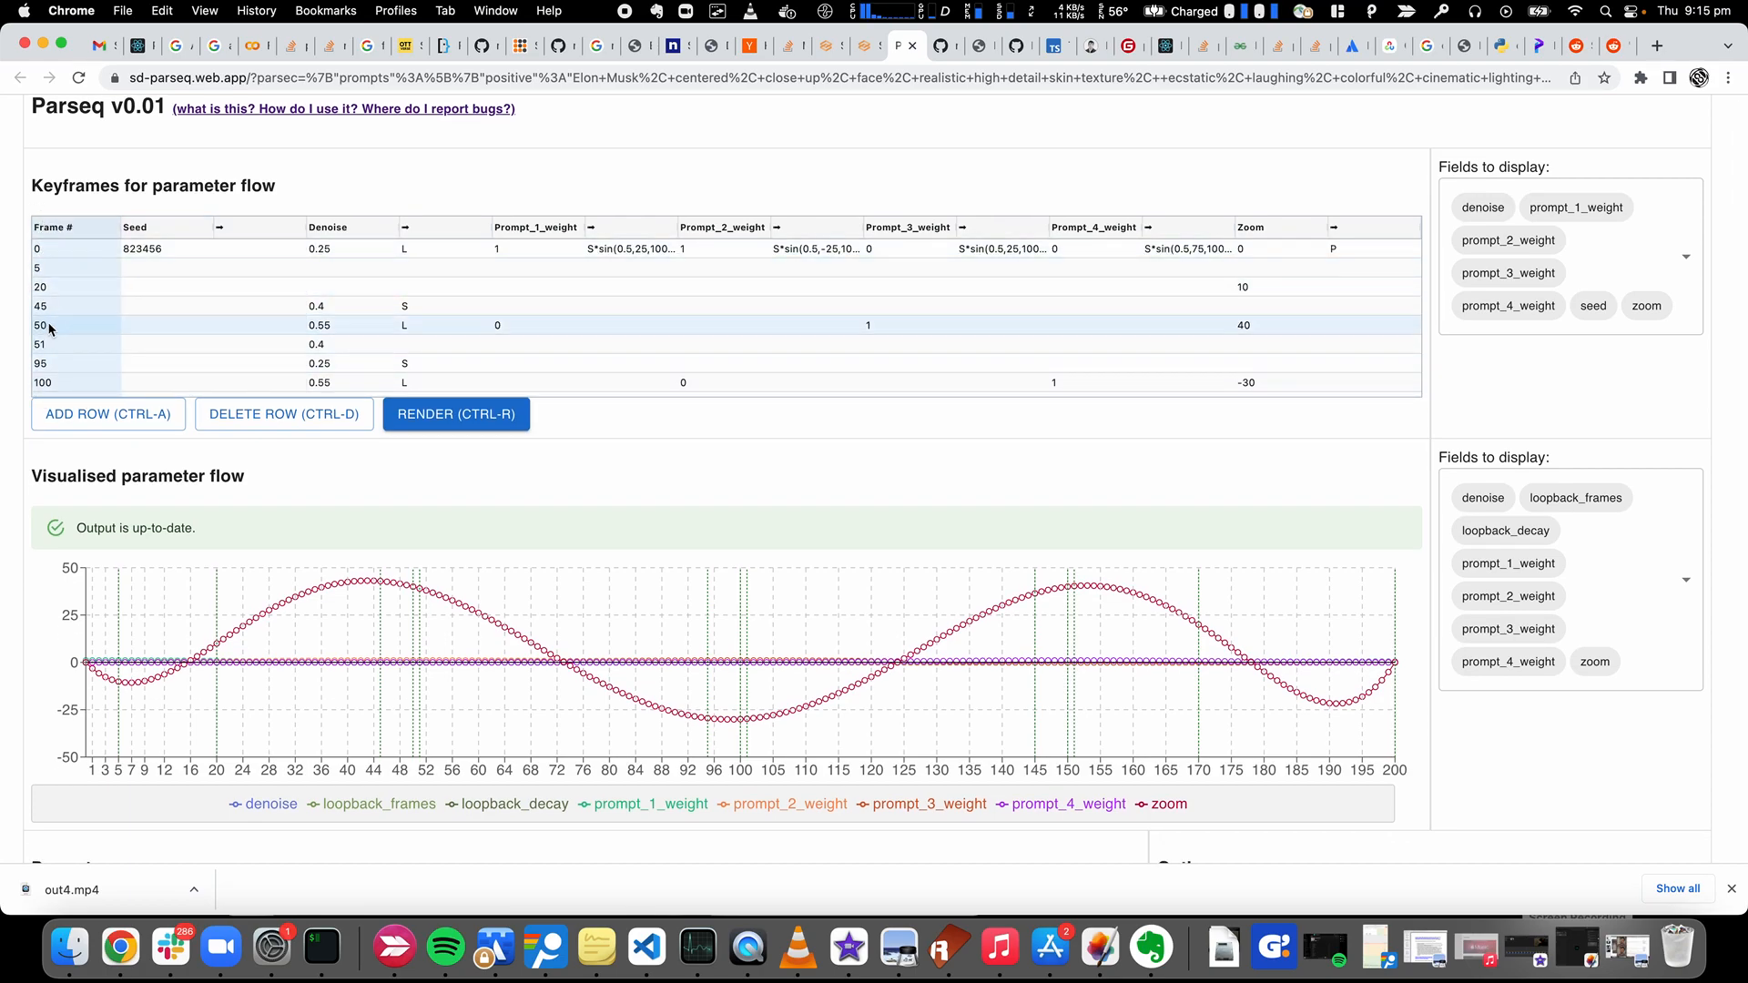
scroll(down, 3)
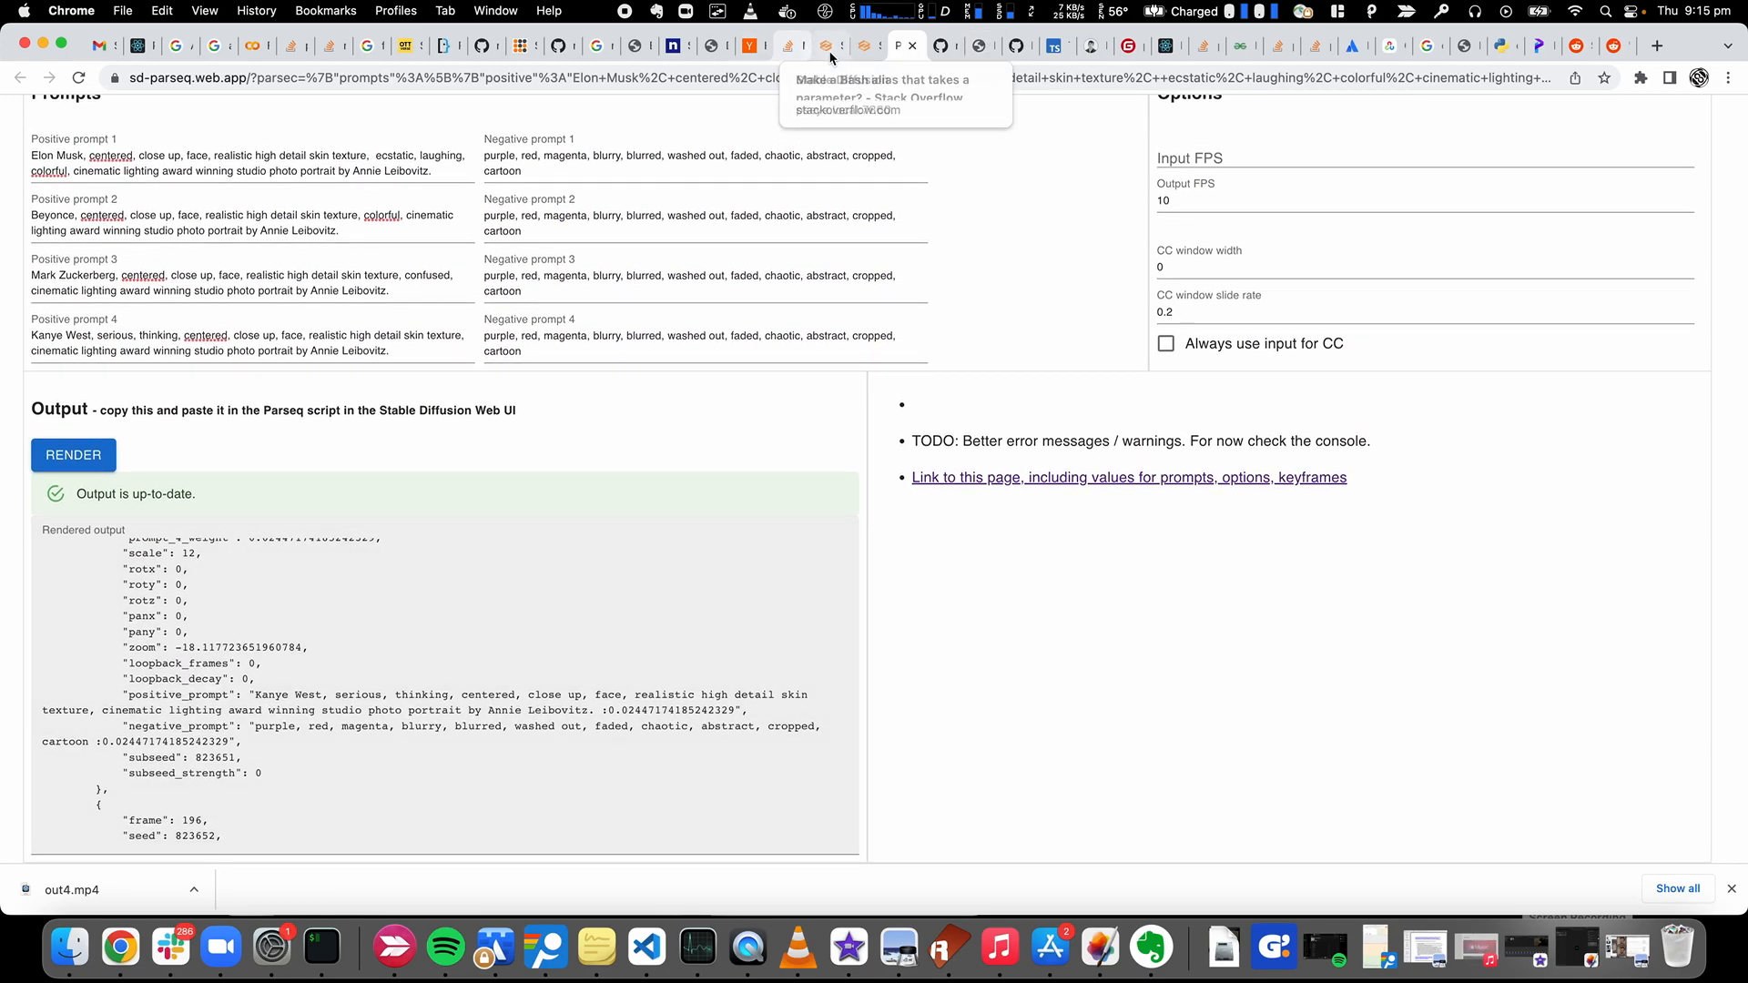
click(825, 46)
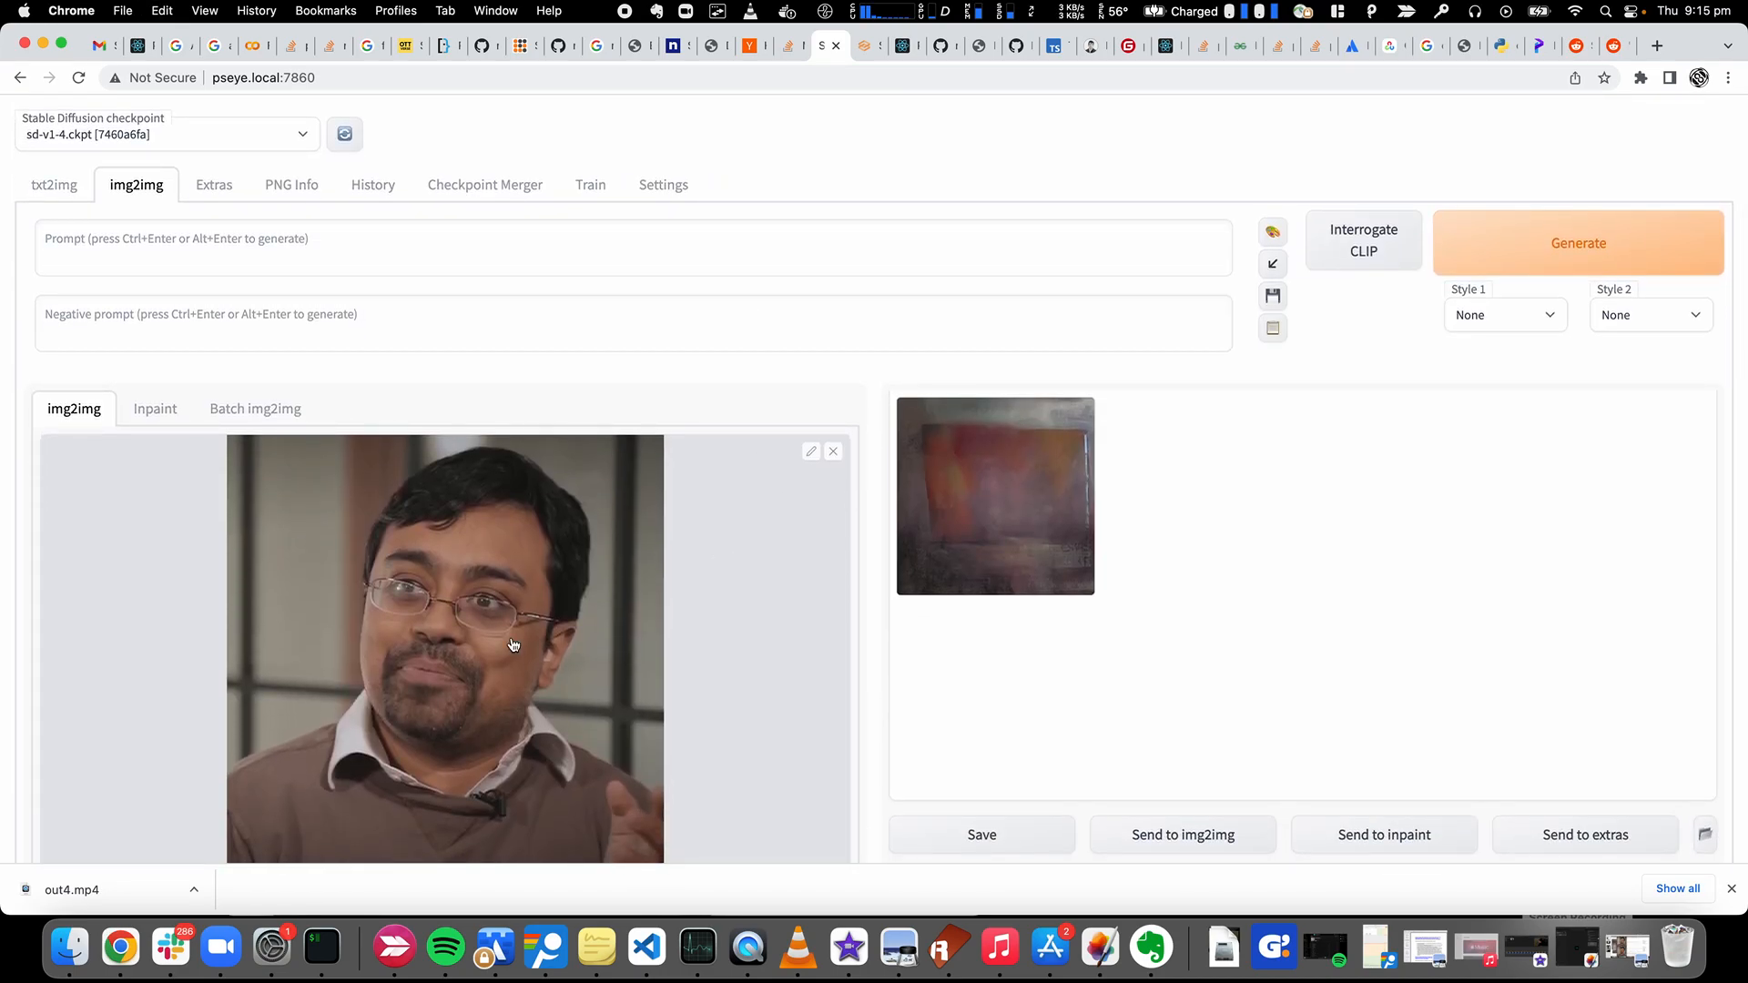
Scroll through the img2img settings to confirm SD Parseq and its pasted parameter script with zoom values
scroll(down, 3)
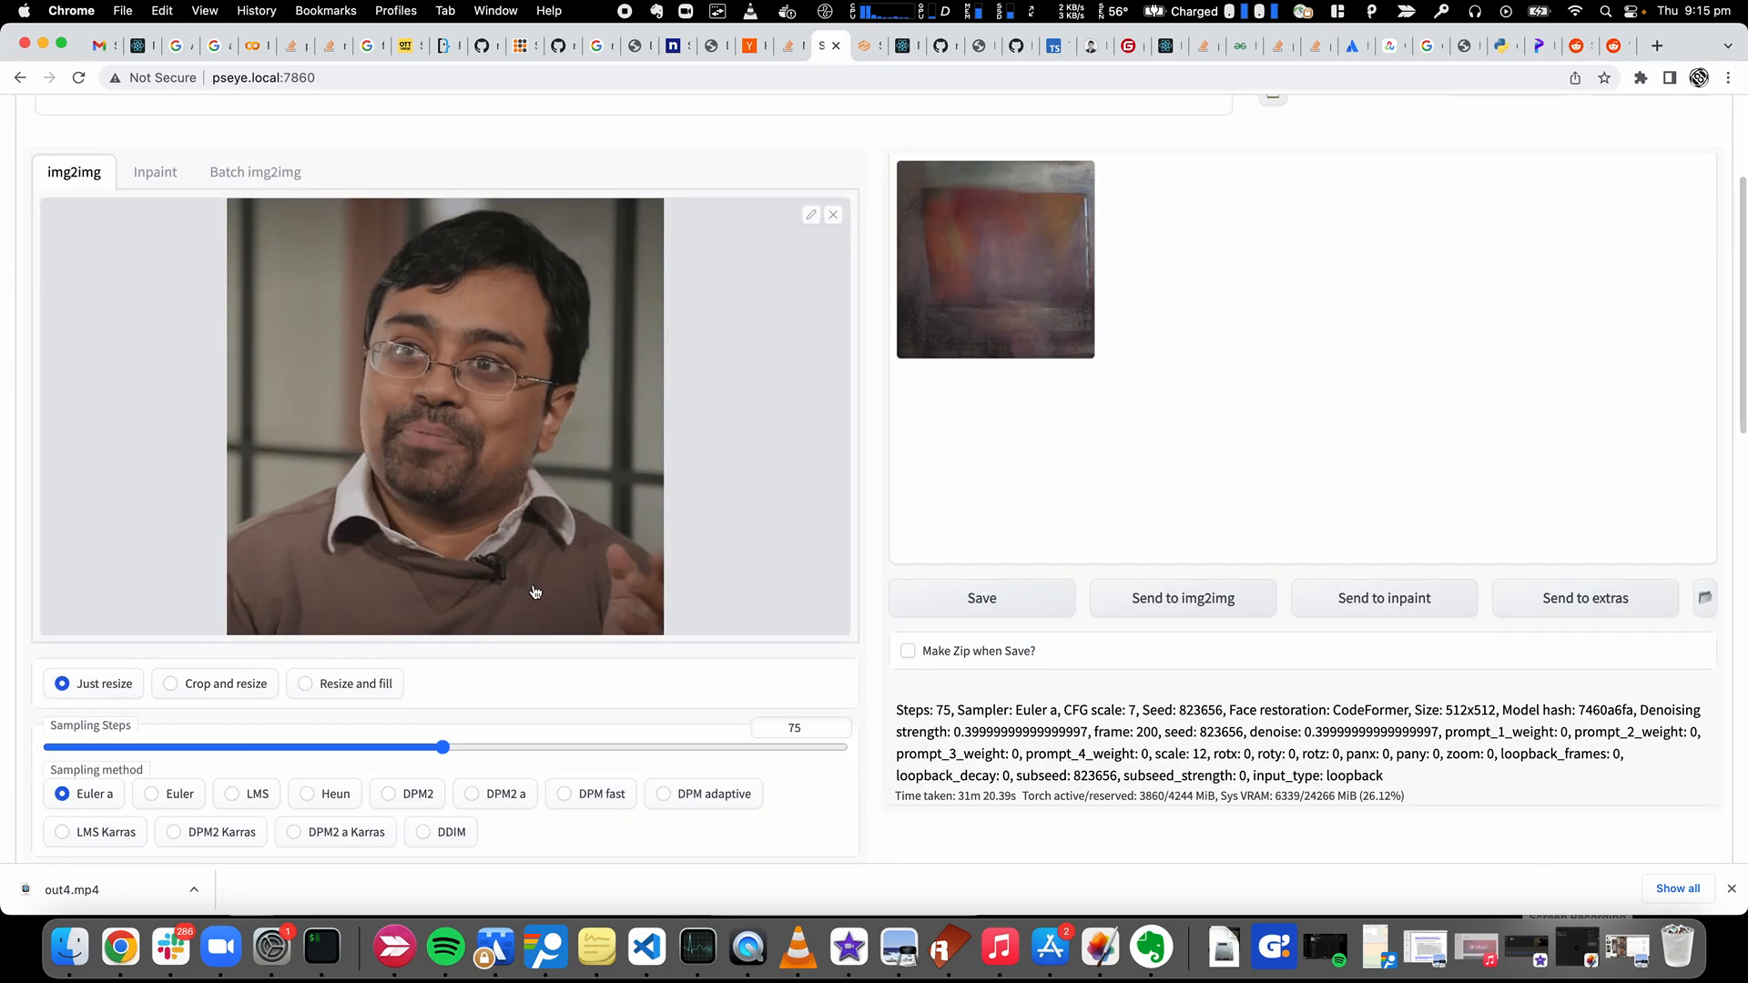
scroll(down, 3)
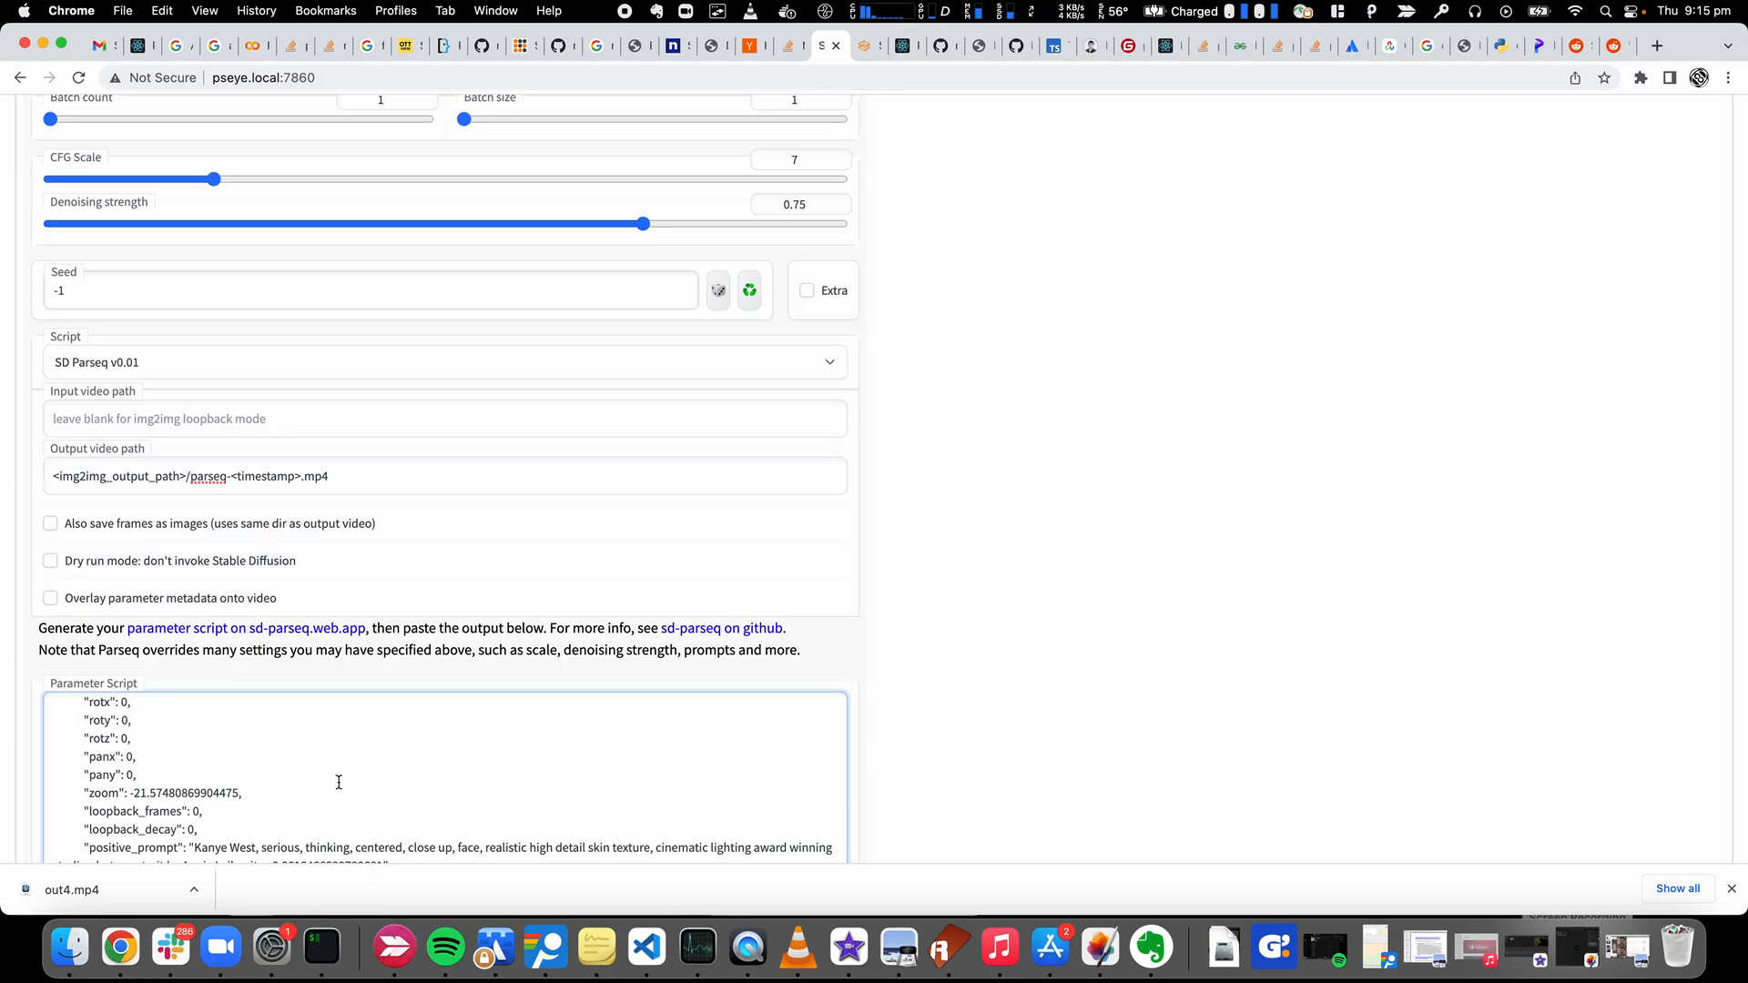
mouse_move(522, 496)
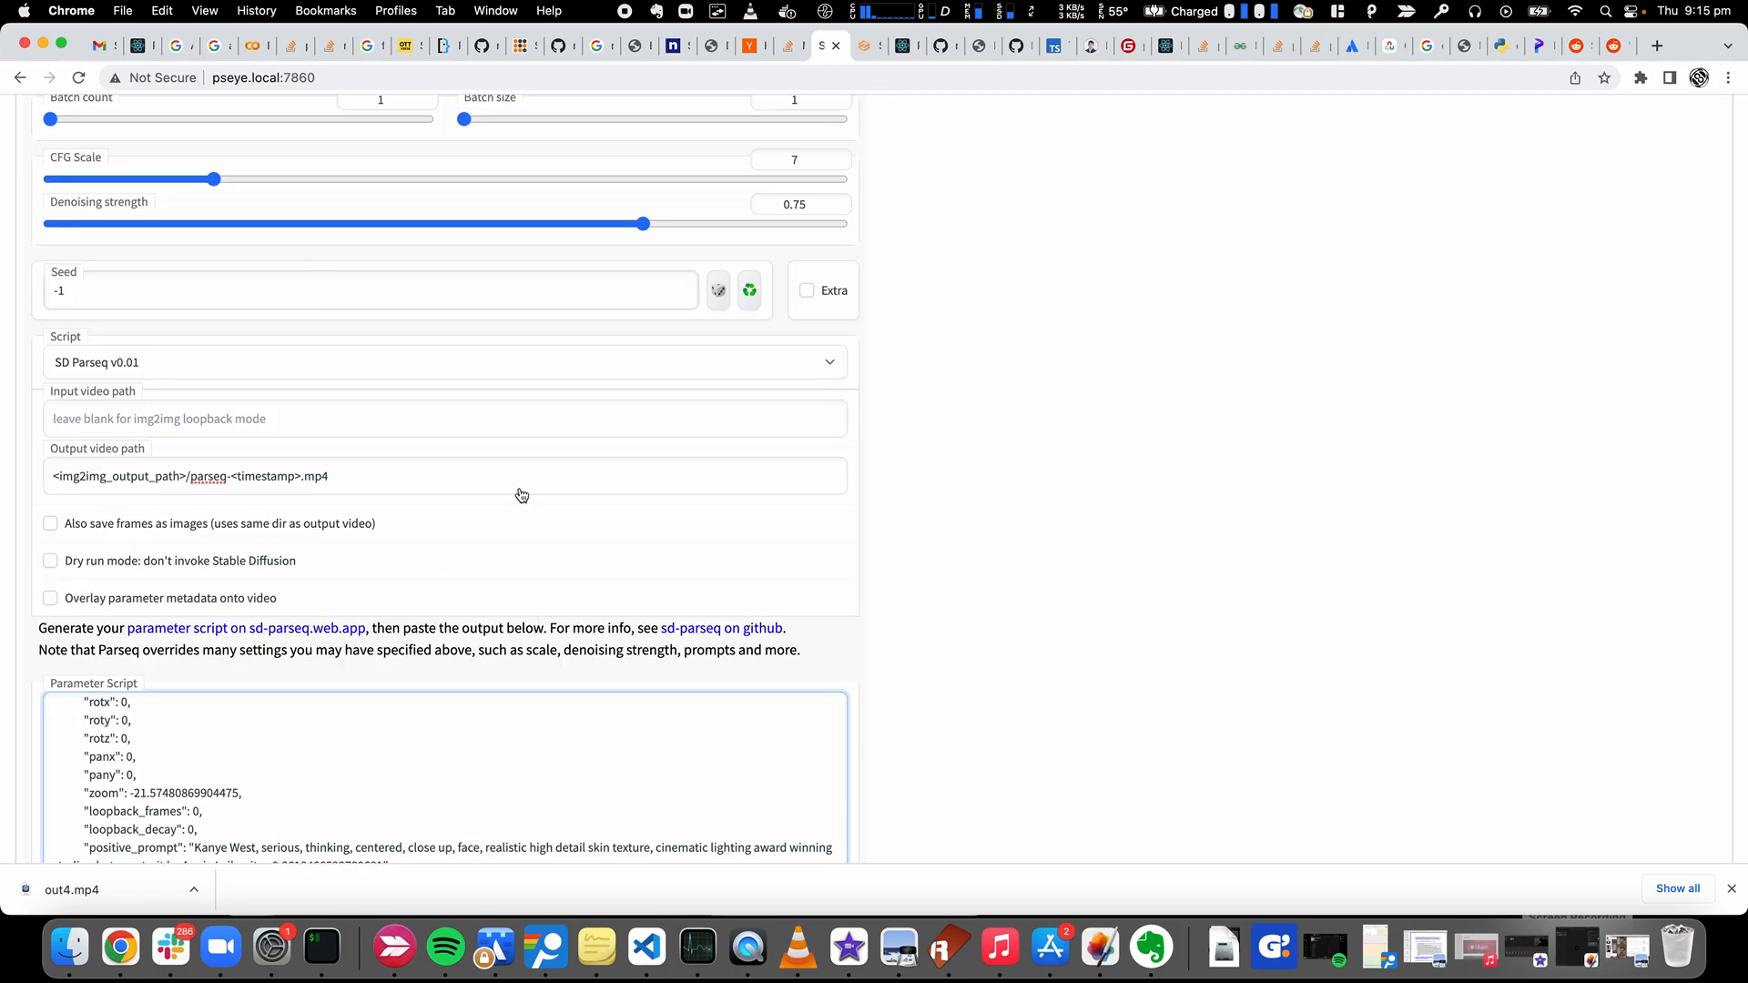
scroll(down, 3)
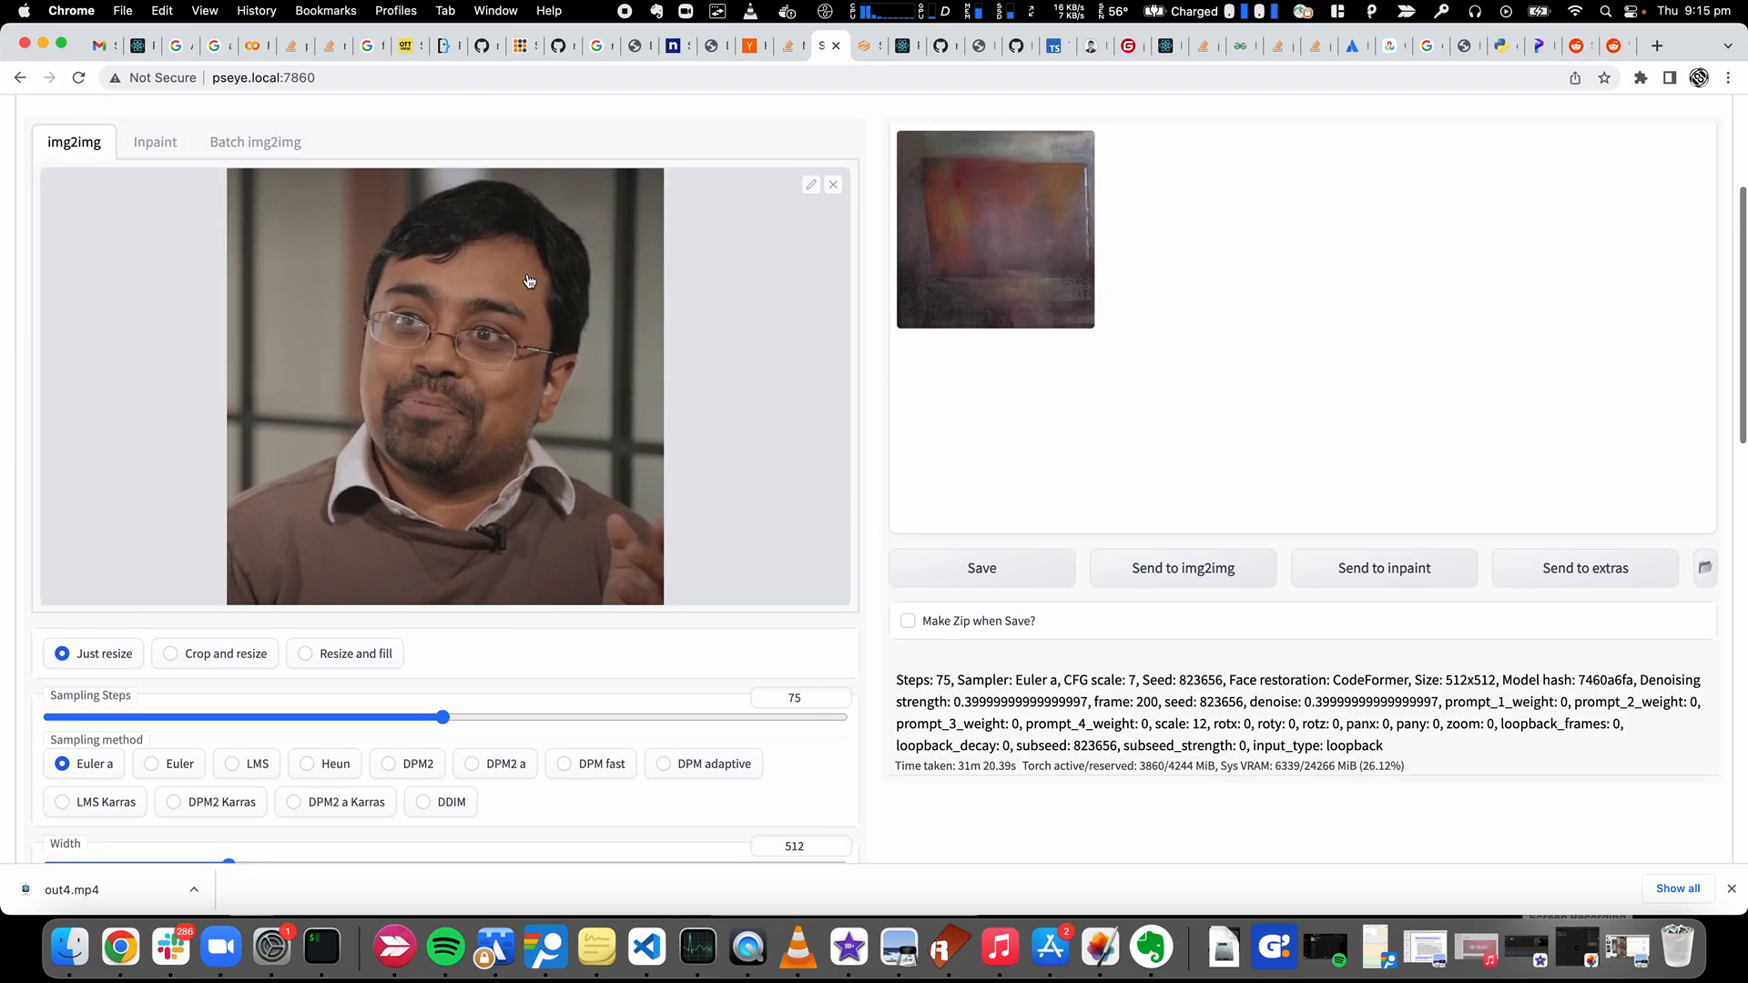
scroll(down, 3)
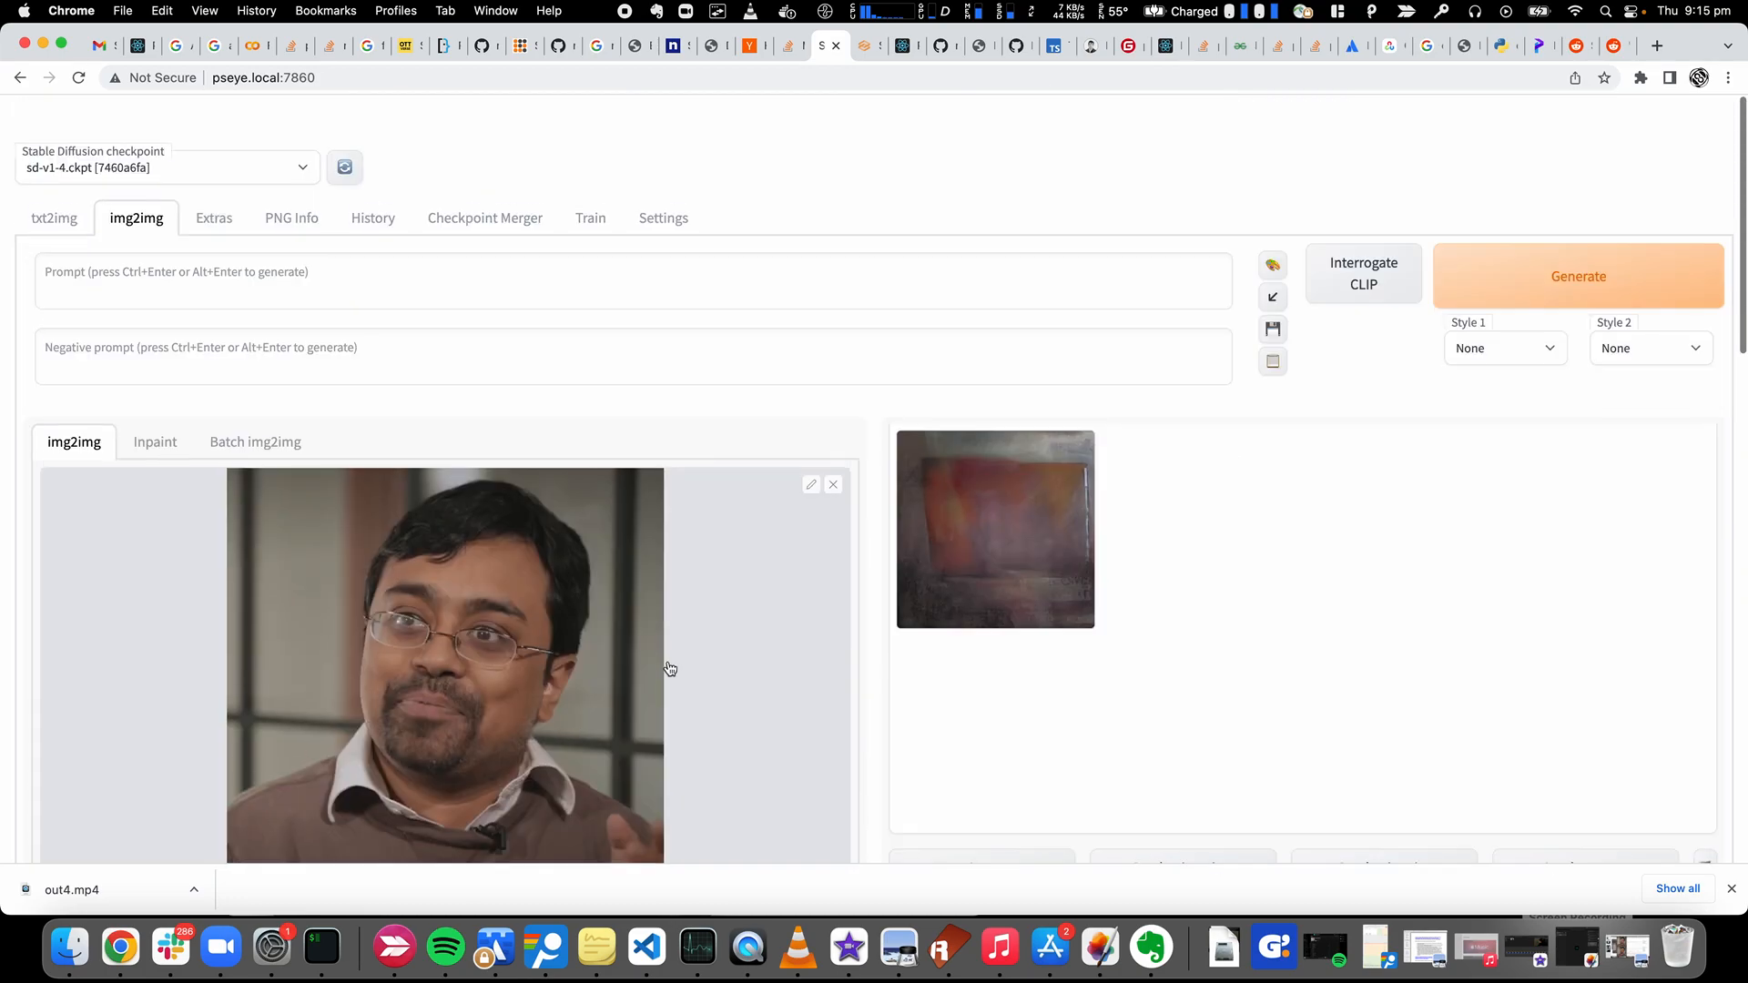
Generate the Parseq-scripted img2img loopback run and watch the morphing face frames appear
click(1579, 276)
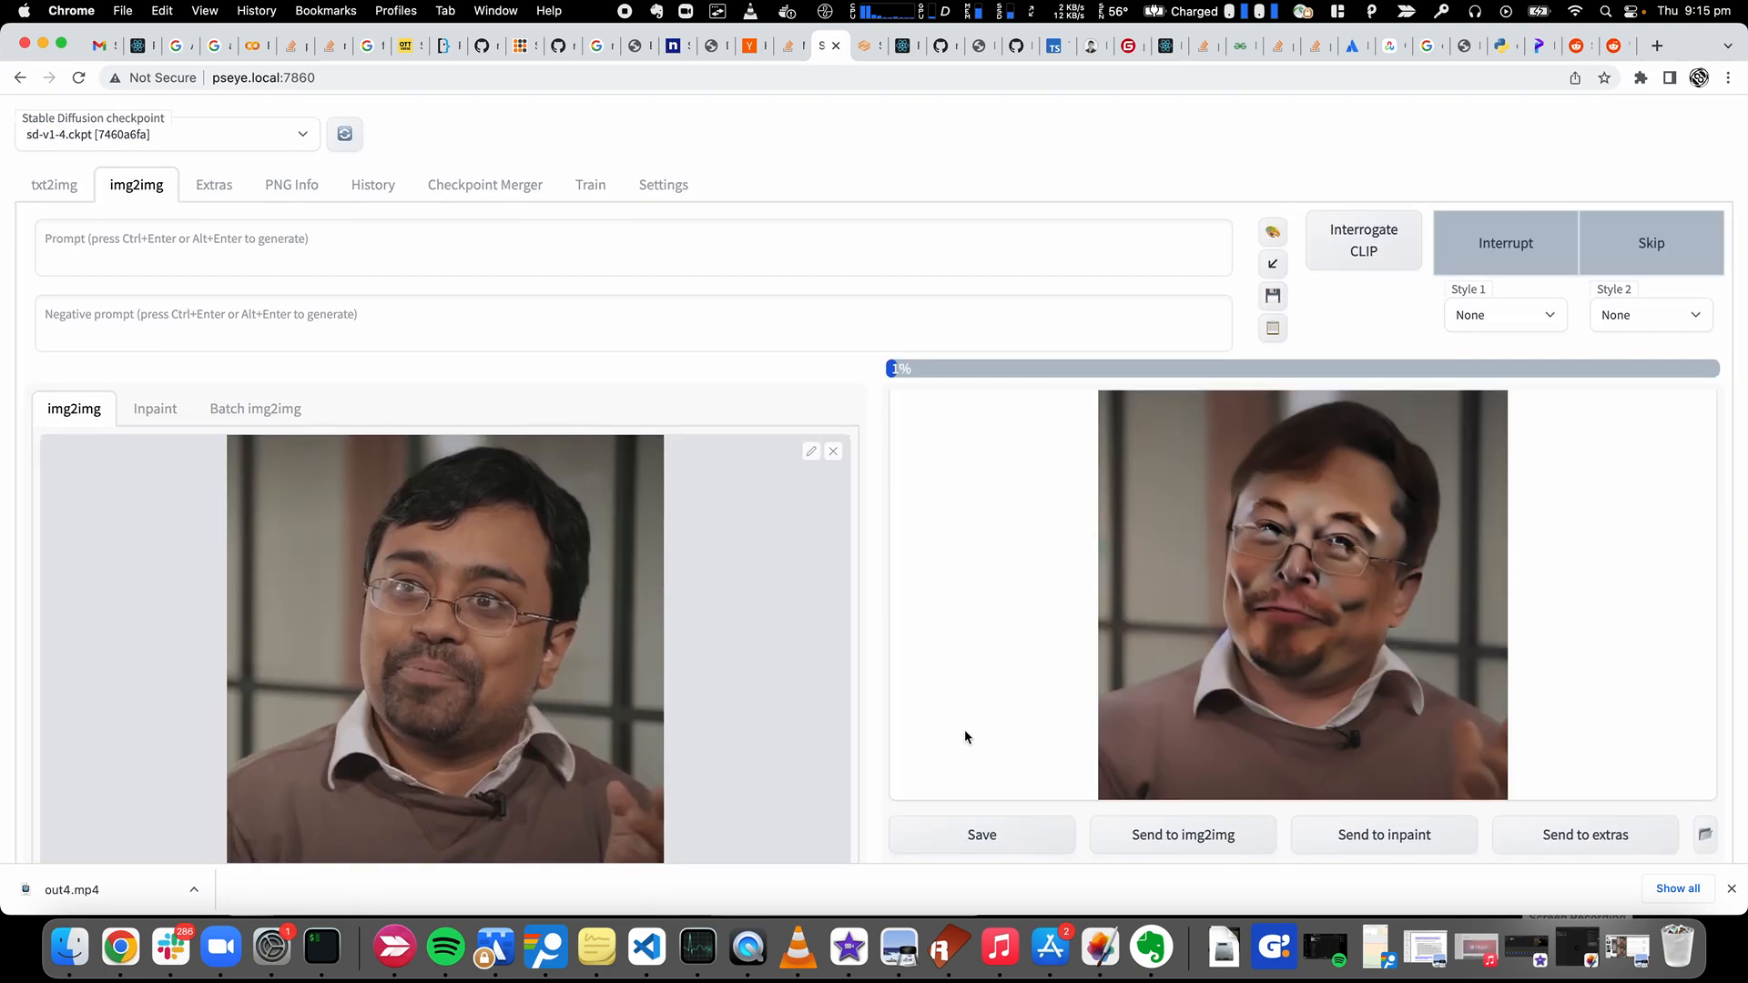
scroll(down, 3)
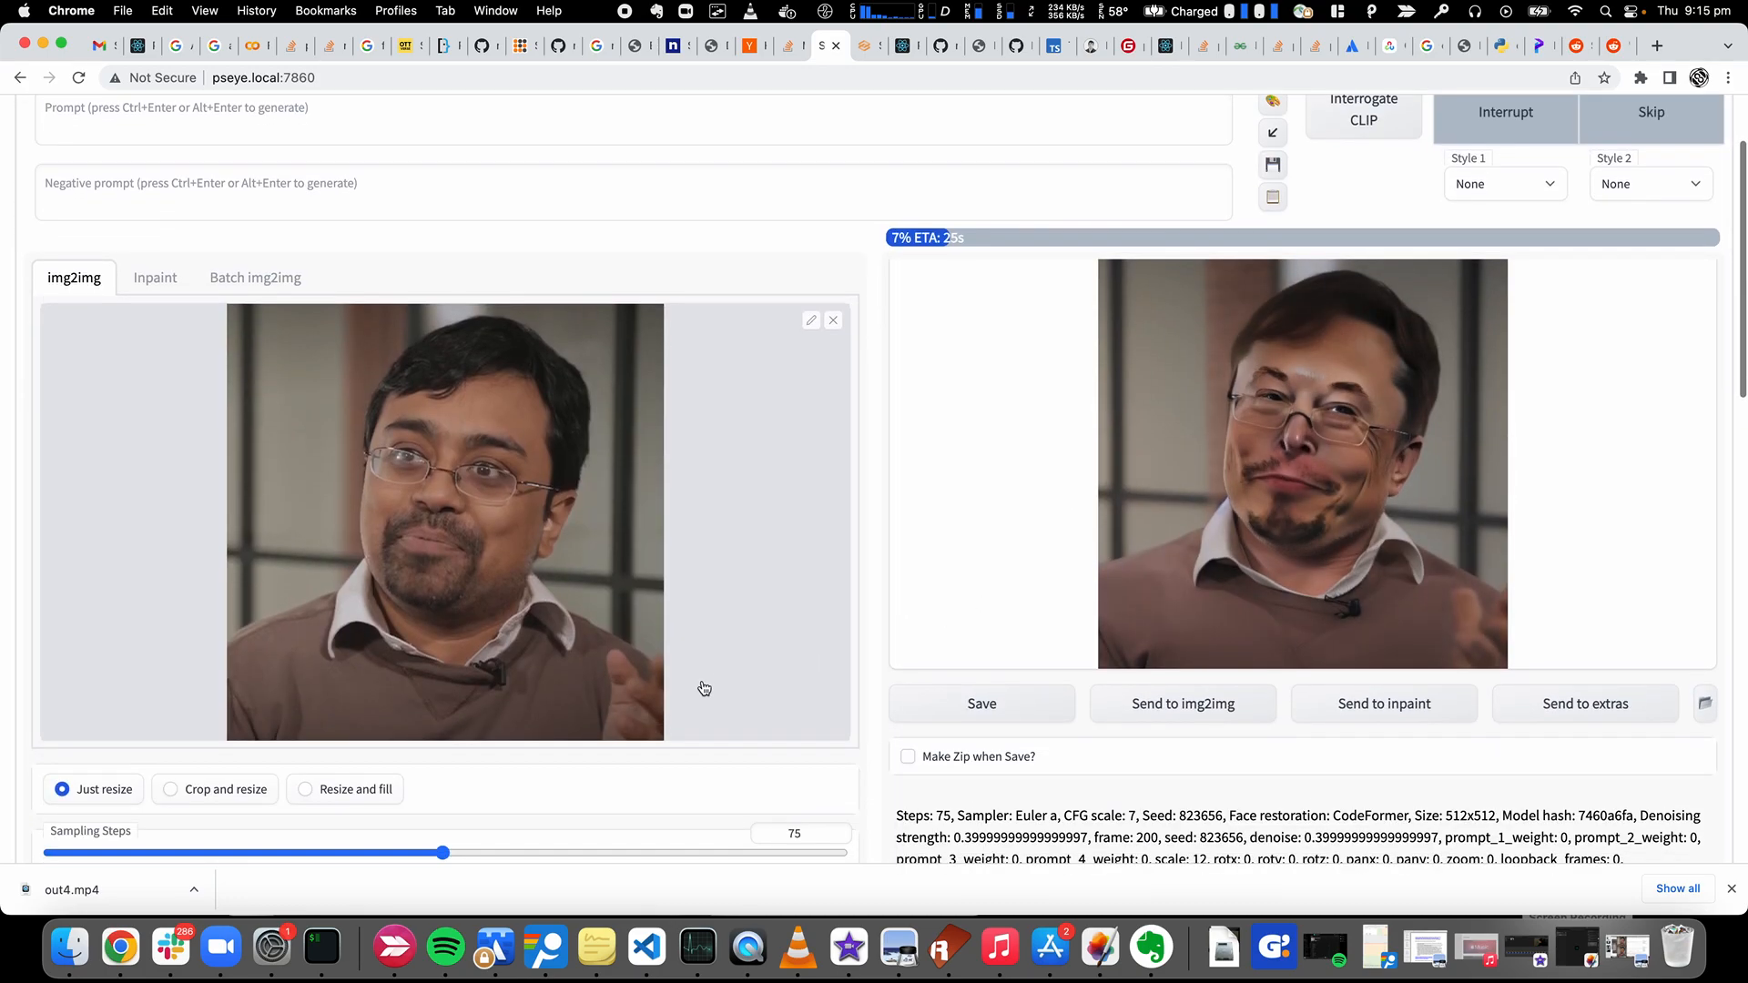
scroll(down, 3)
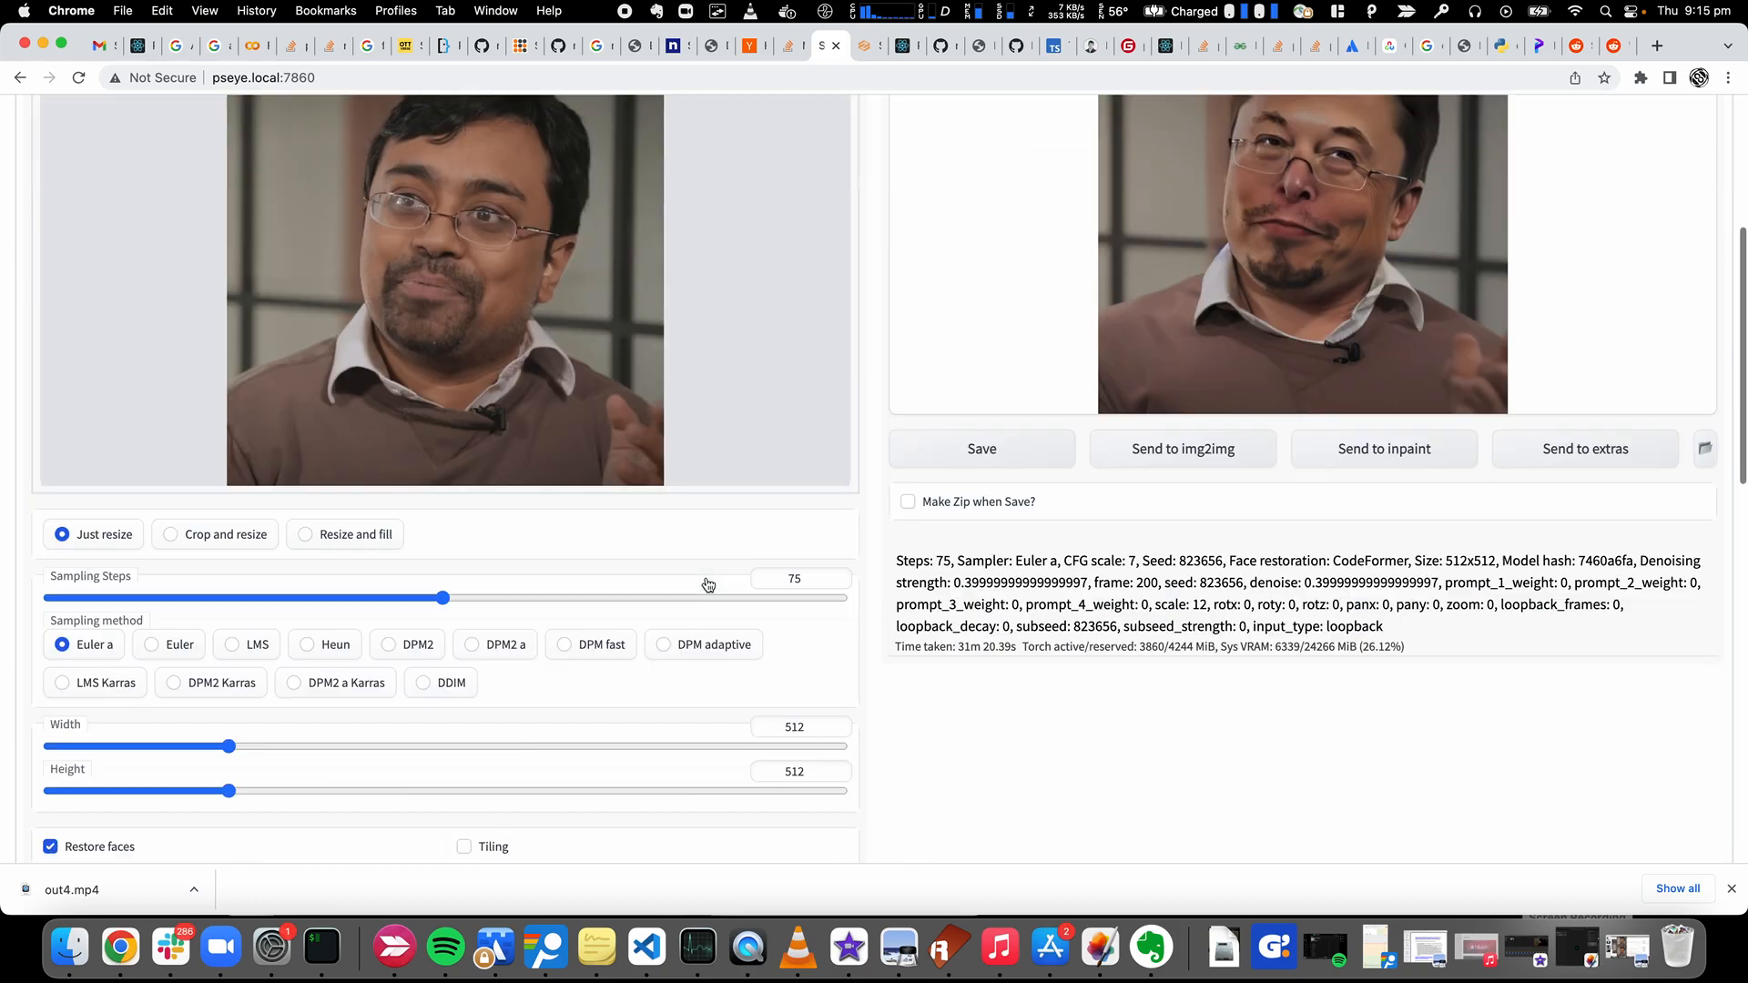
scroll(down, 3)
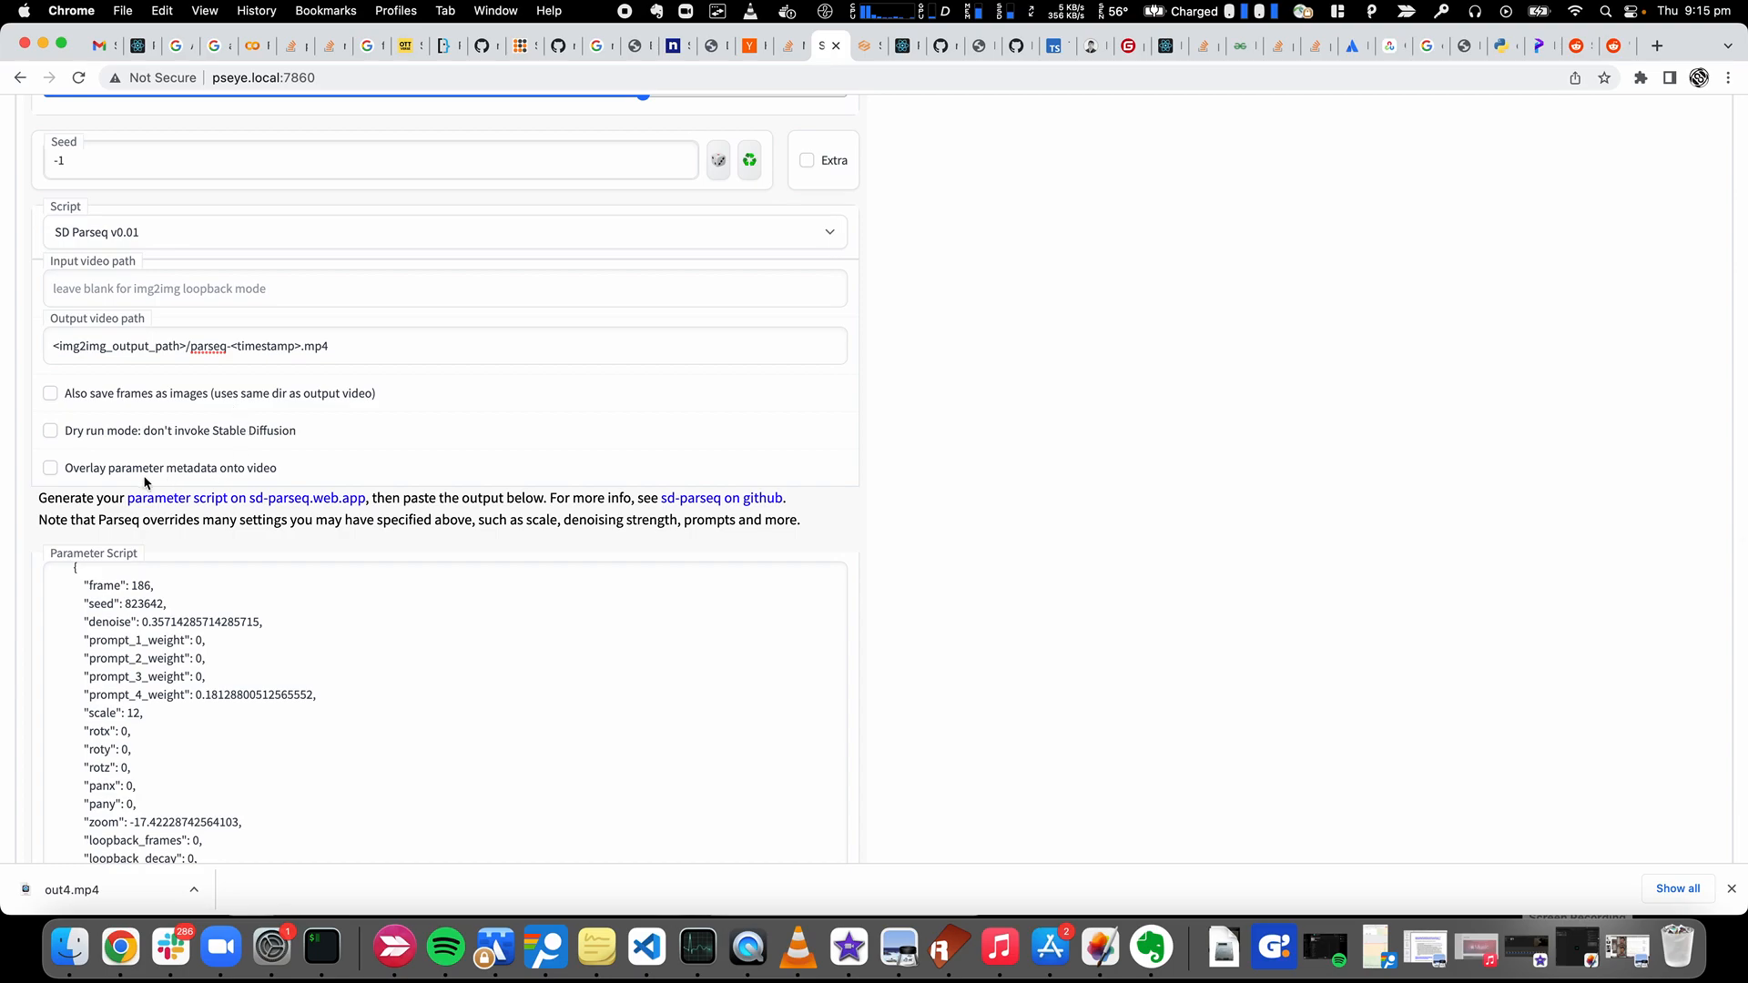
mouse_move(200, 487)
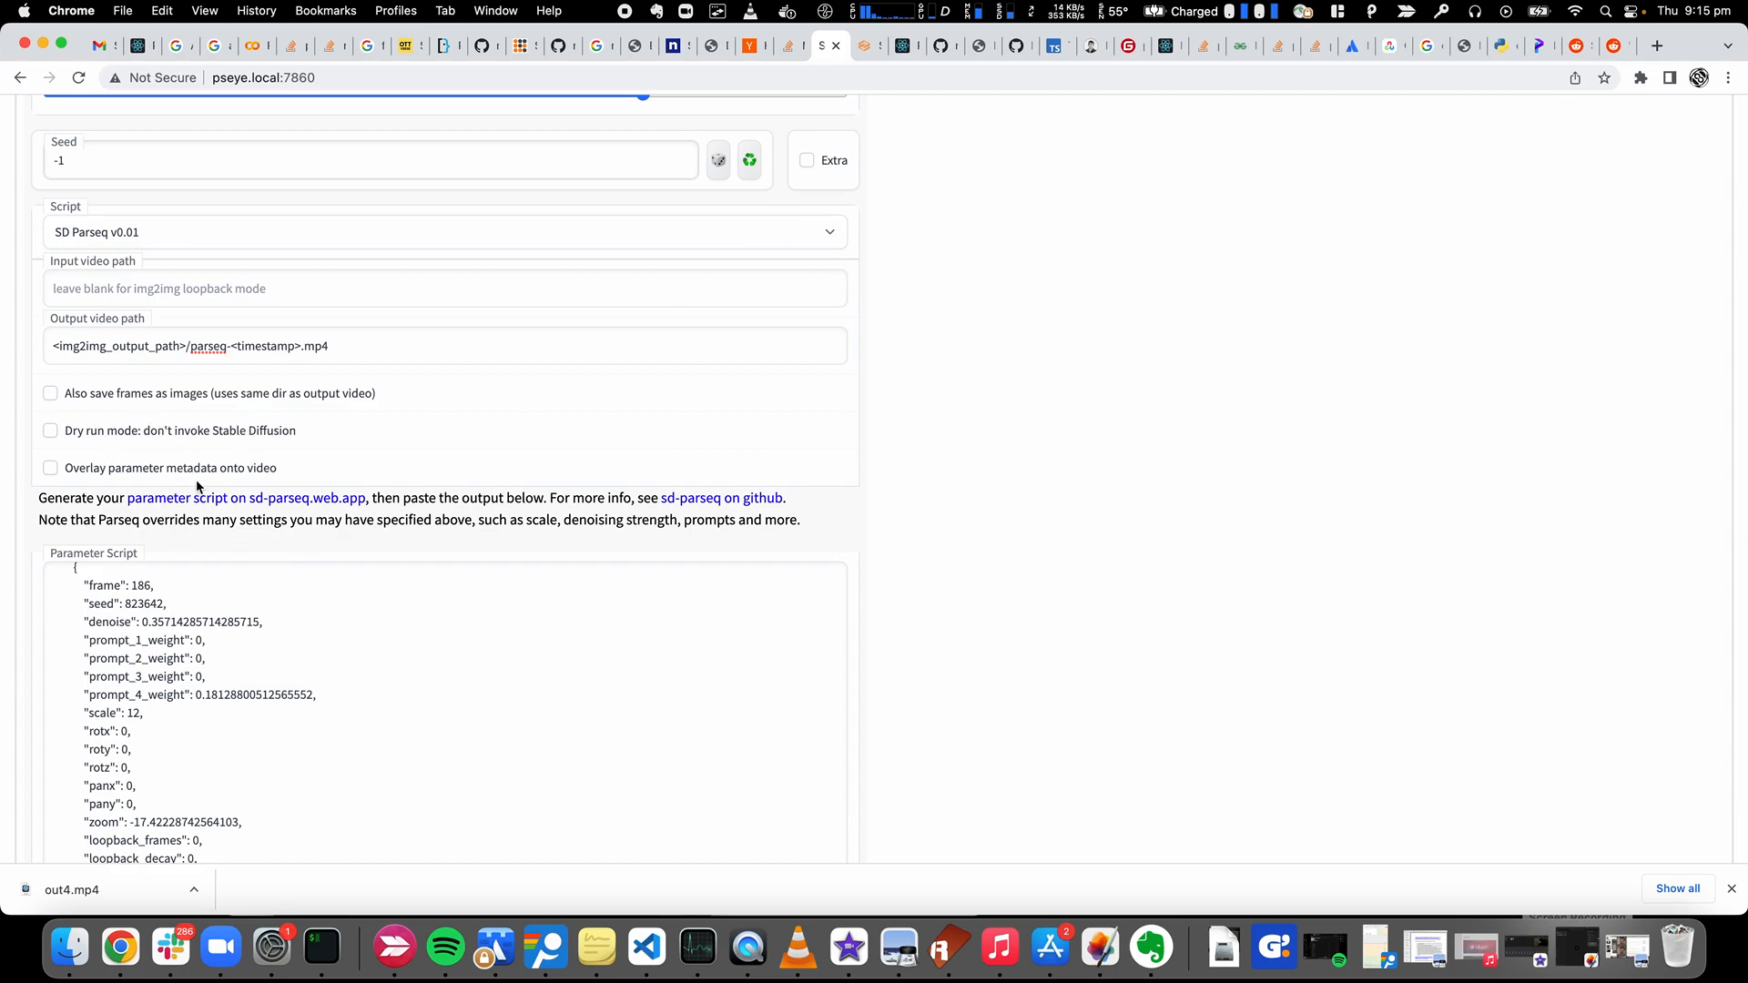
mouse_move(93, 478)
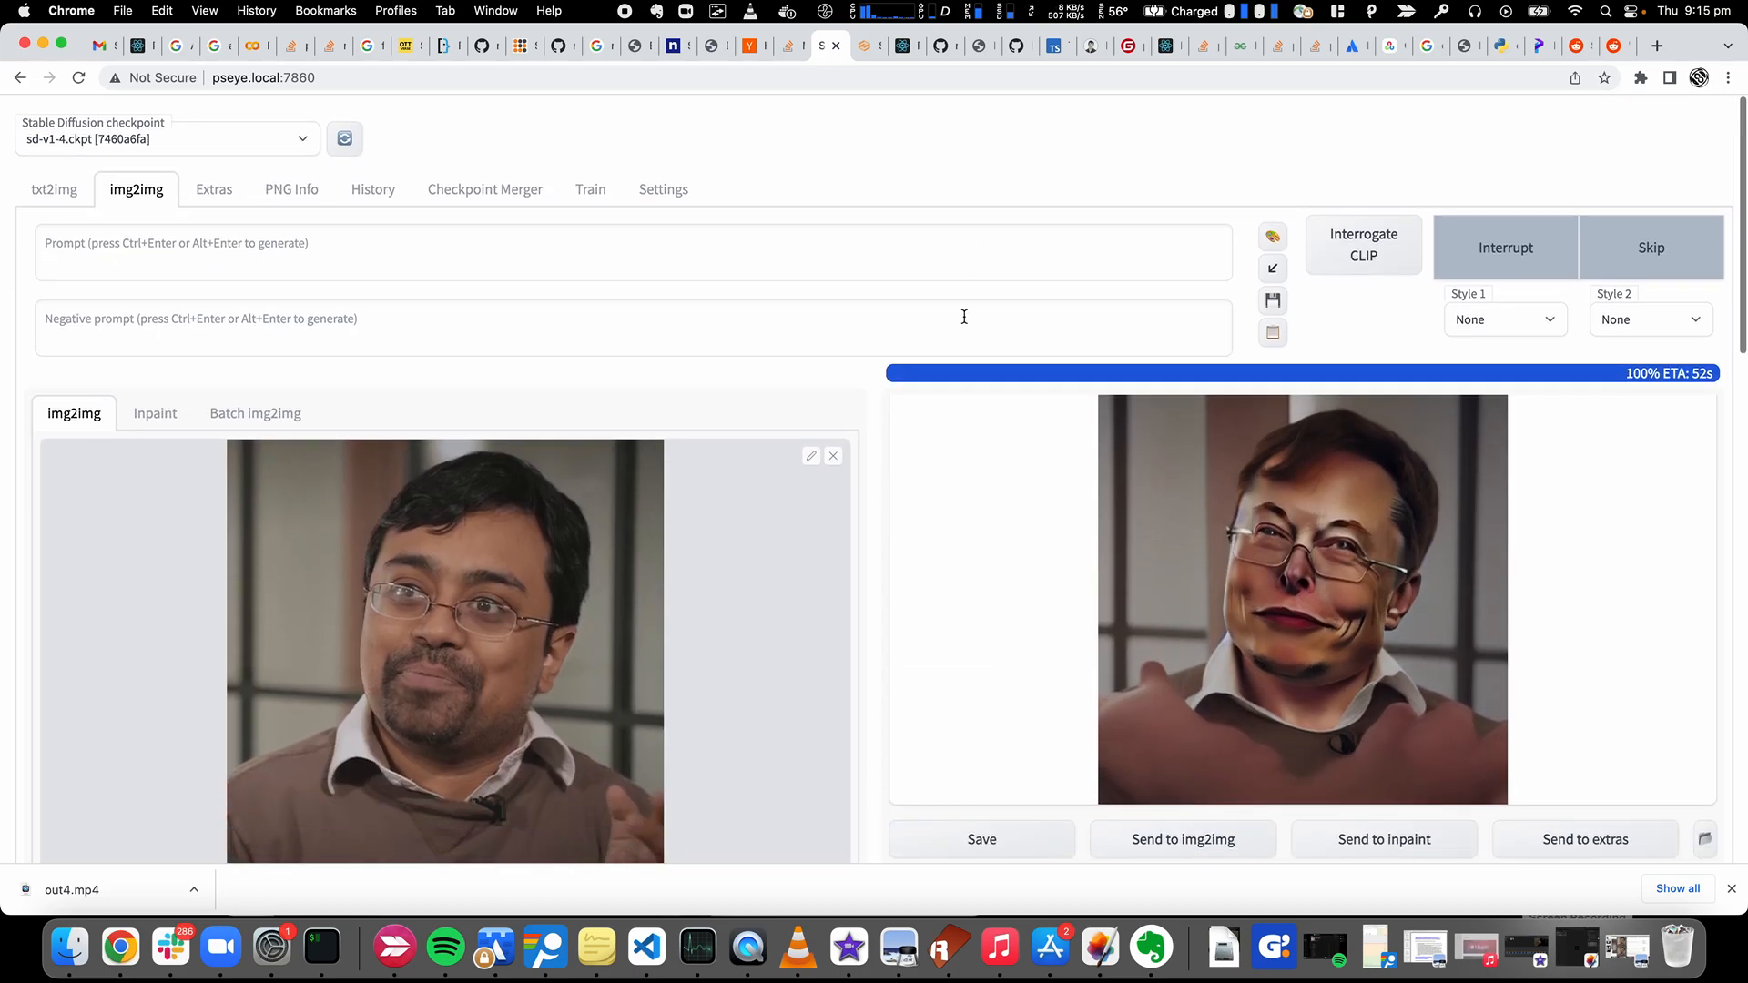
scroll(down, 3)
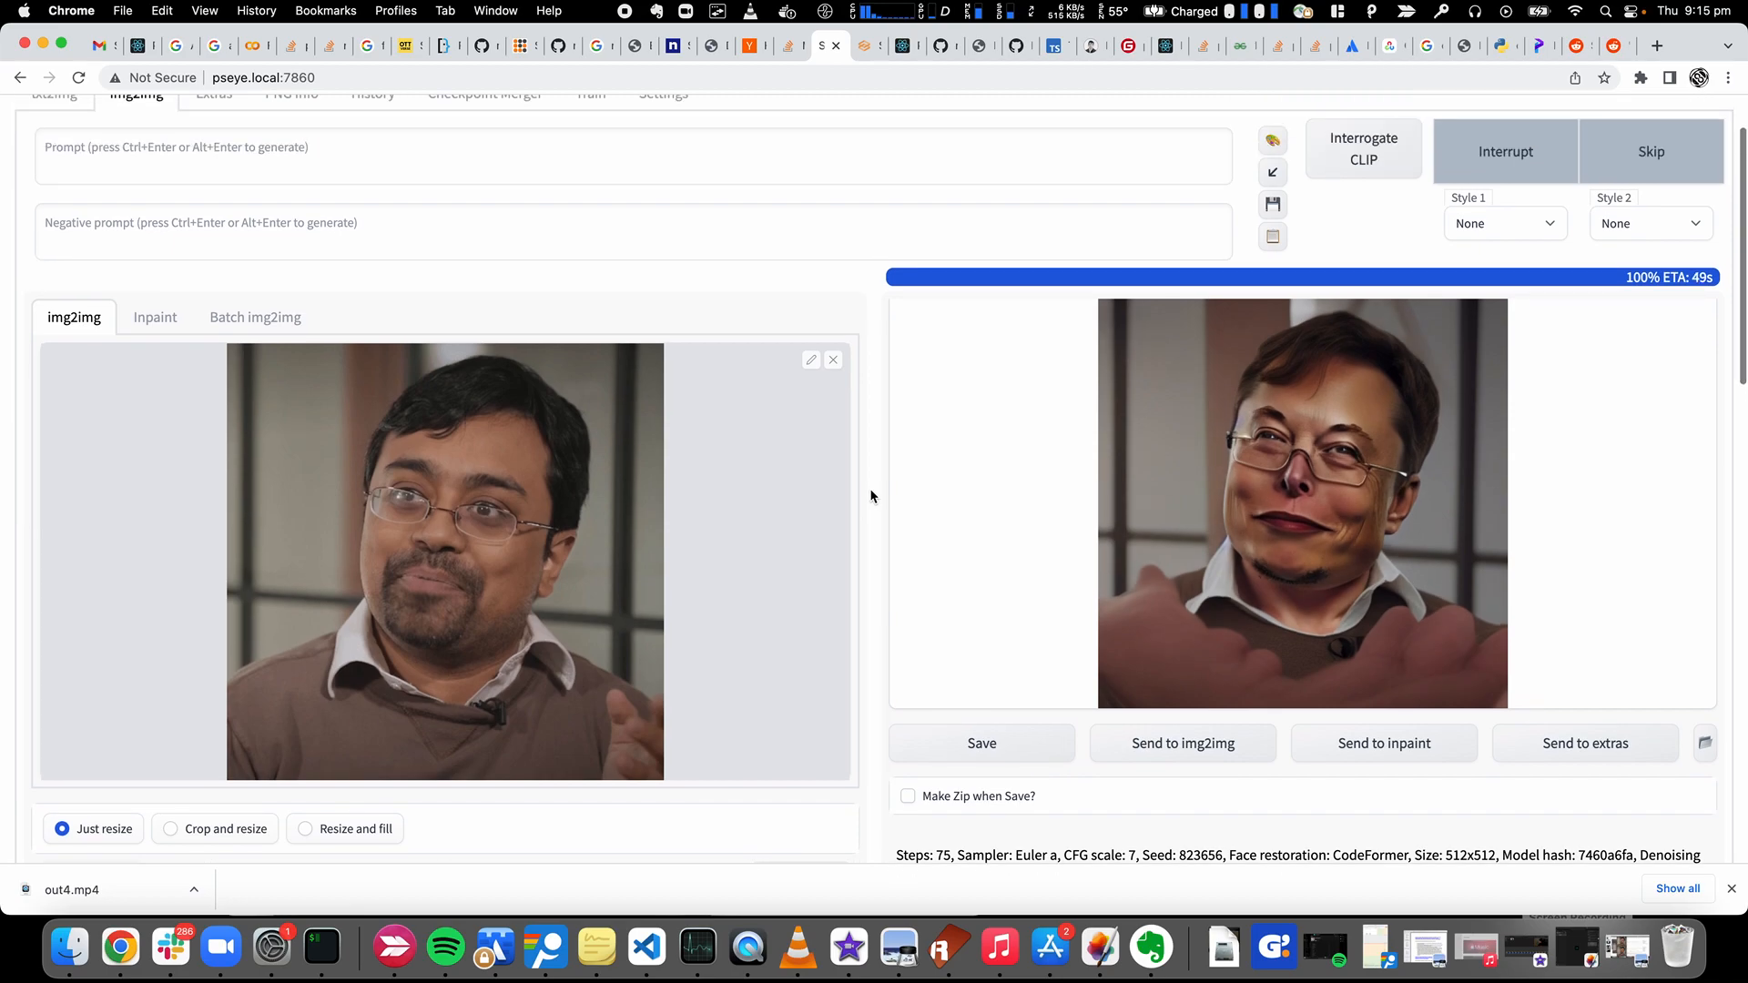
mouse_move(1585, 158)
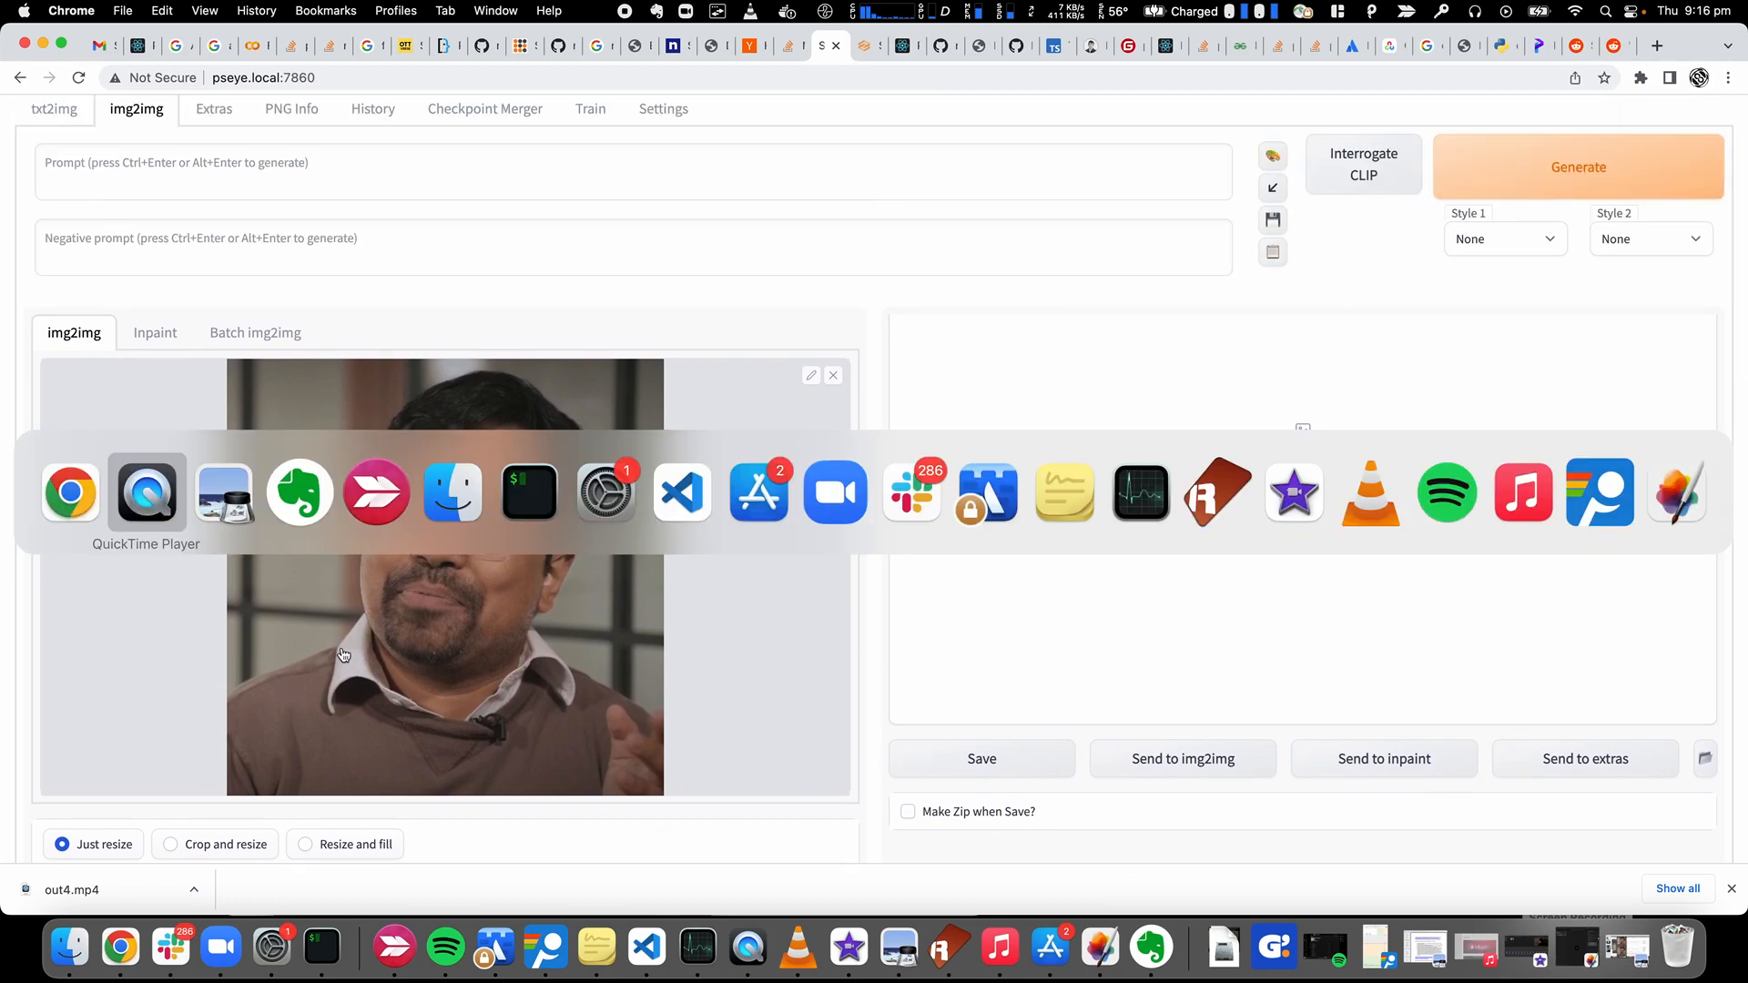
Play the dry-run versus generated face comparison mp4 in QuickTime Player
click(146, 492)
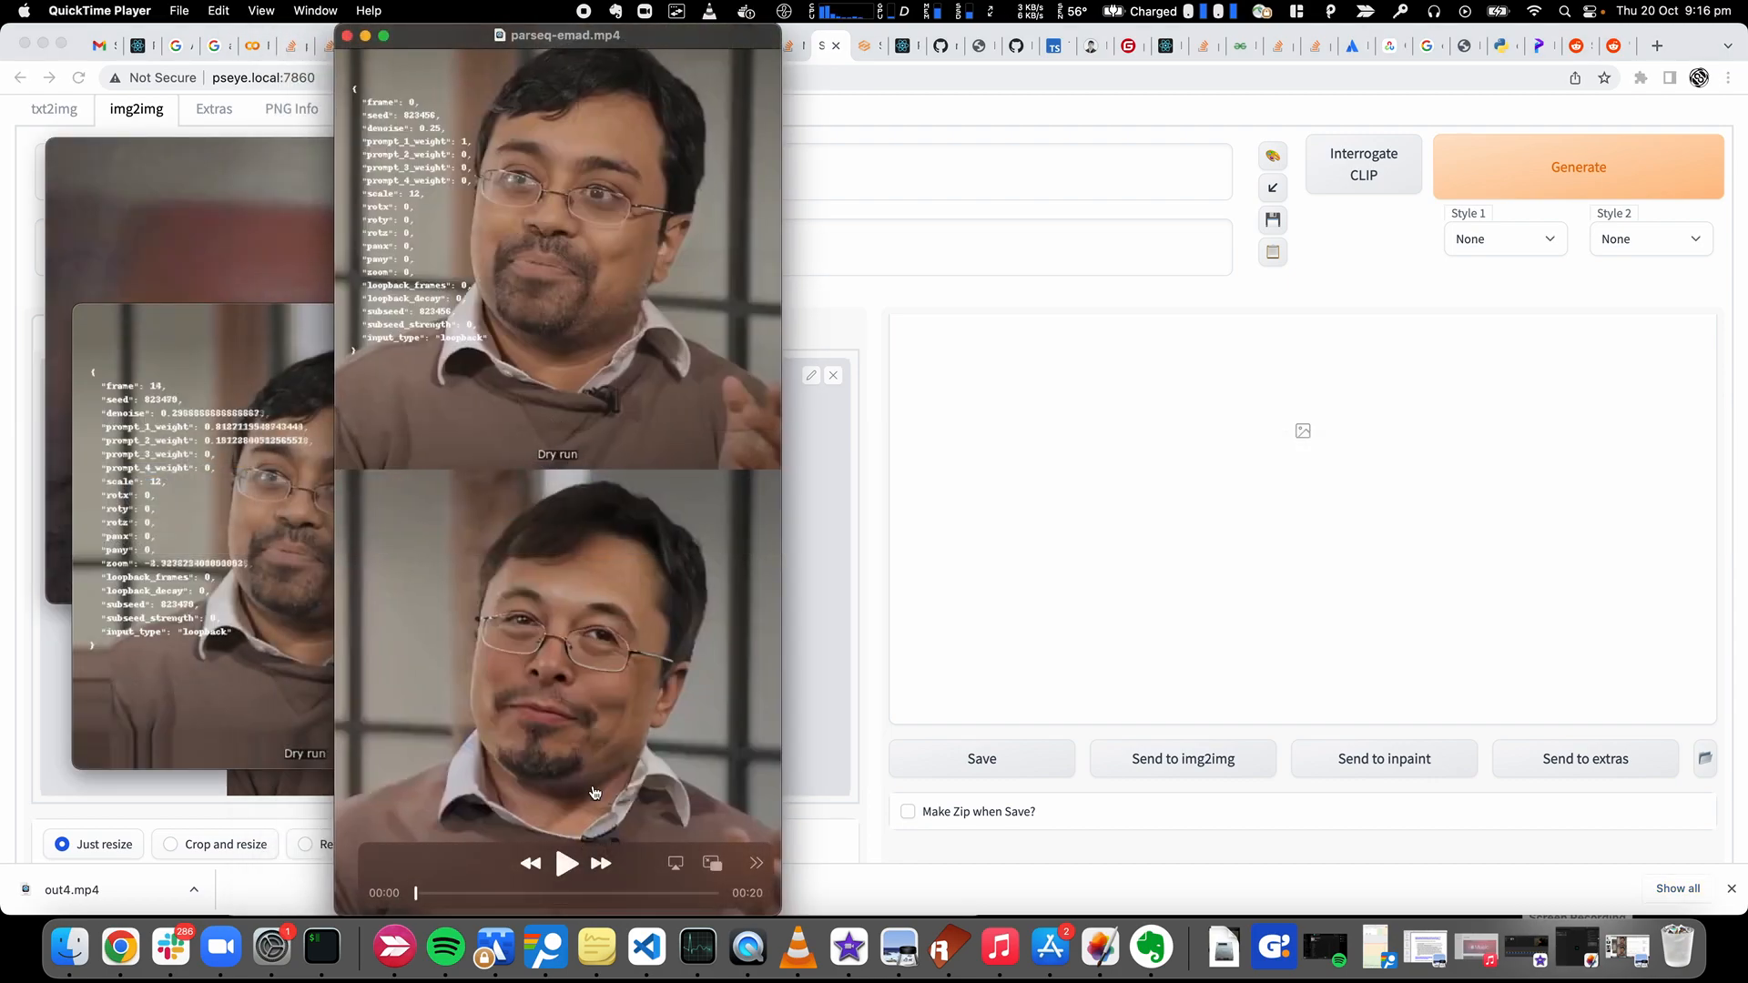
click(566, 864)
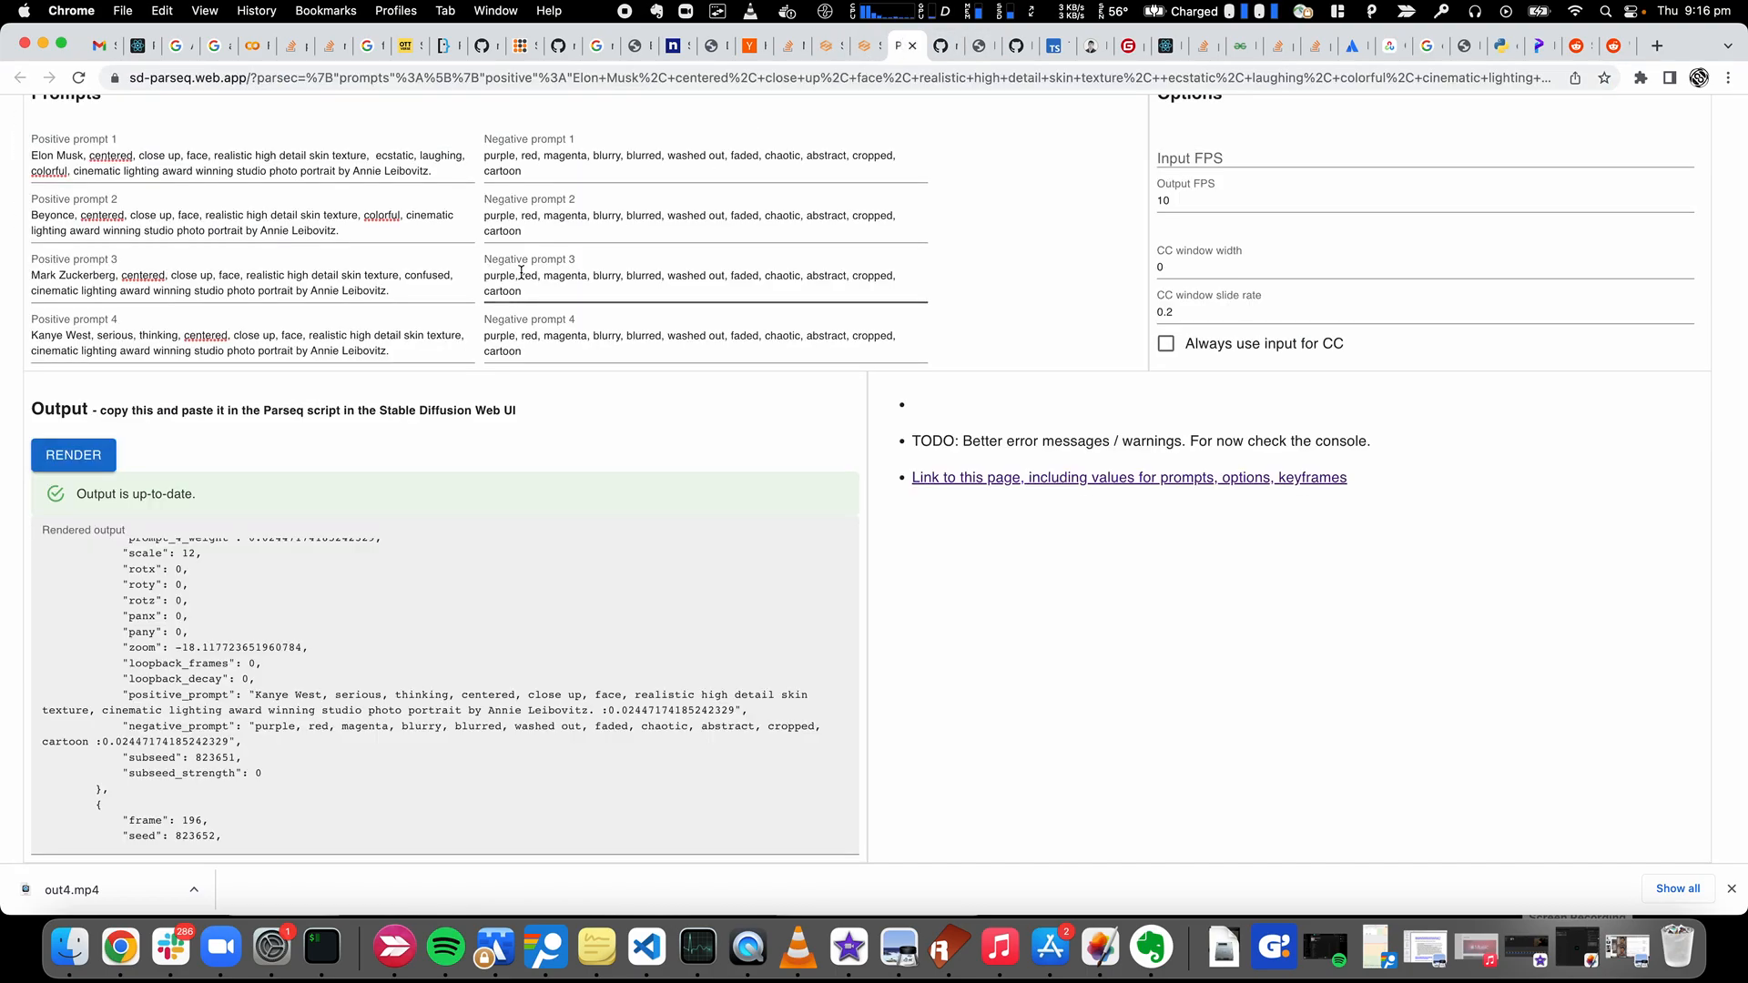
Bring up the sd-parseq GitHub README at its Examples section with the sample videos
scroll(up, 3)
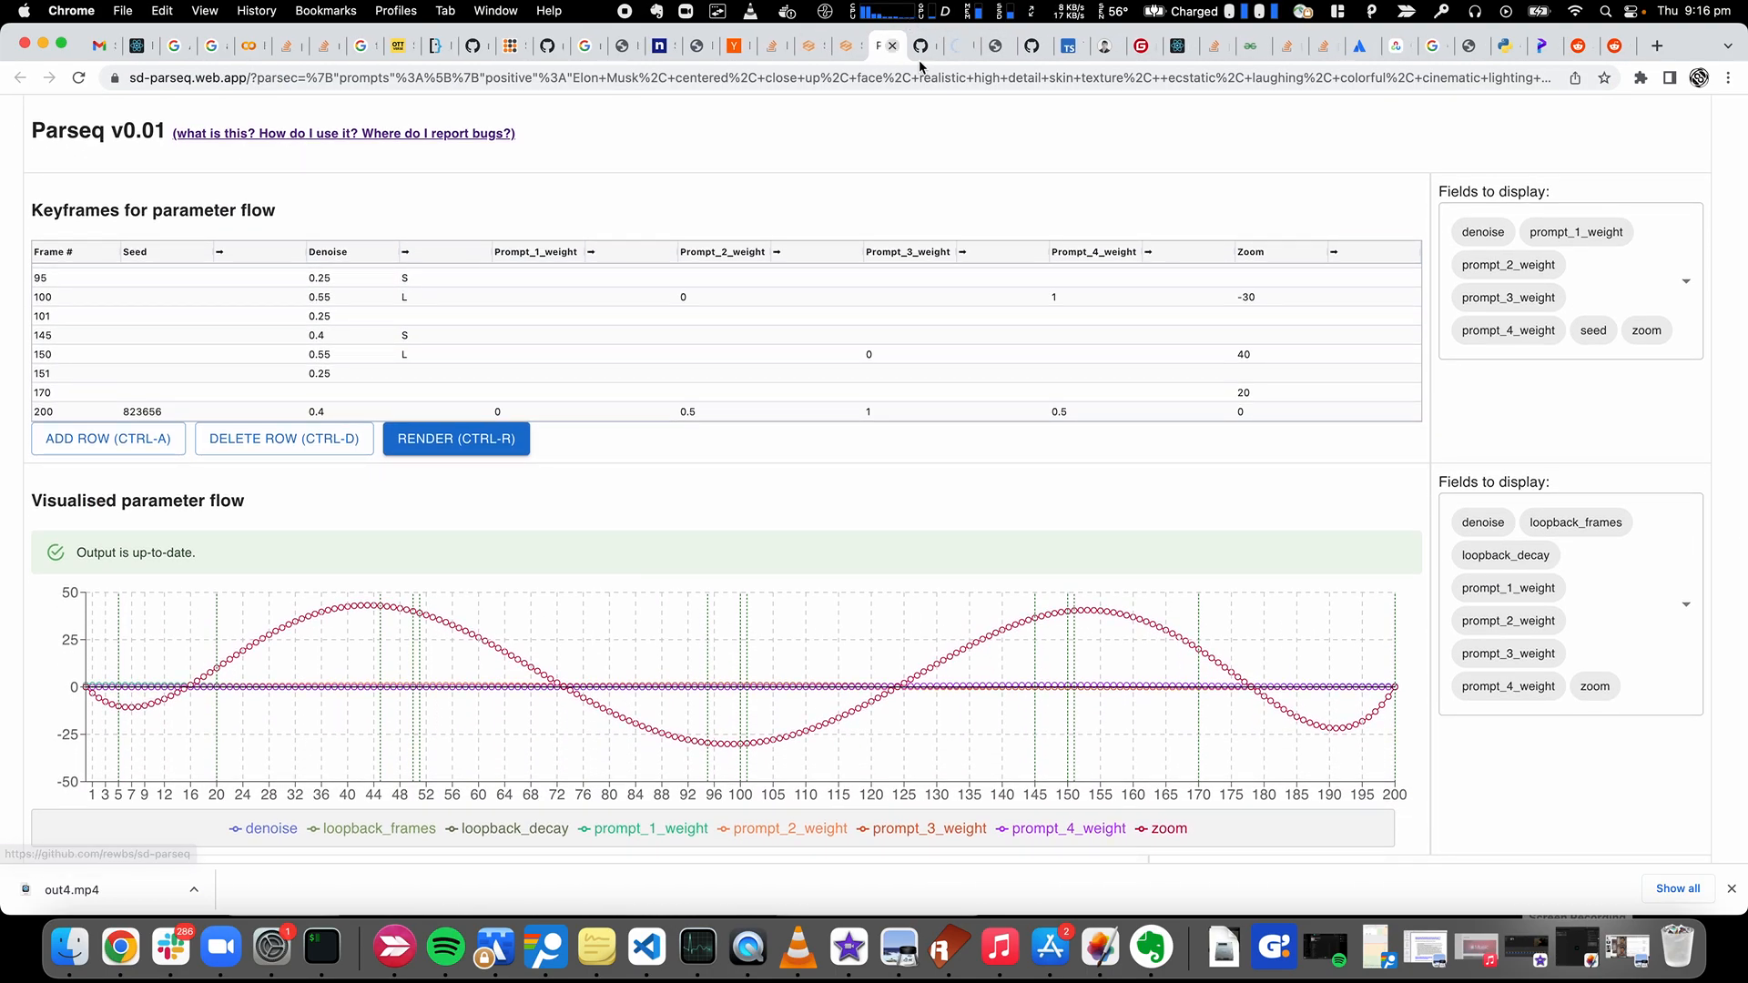
click(943, 46)
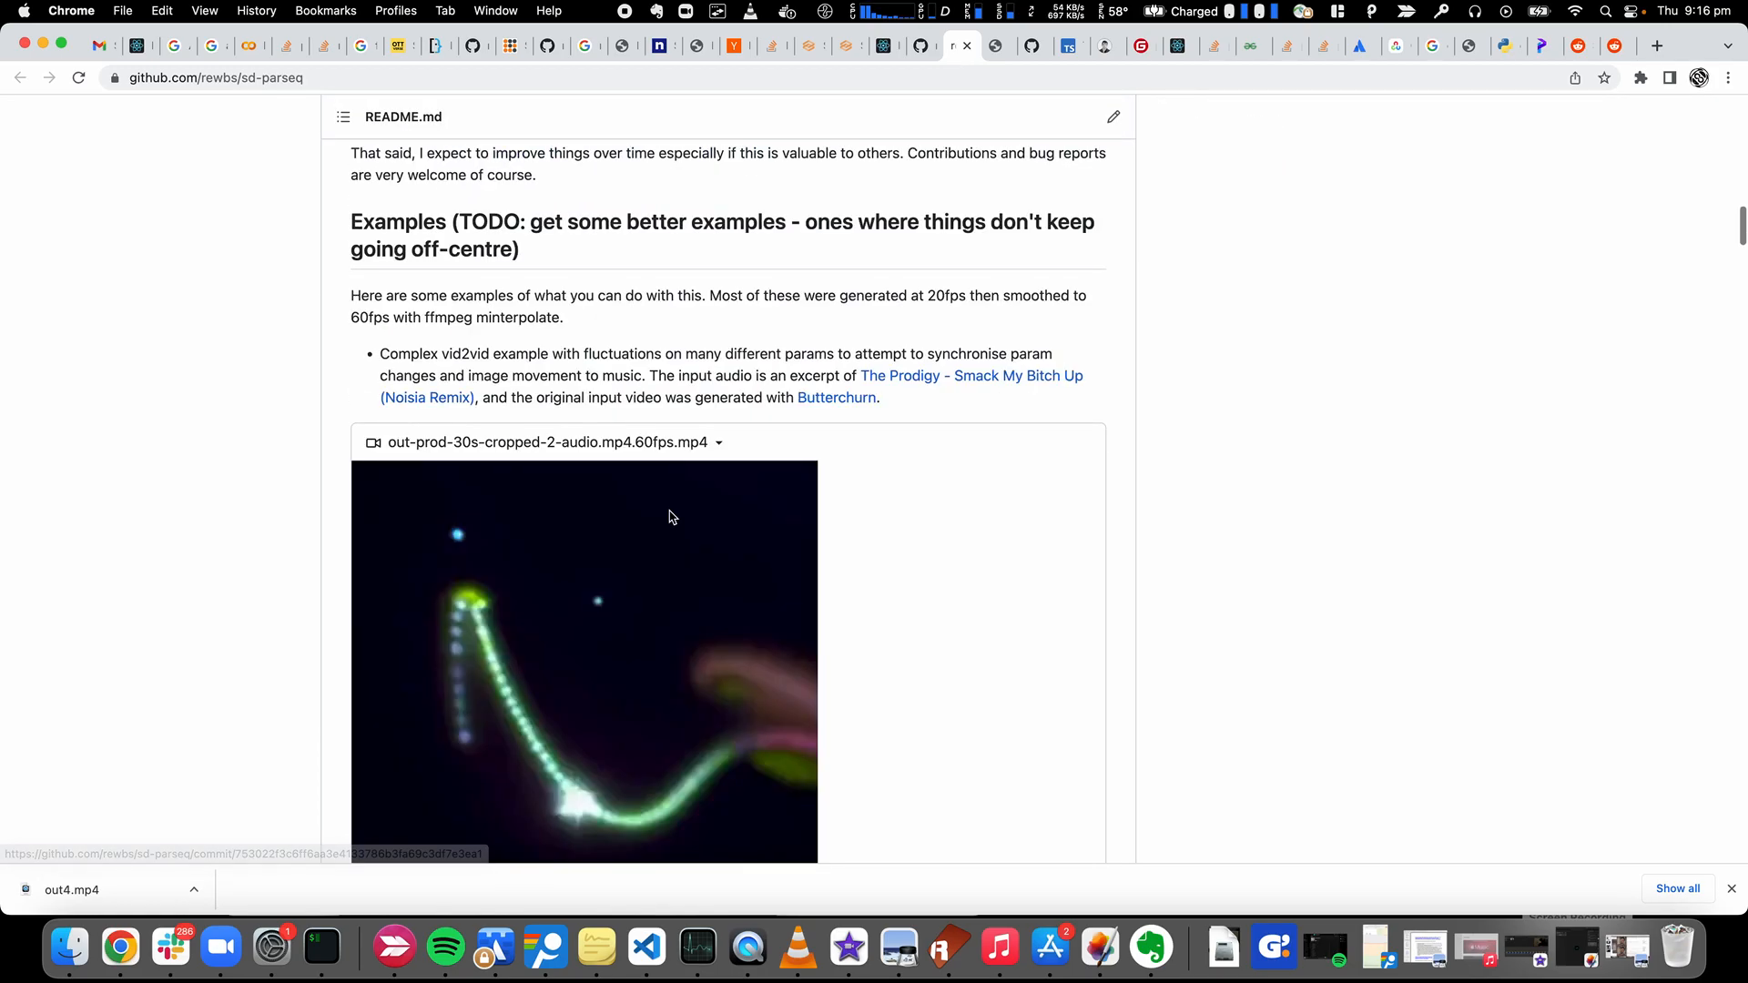
scroll(down, 3)
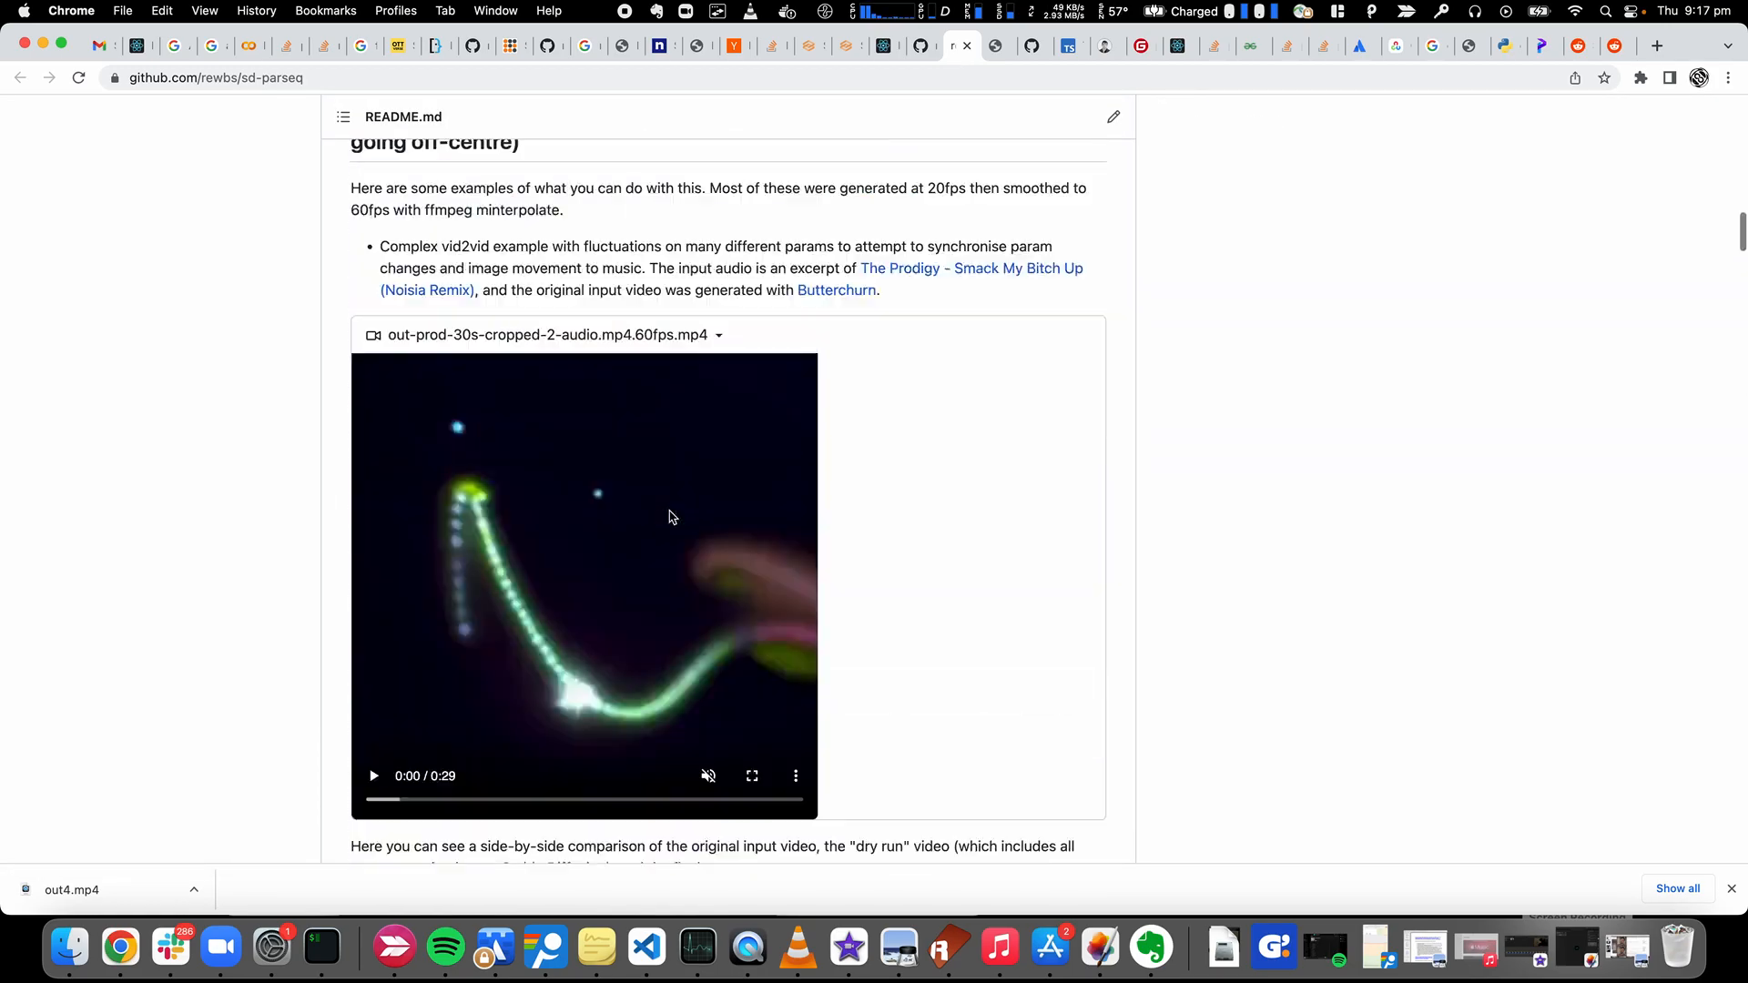